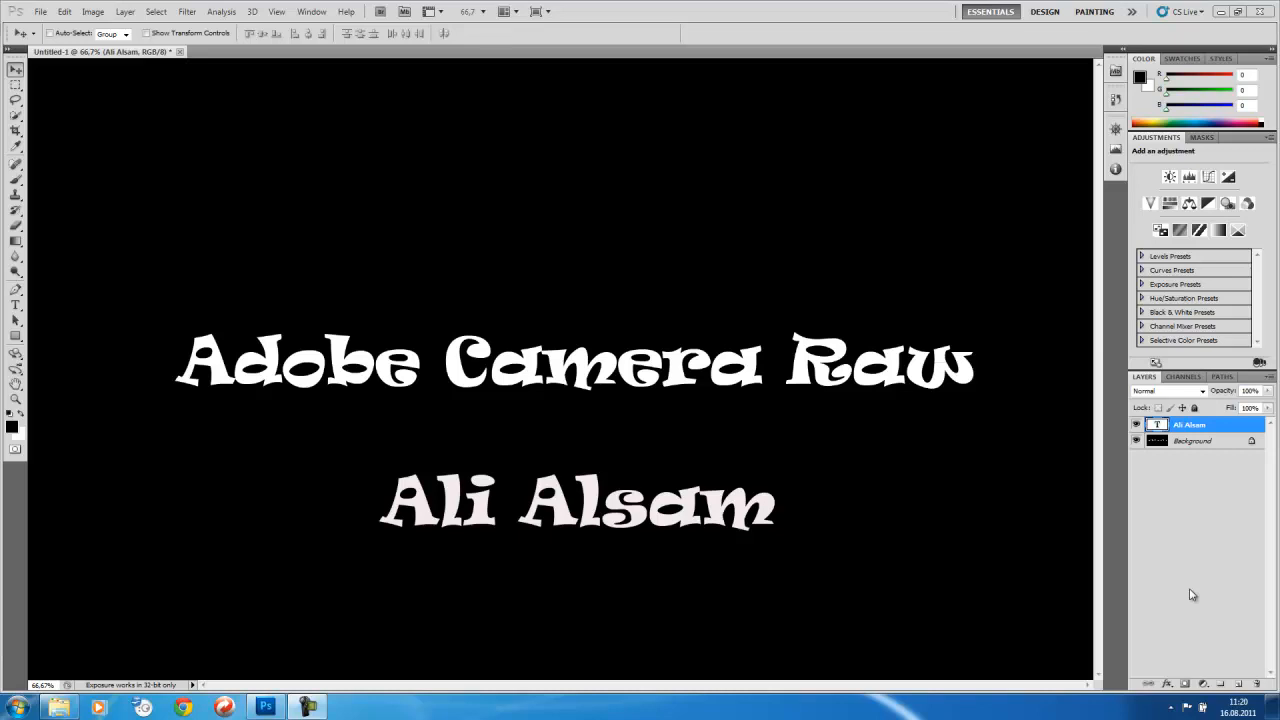
{"action": "mouse_move", "coordinate": [206, 660]}
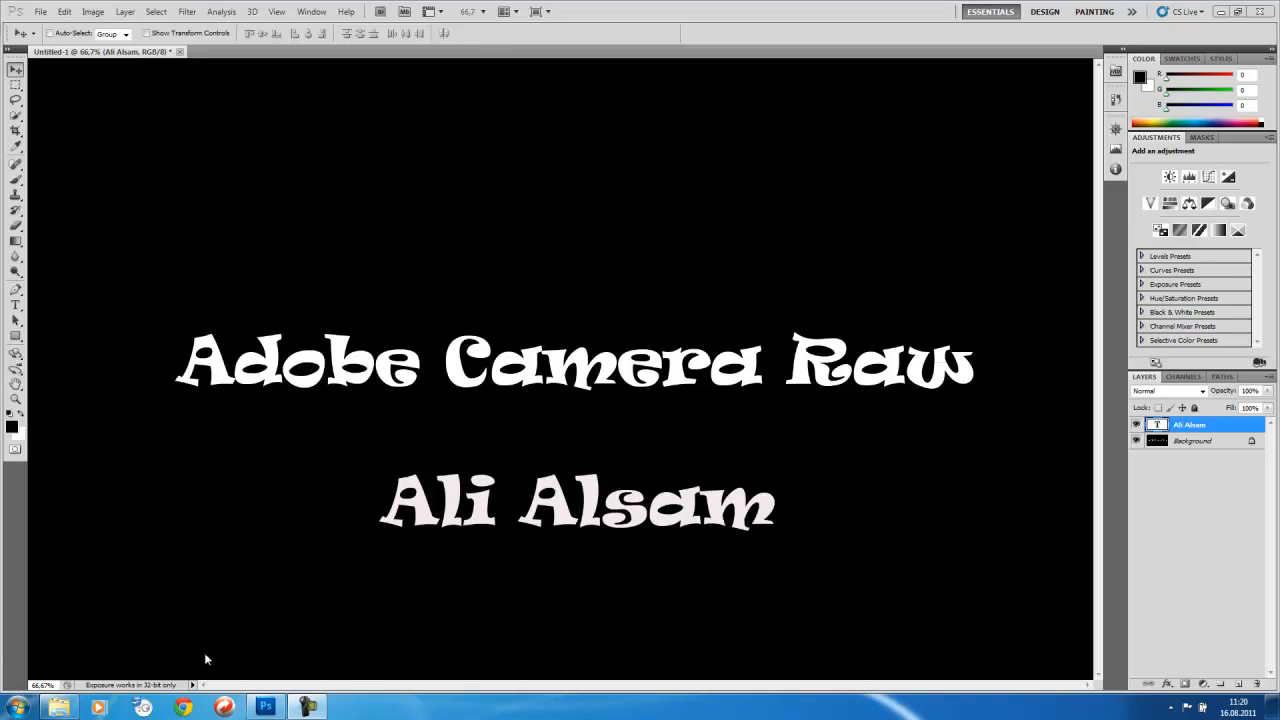
{"action": "mouse_move", "coordinate": [300, 688]}
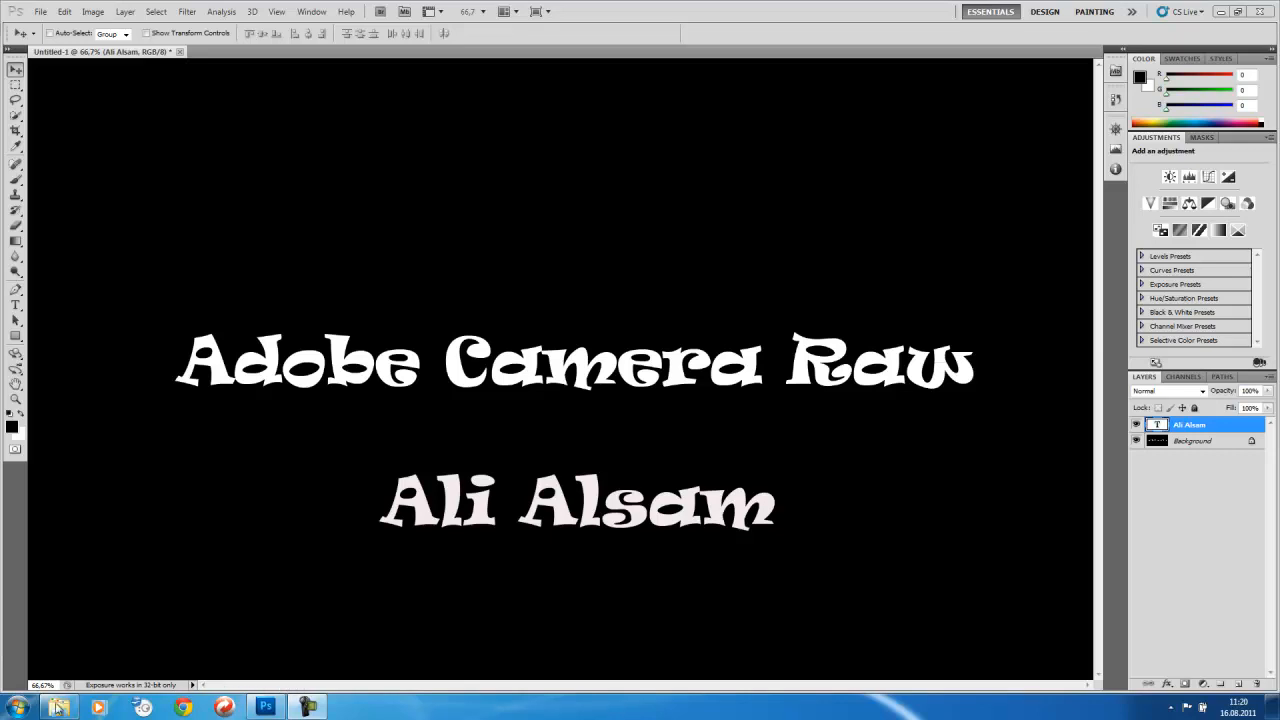
{"action": "mouse_move", "coordinate": [58, 708]}
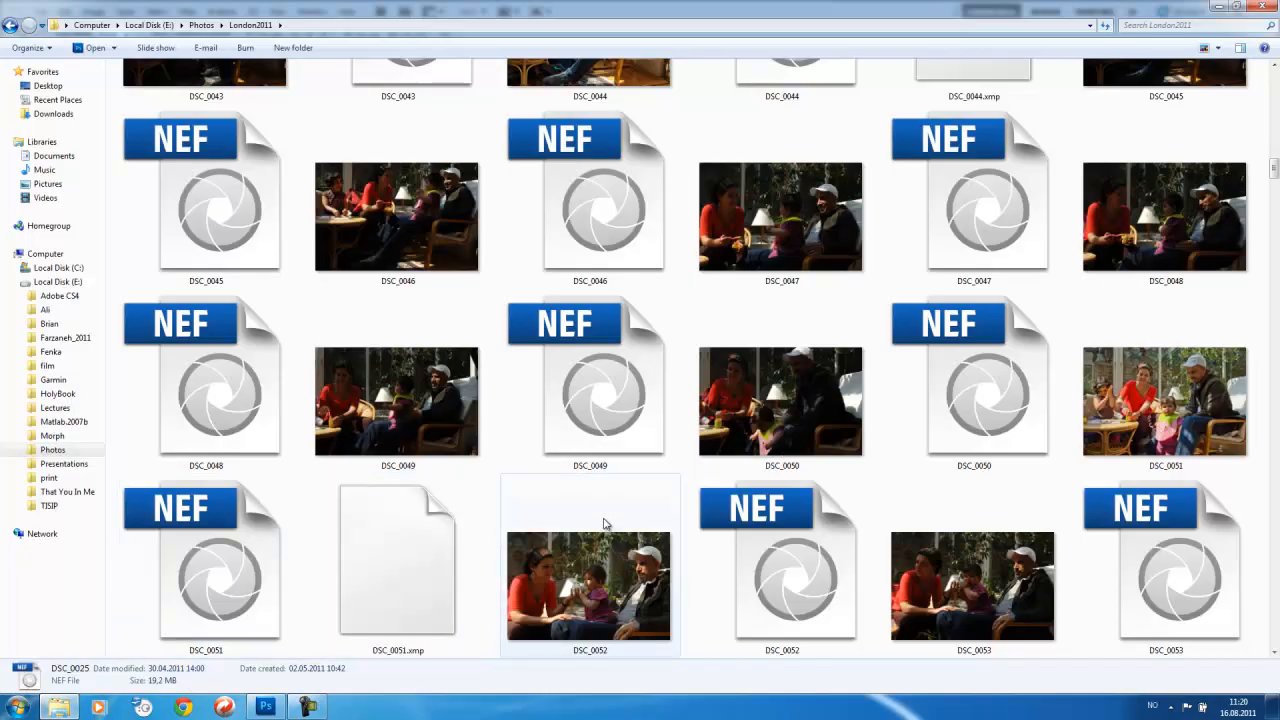
Step: Browse into the Photos > London2011 folder showing the NEF raw files and JPEG copies
{"action": "left_click", "coordinate": [588, 390]}
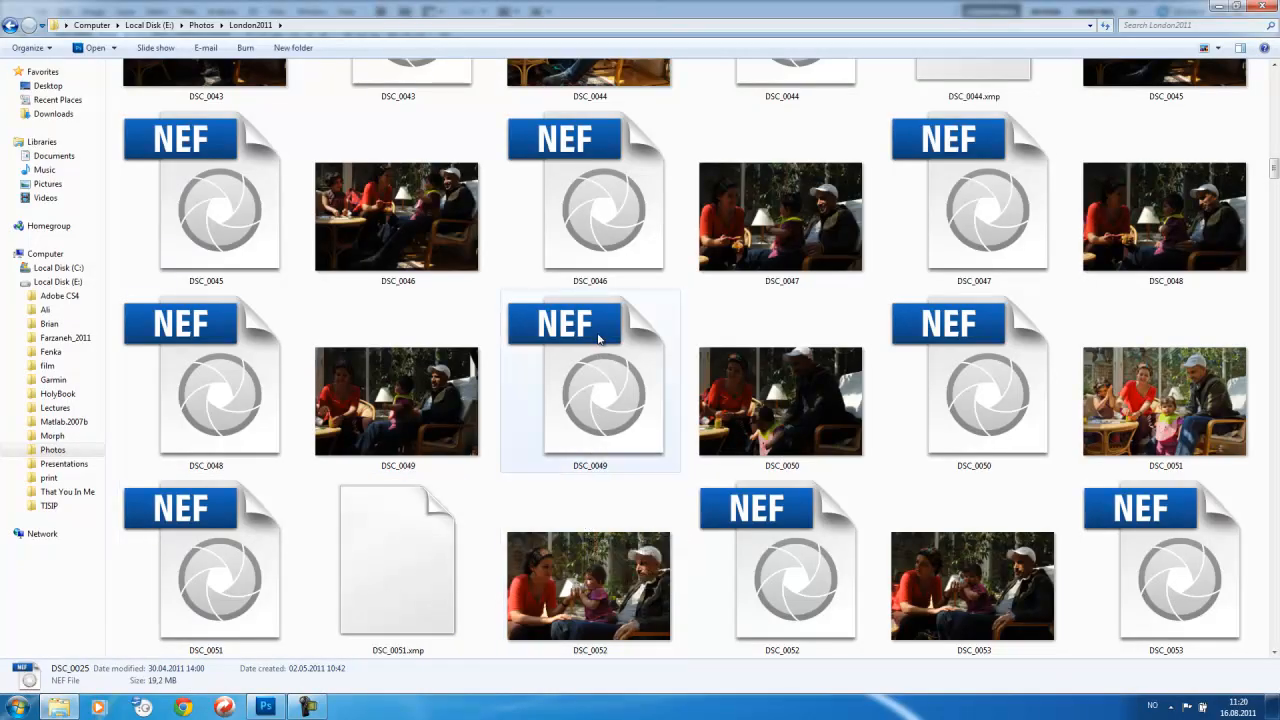
{"action": "left_click", "coordinate": [782, 400]}
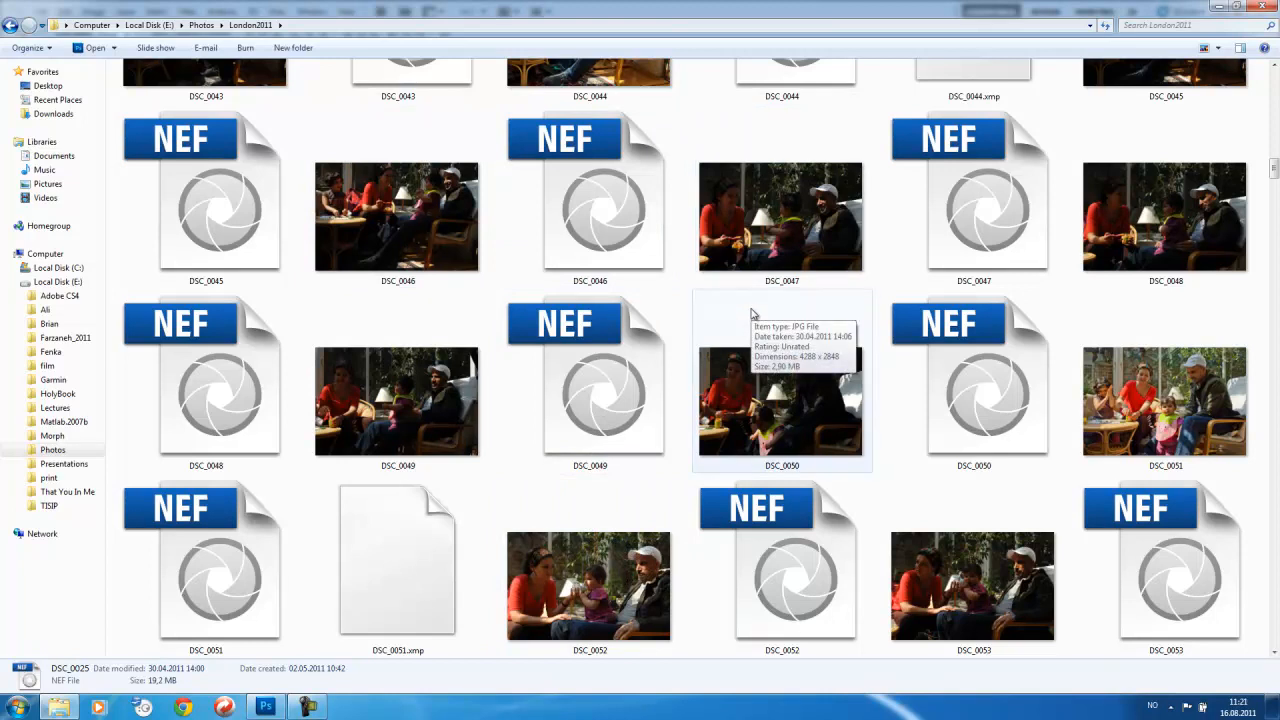
{"action": "mouse_move", "coordinate": [748, 318]}
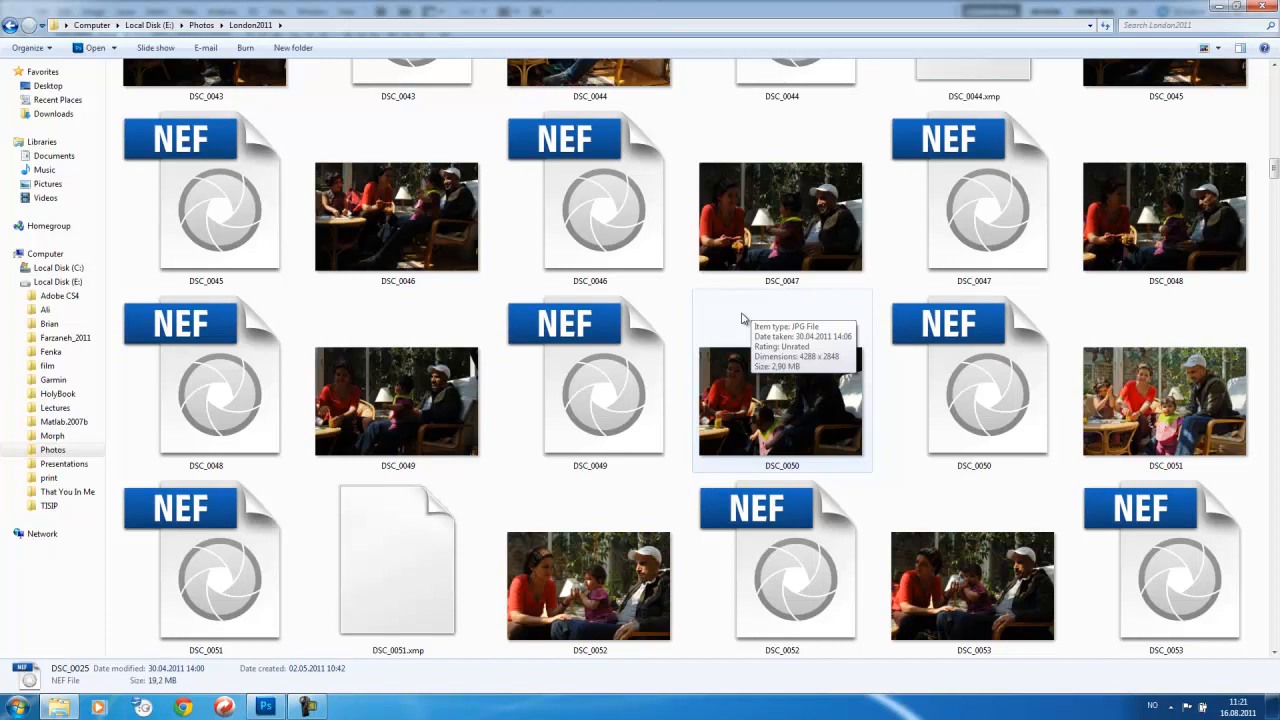
{"action": "mouse_move", "coordinate": [488, 256]}
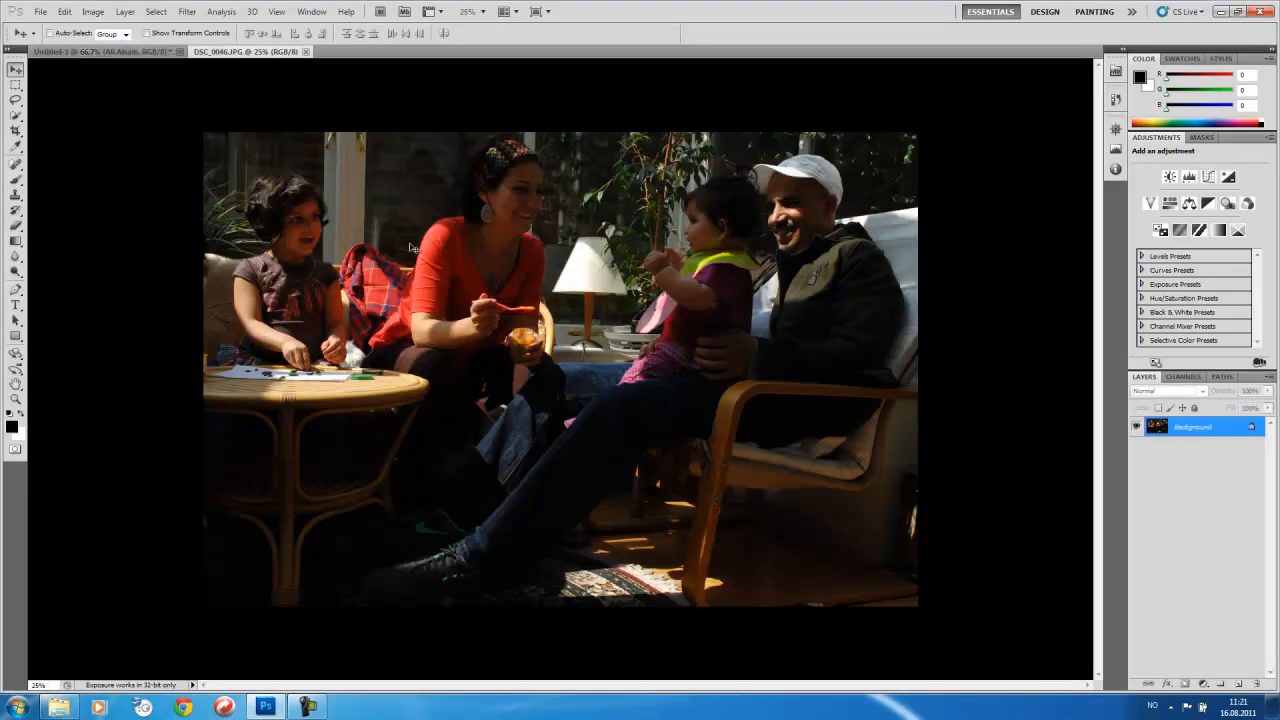
{"action": "mouse_move", "coordinate": [908, 532]}
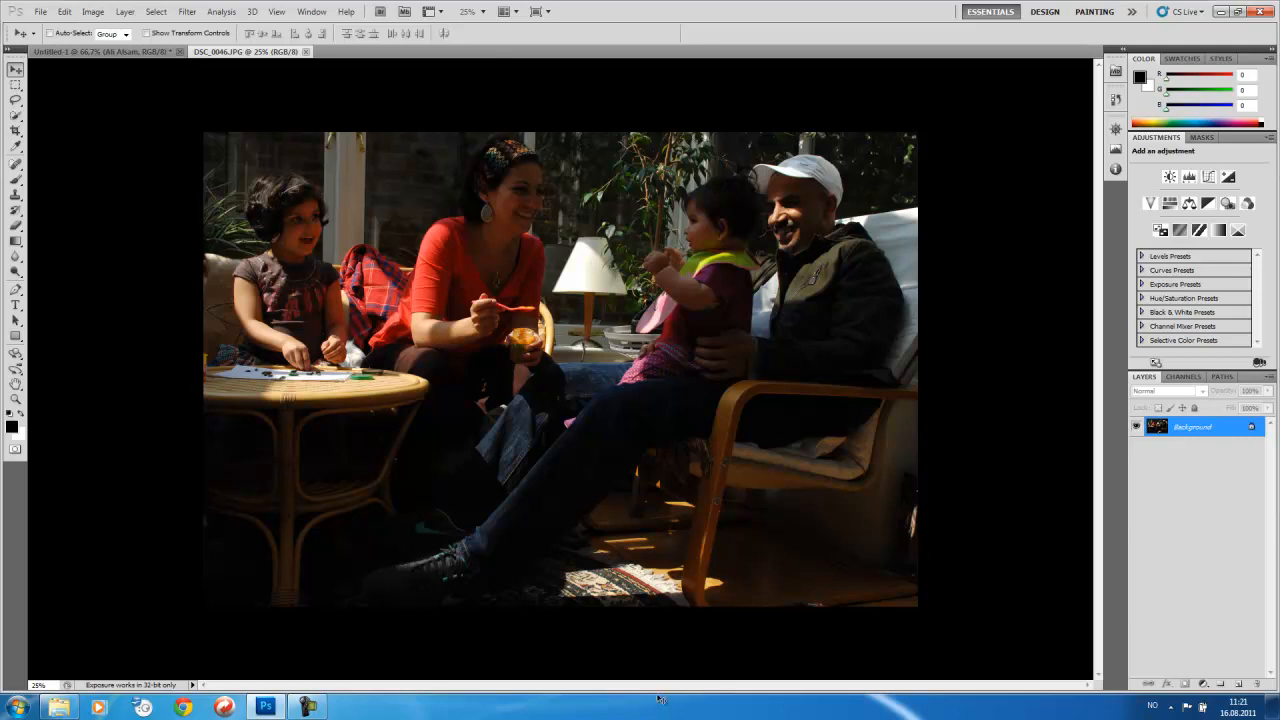
{"action": "mouse_move", "coordinate": [104, 664]}
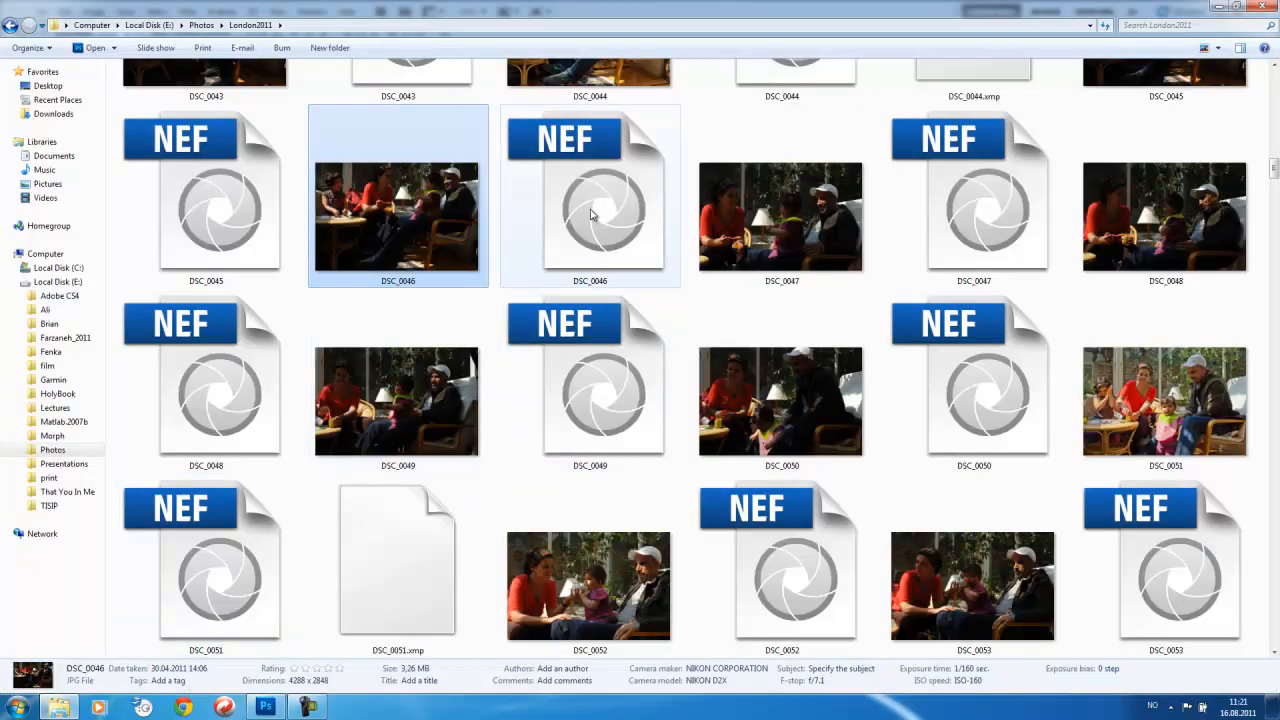
{"action": "mouse_move", "coordinate": [600, 210]}
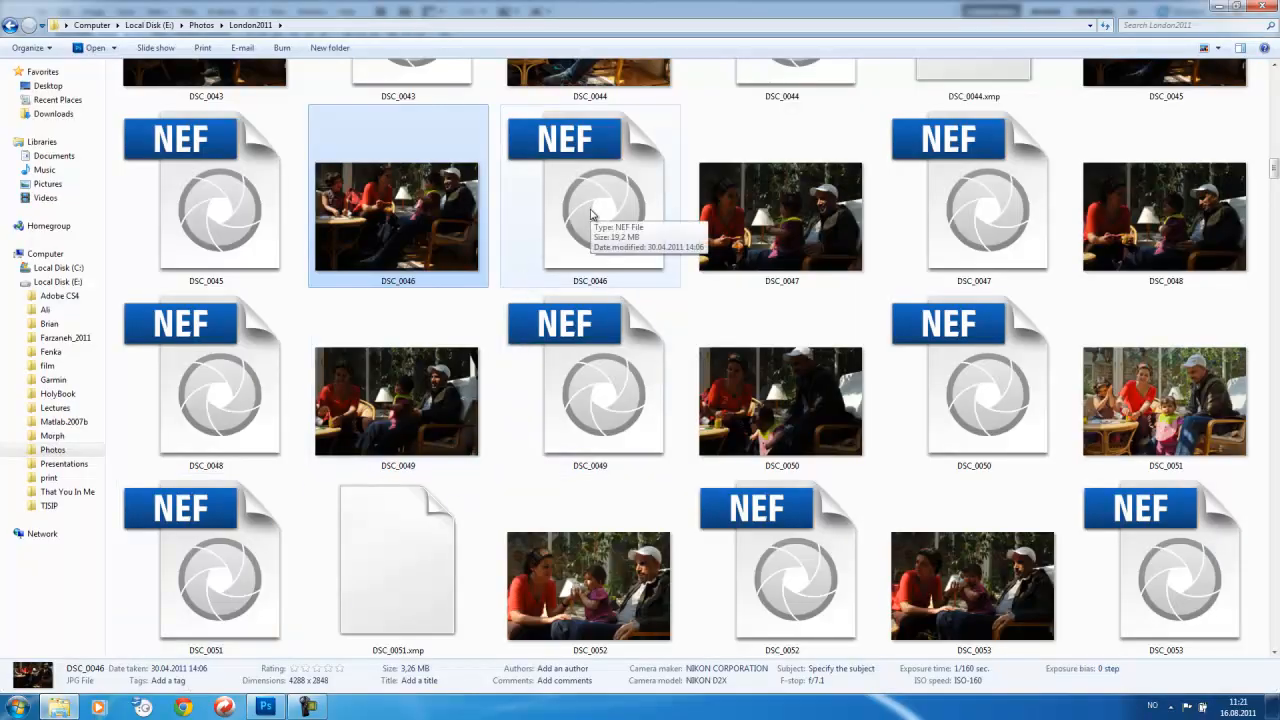
Step: Open the DSC_0046 NEF raw file so it loads in Camera Raw
{"action": "double_click", "coordinate": [396, 216]}
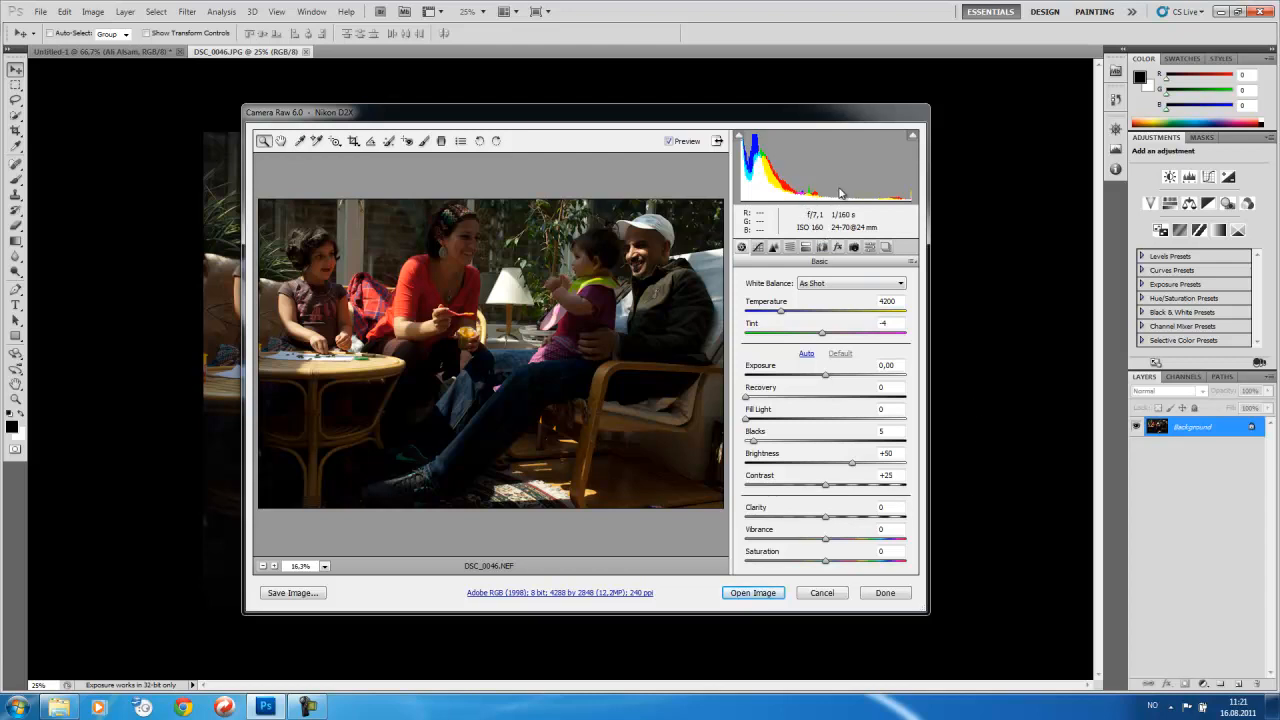
{"action": "mouse_move", "coordinate": [824, 182]}
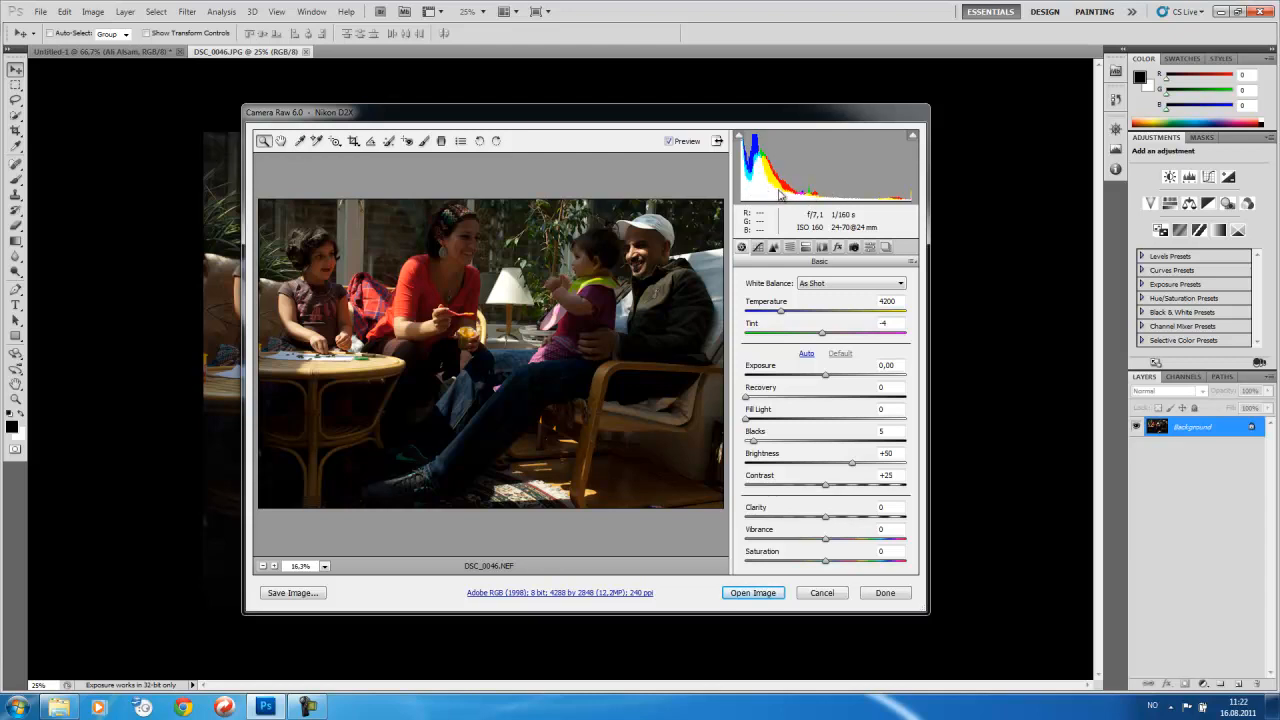
{"action": "mouse_move", "coordinate": [744, 192]}
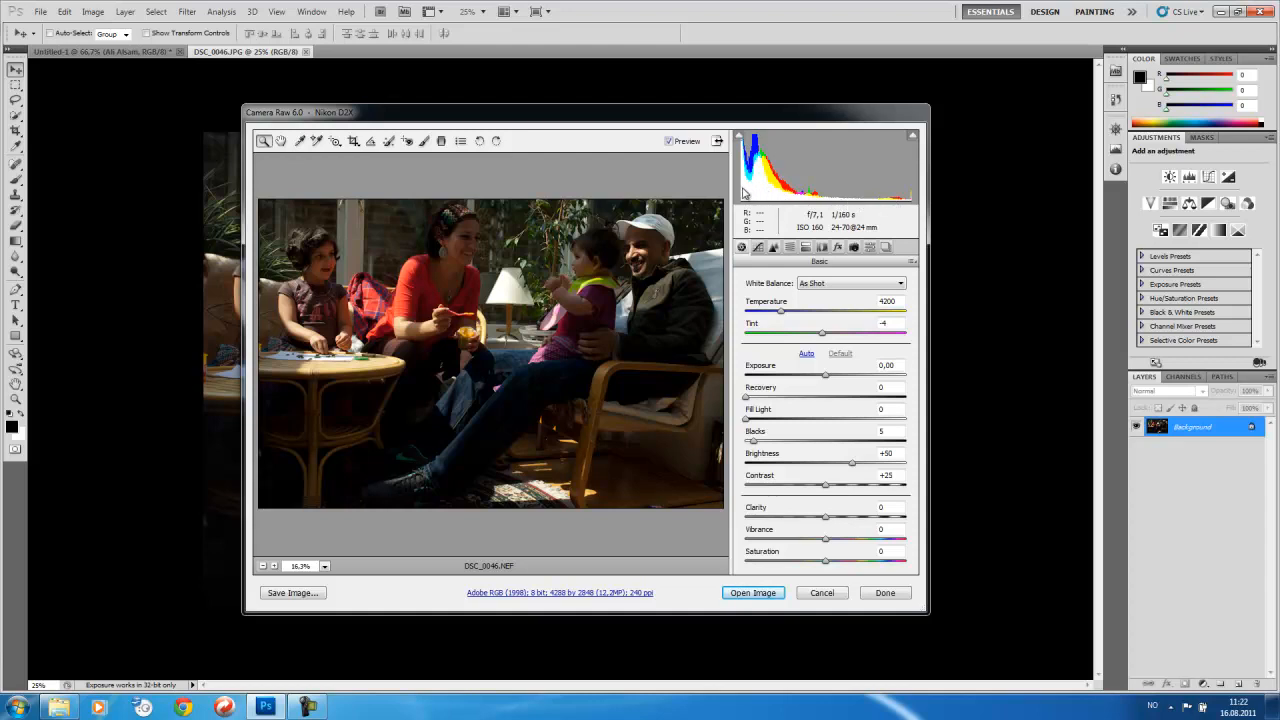
{"action": "mouse_move", "coordinate": [896, 206]}
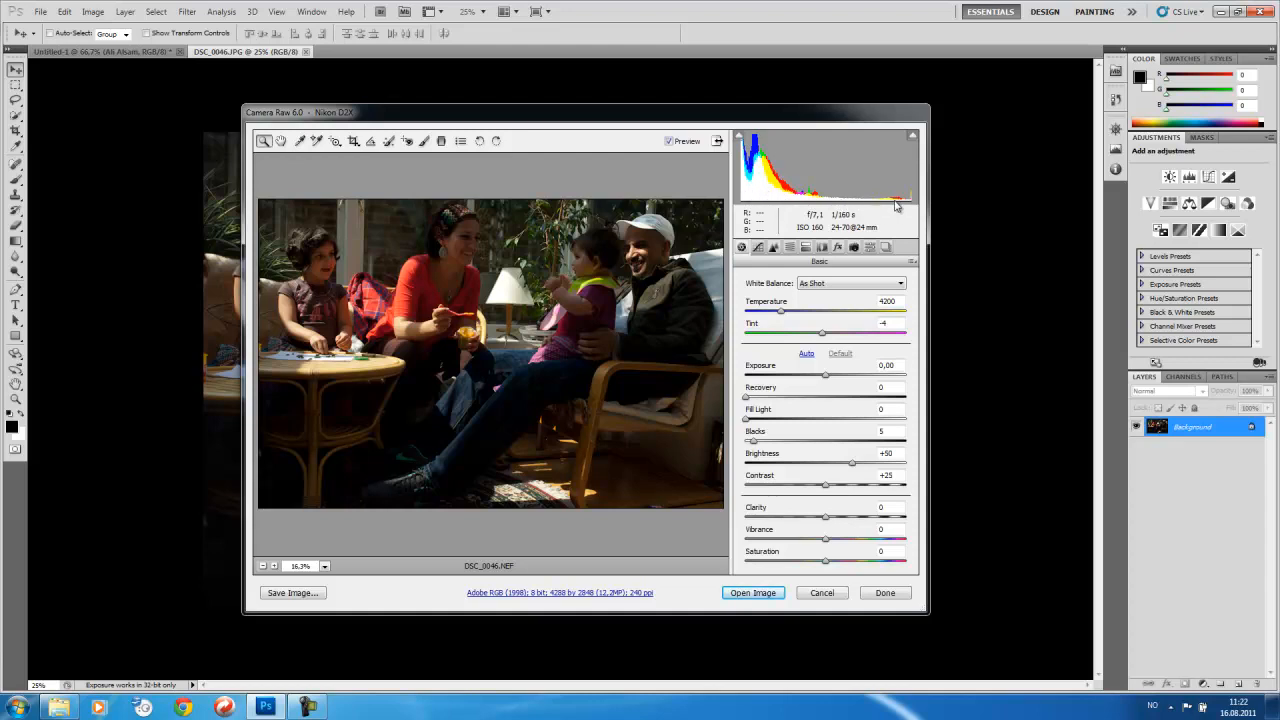
{"action": "mouse_move", "coordinate": [910, 200]}
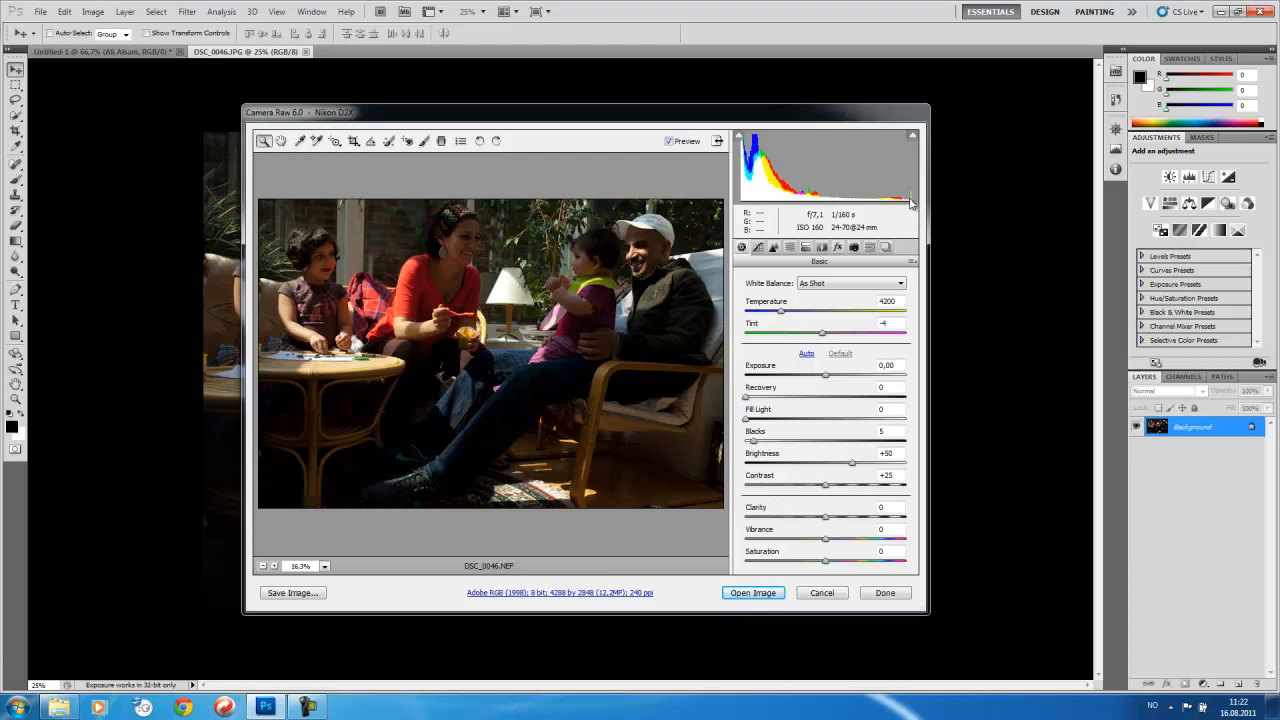
{"action": "mouse_move", "coordinate": [910, 204]}
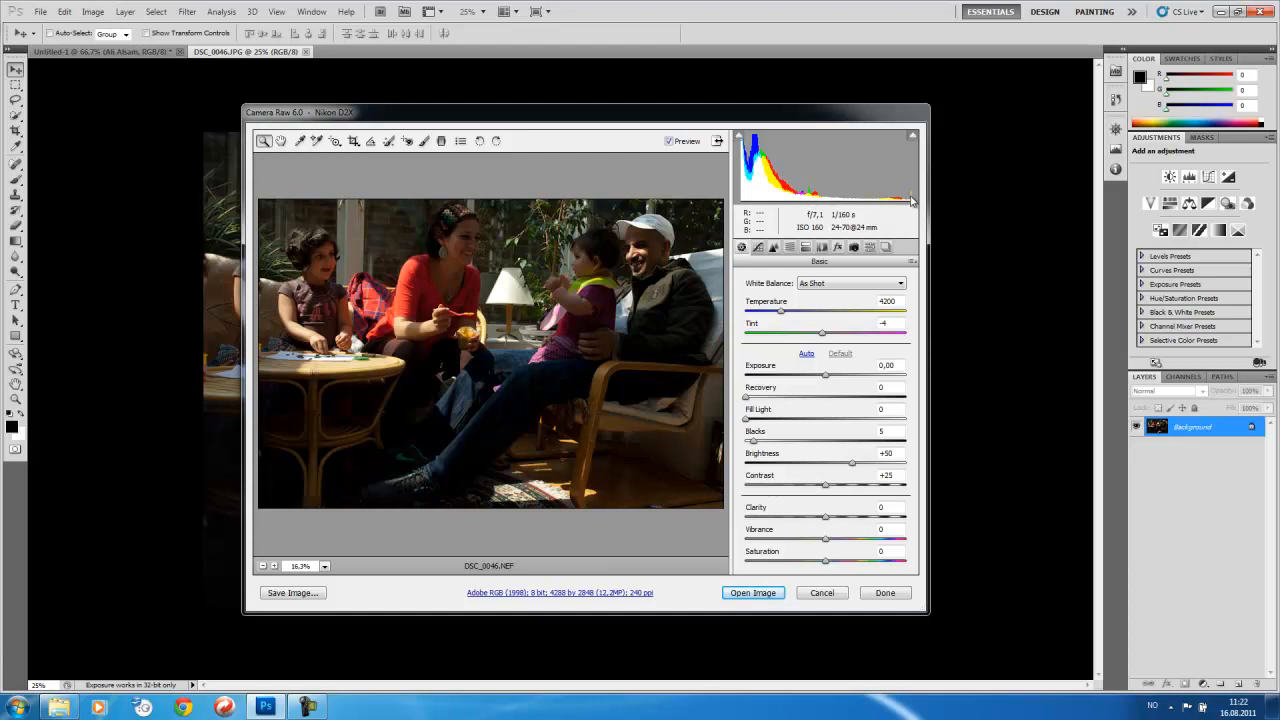
{"action": "mouse_move", "coordinate": [912, 204]}
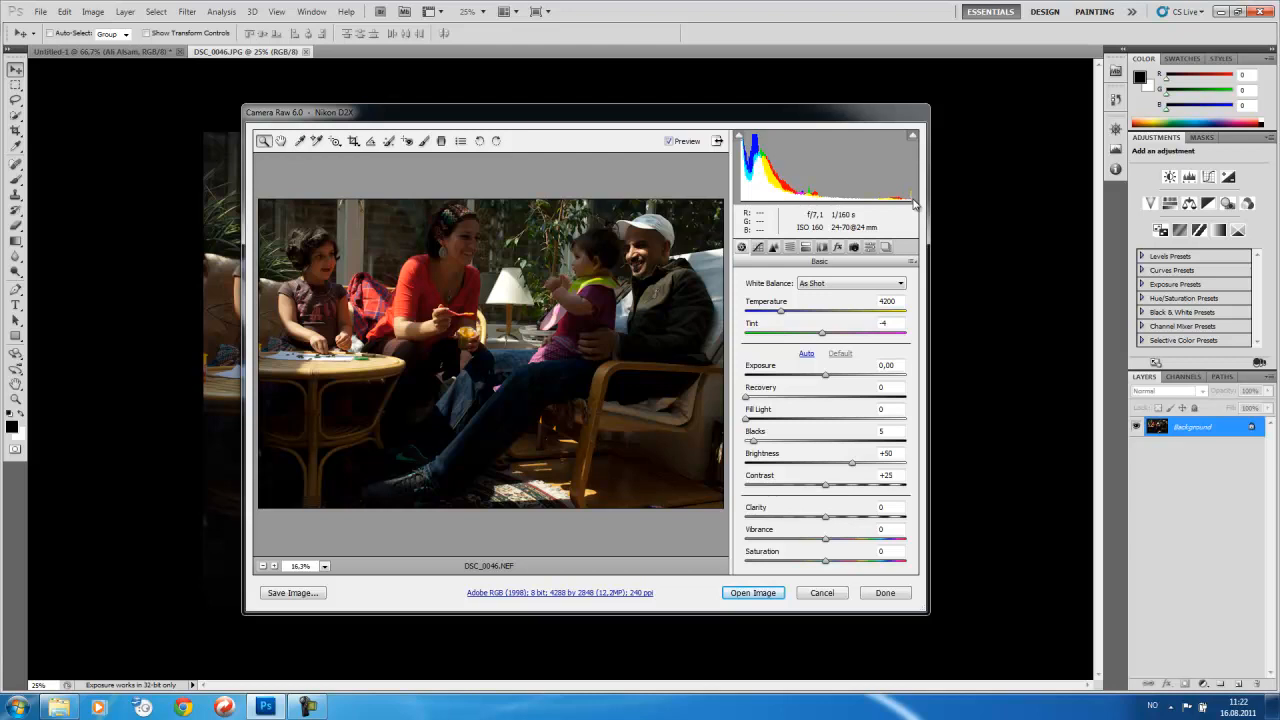
{"action": "mouse_move", "coordinate": [744, 208]}
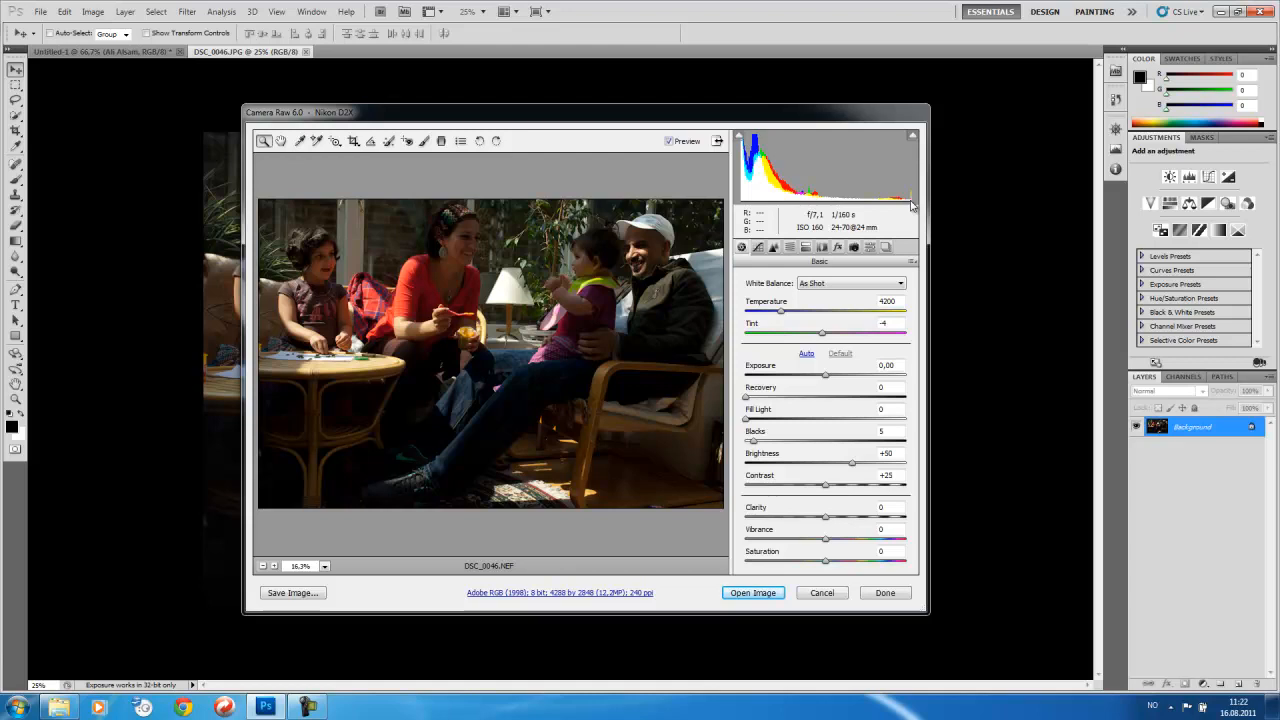
{"action": "mouse_move", "coordinate": [756, 210]}
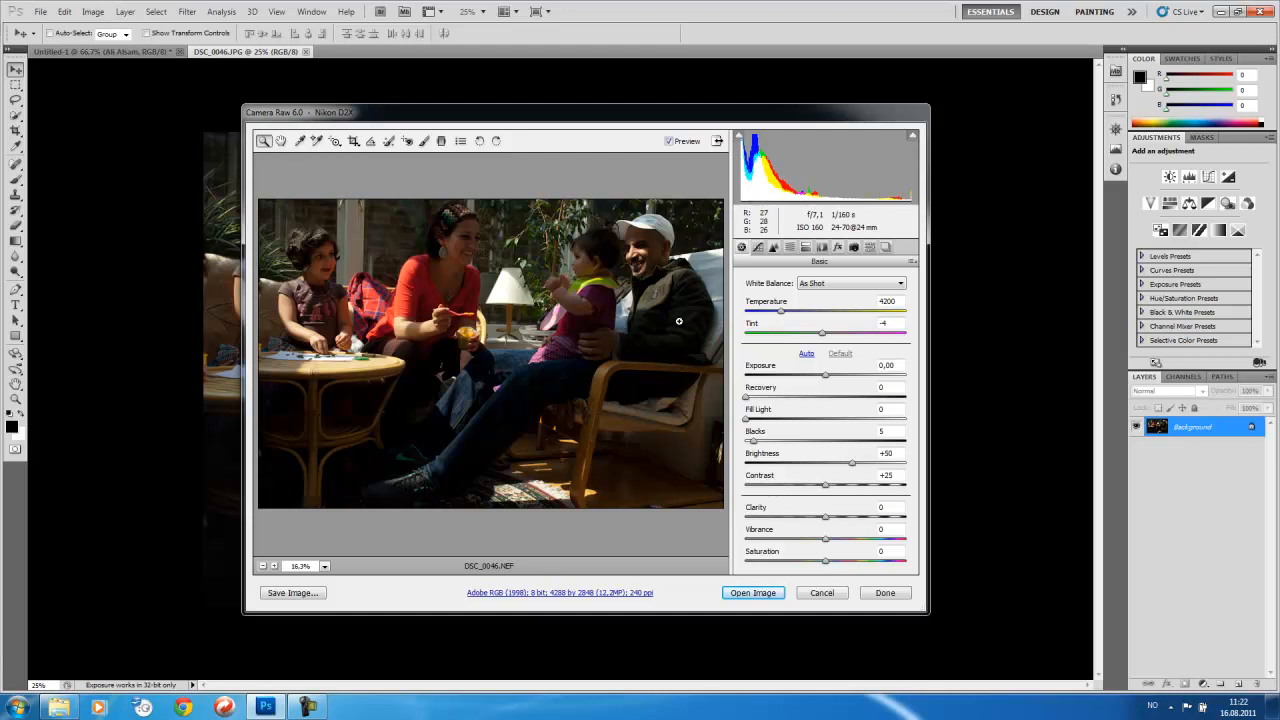
{"action": "mouse_move", "coordinate": [664, 312]}
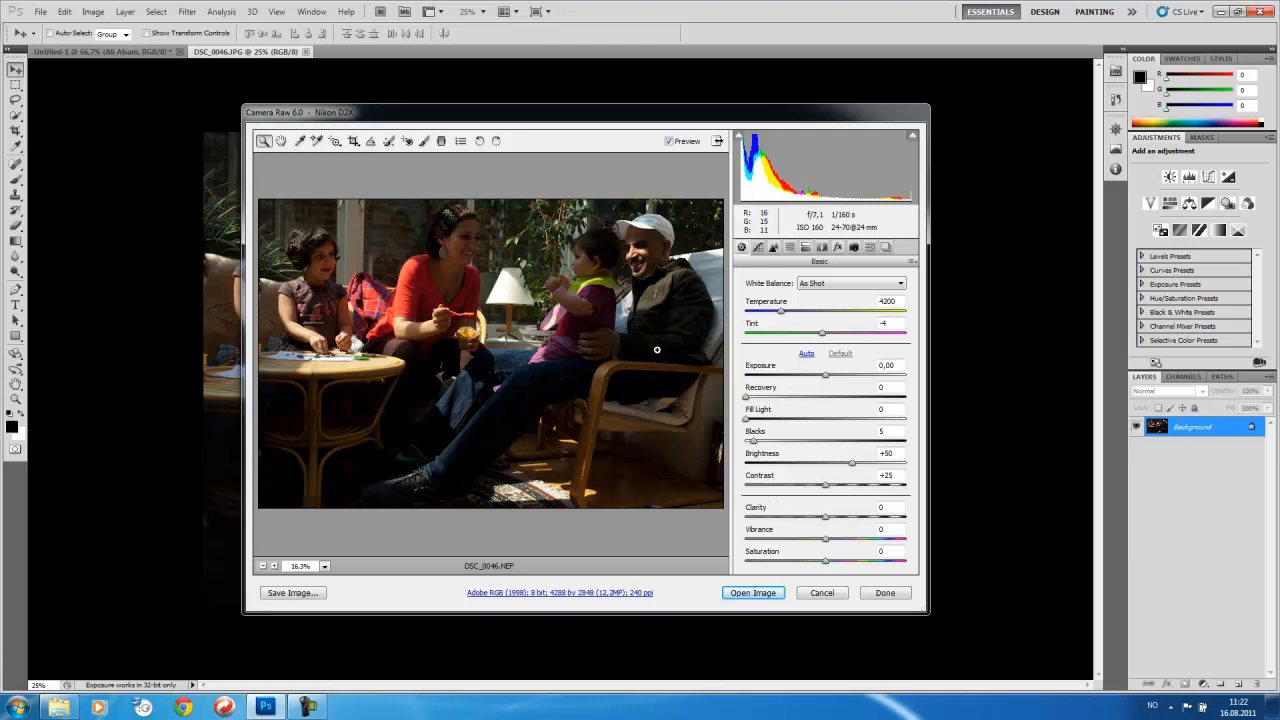
{"action": "mouse_move", "coordinate": [592, 384]}
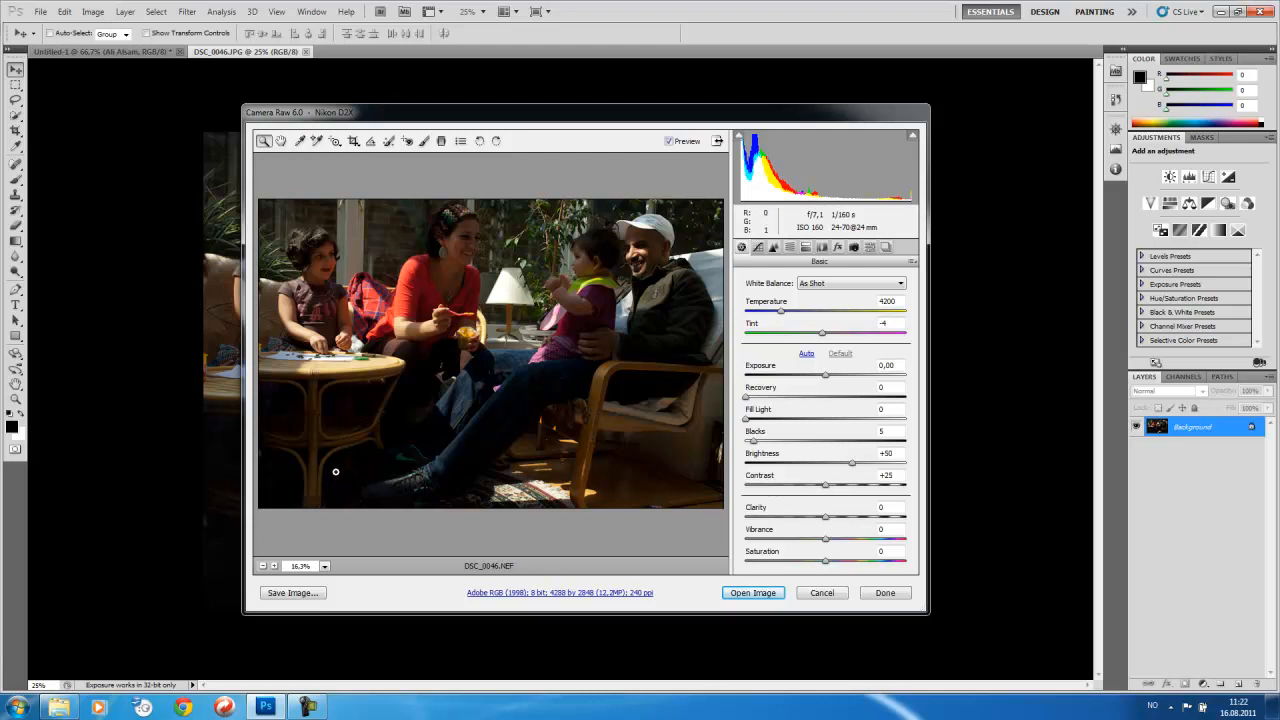
{"action": "mouse_move", "coordinate": [396, 356]}
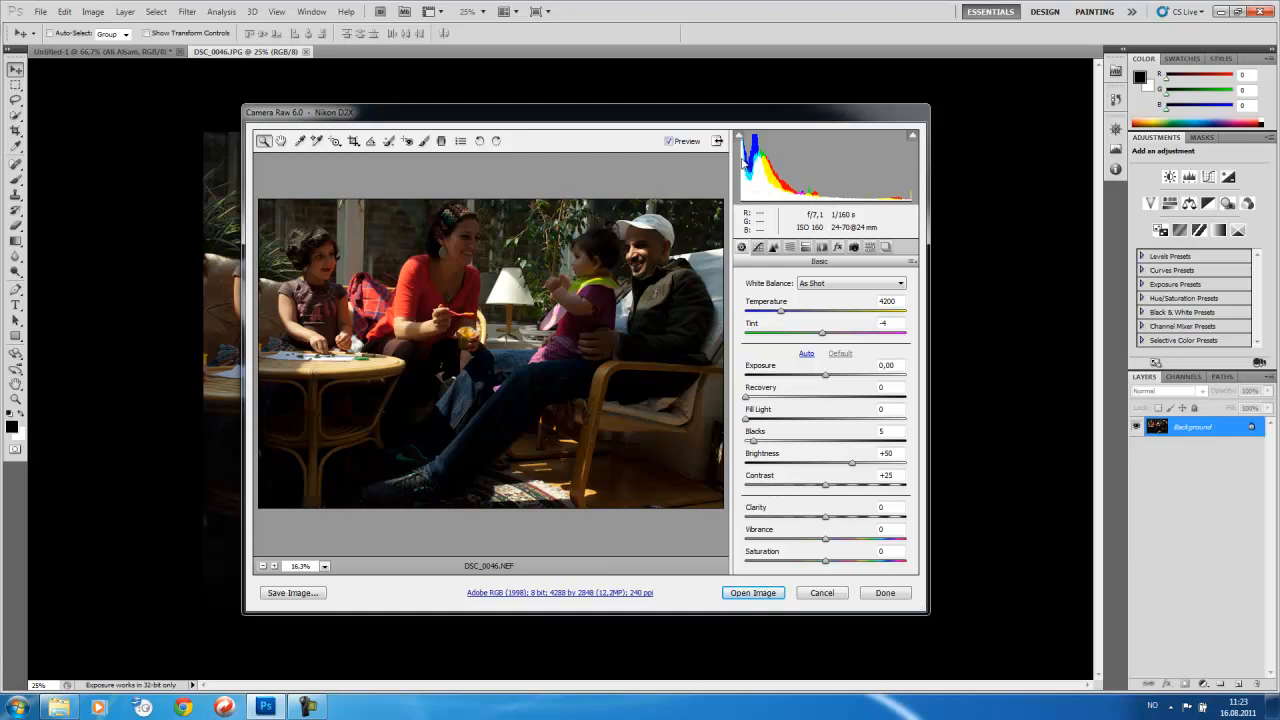
{"action": "mouse_move", "coordinate": [604, 348]}
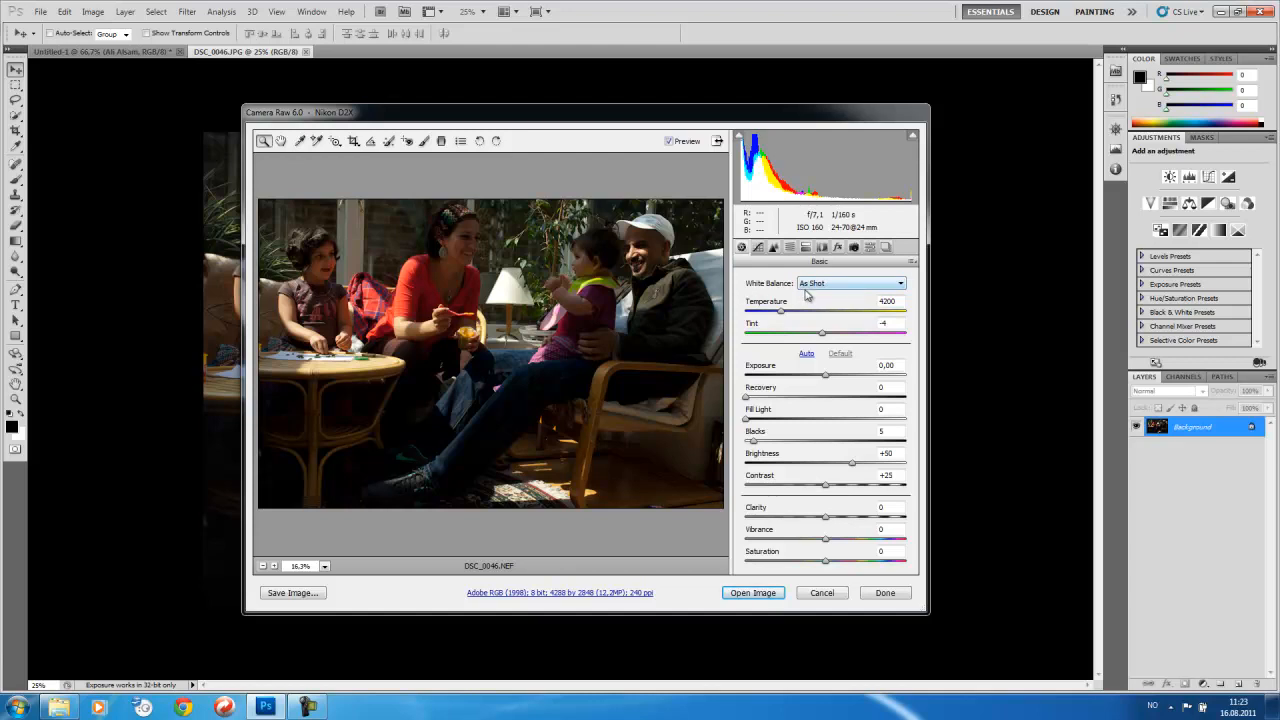
{"action": "mouse_move", "coordinate": [772, 290]}
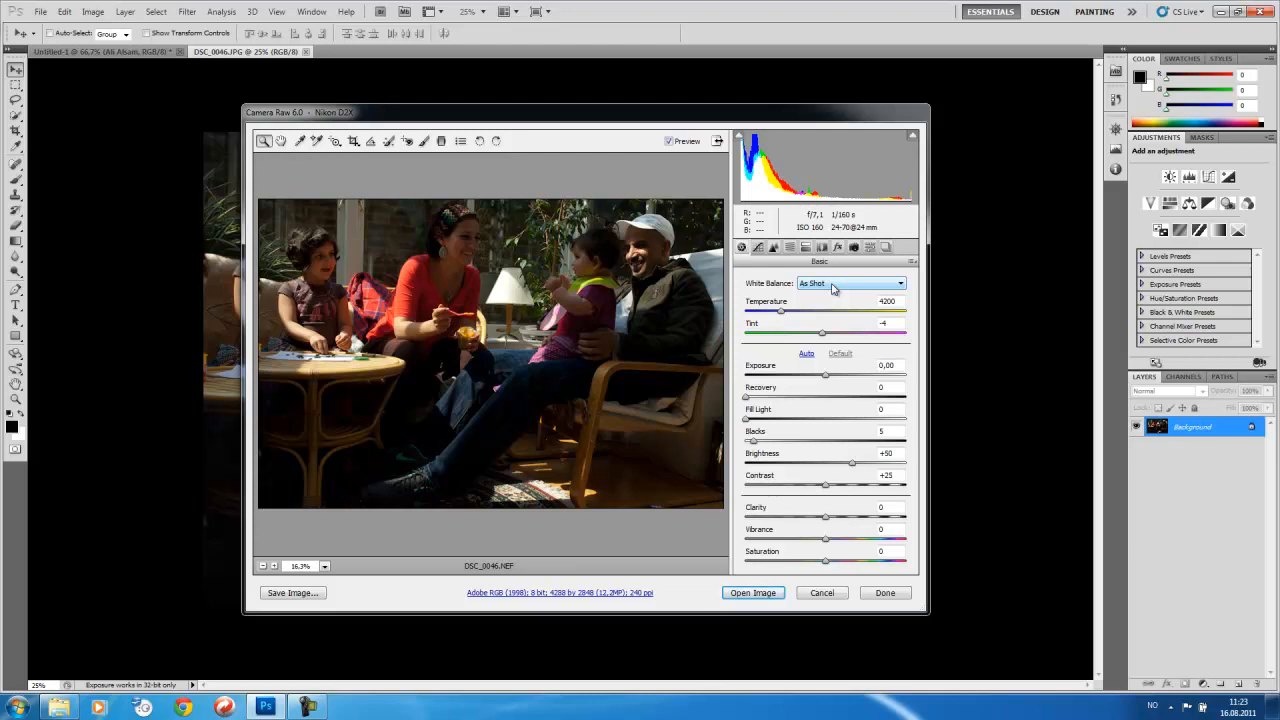
Step: Try the Auto and then Daylight white balance presets on the family photo
{"action": "left_click", "coordinate": [850, 284]}
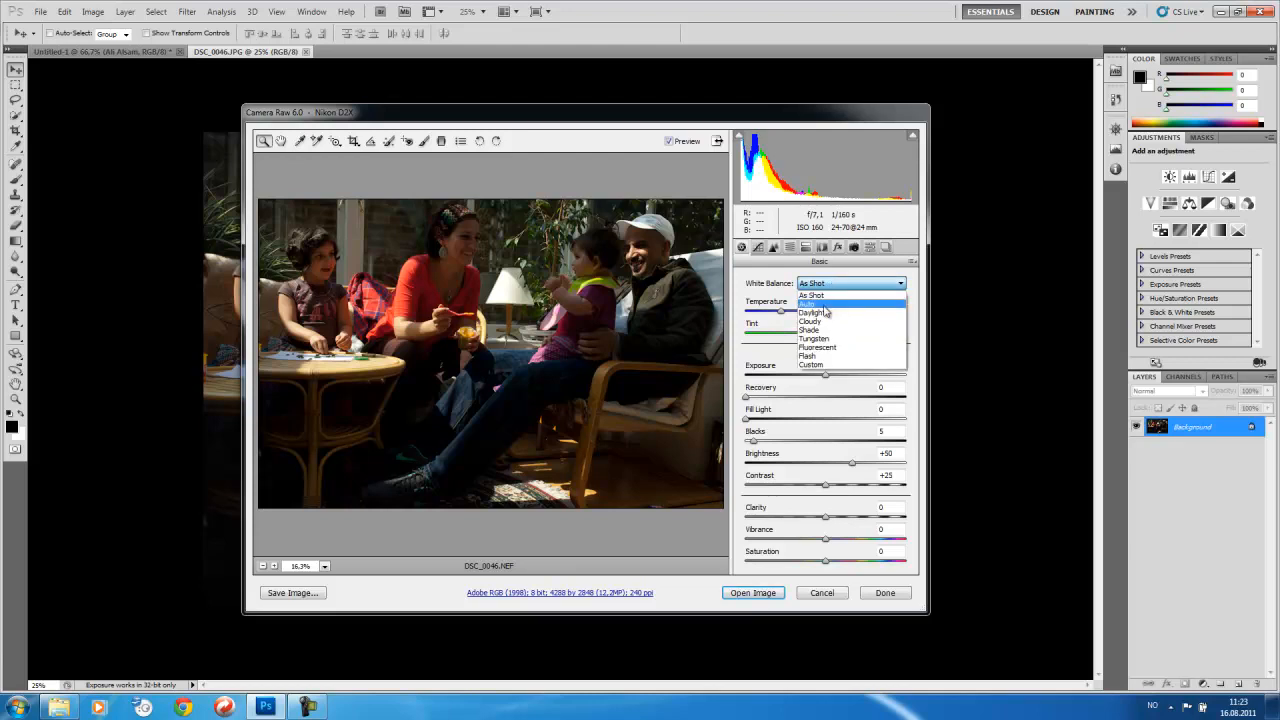
{"action": "left_click", "coordinate": [812, 304]}
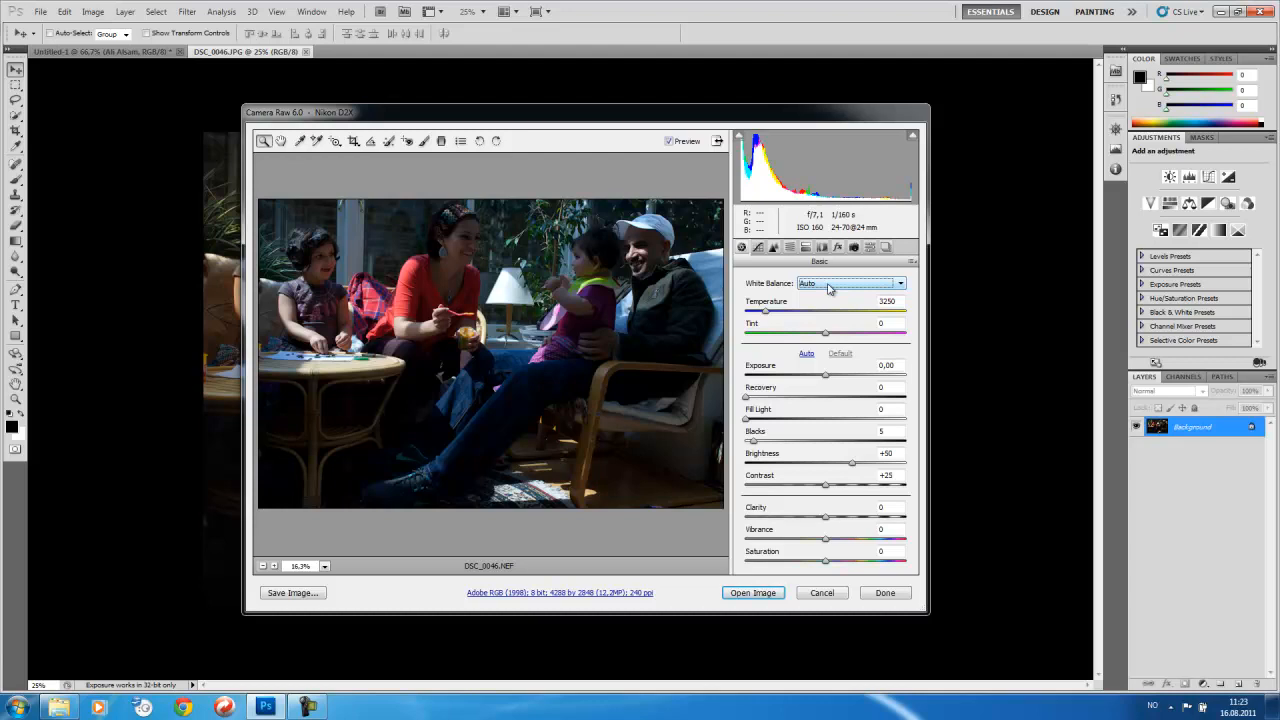
{"action": "left_click", "coordinate": [850, 284]}
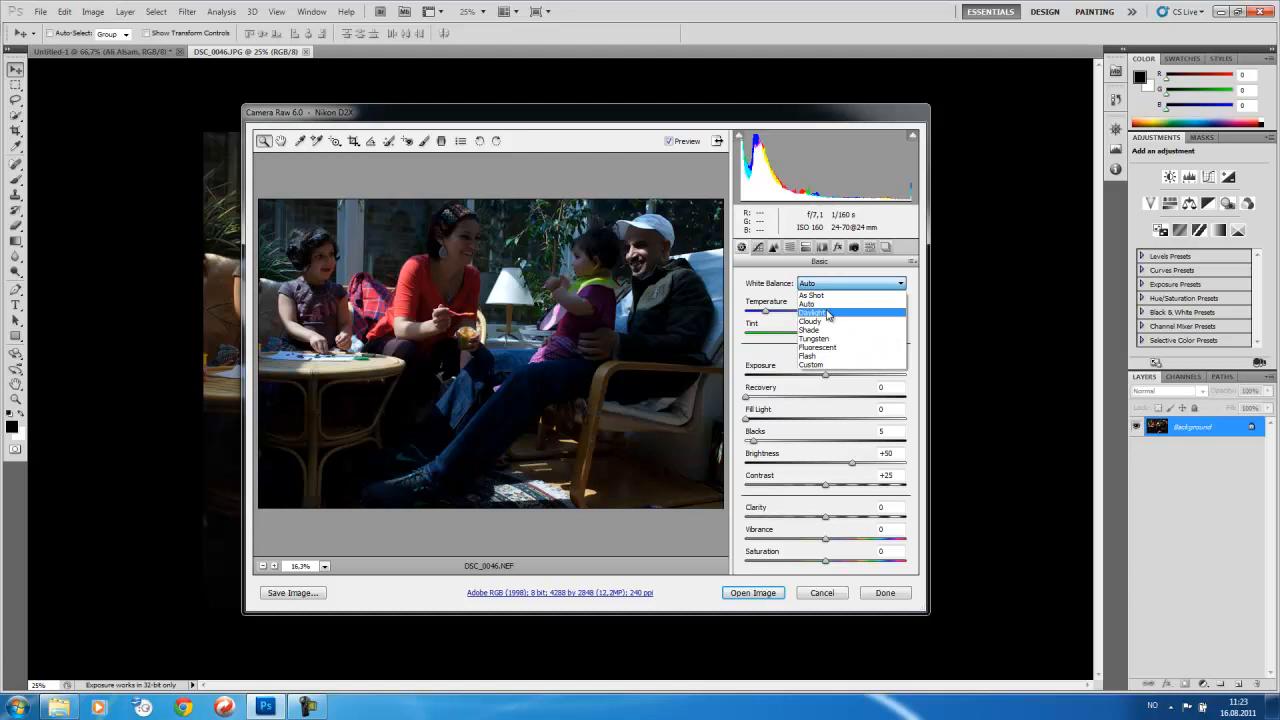
{"action": "left_click", "coordinate": [812, 312]}
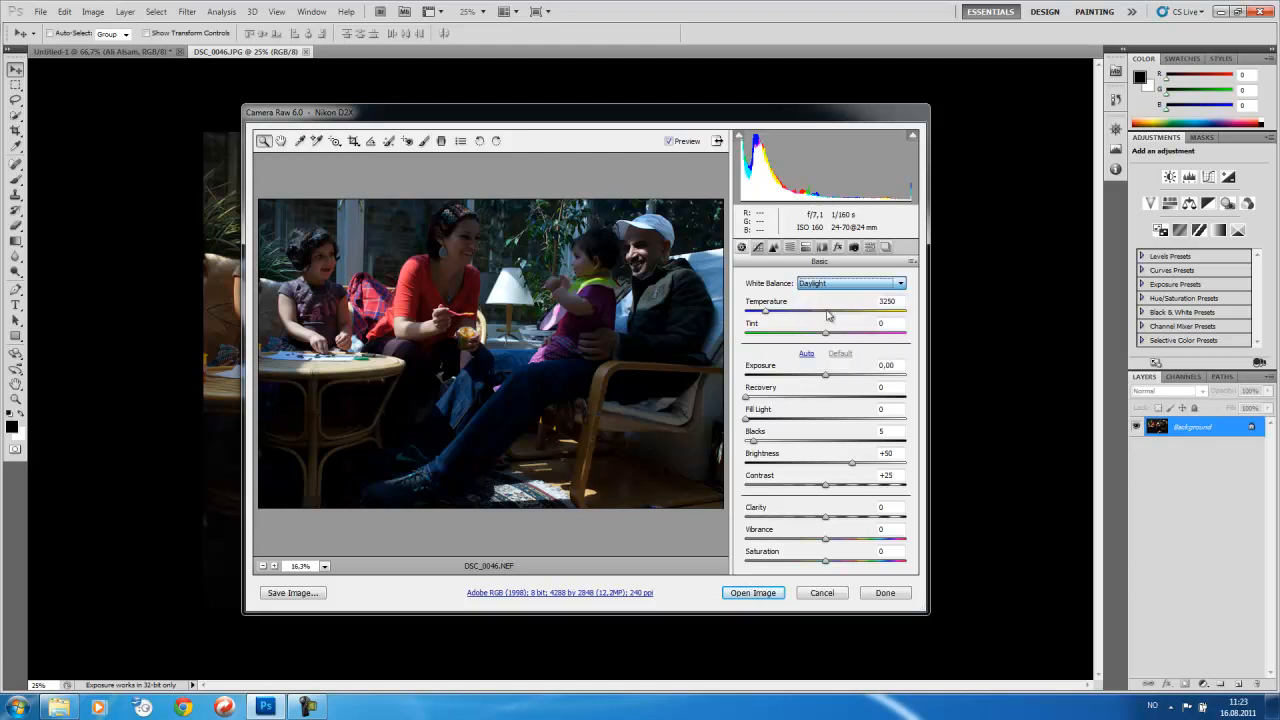
{"action": "left_click_drag", "start_coordinate": [752, 312], "coordinate": [802, 312]}
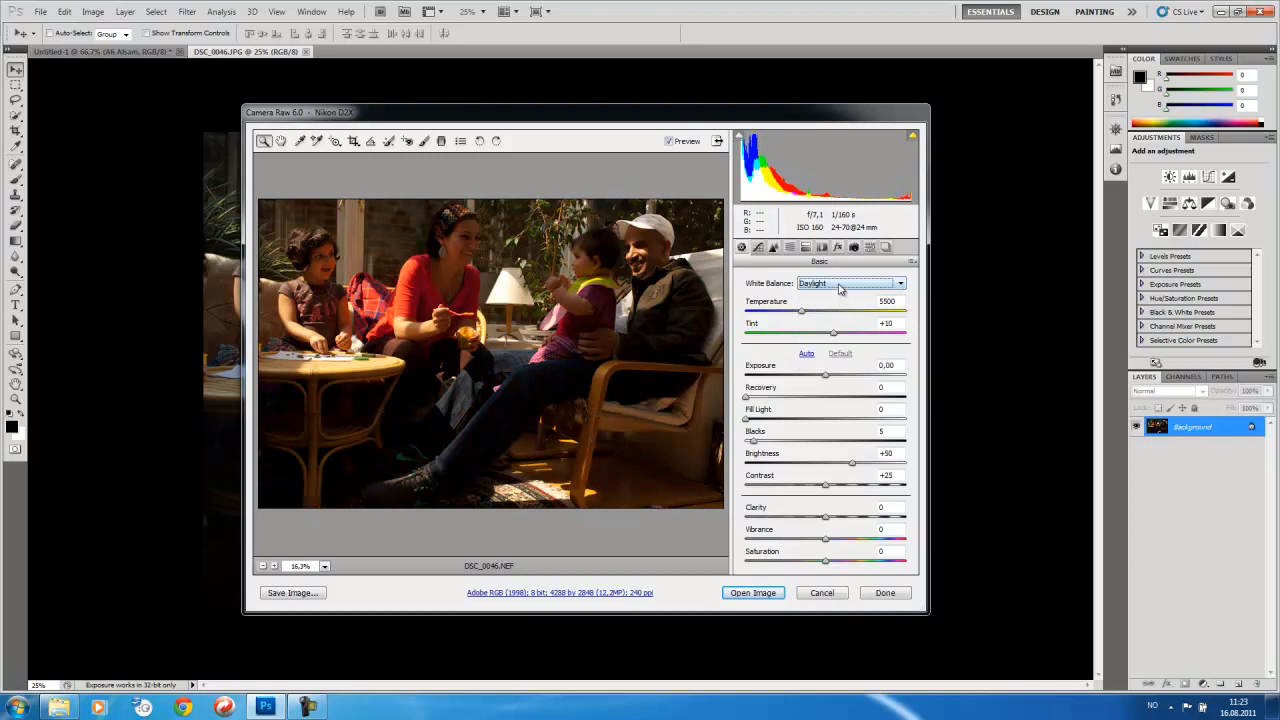
Step: Switch the white balance to Cloudy, then to the cool blue Tungsten preset
{"action": "left_click", "coordinate": [848, 284]}
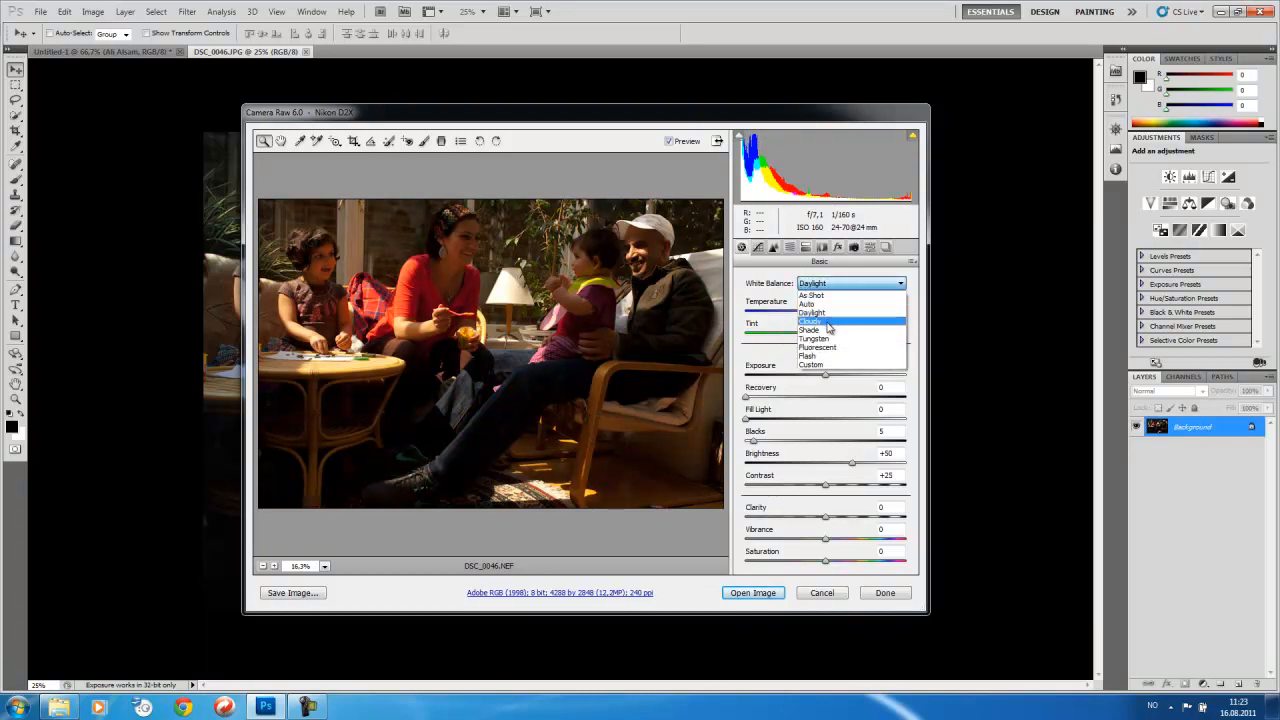
{"action": "left_click", "coordinate": [812, 320]}
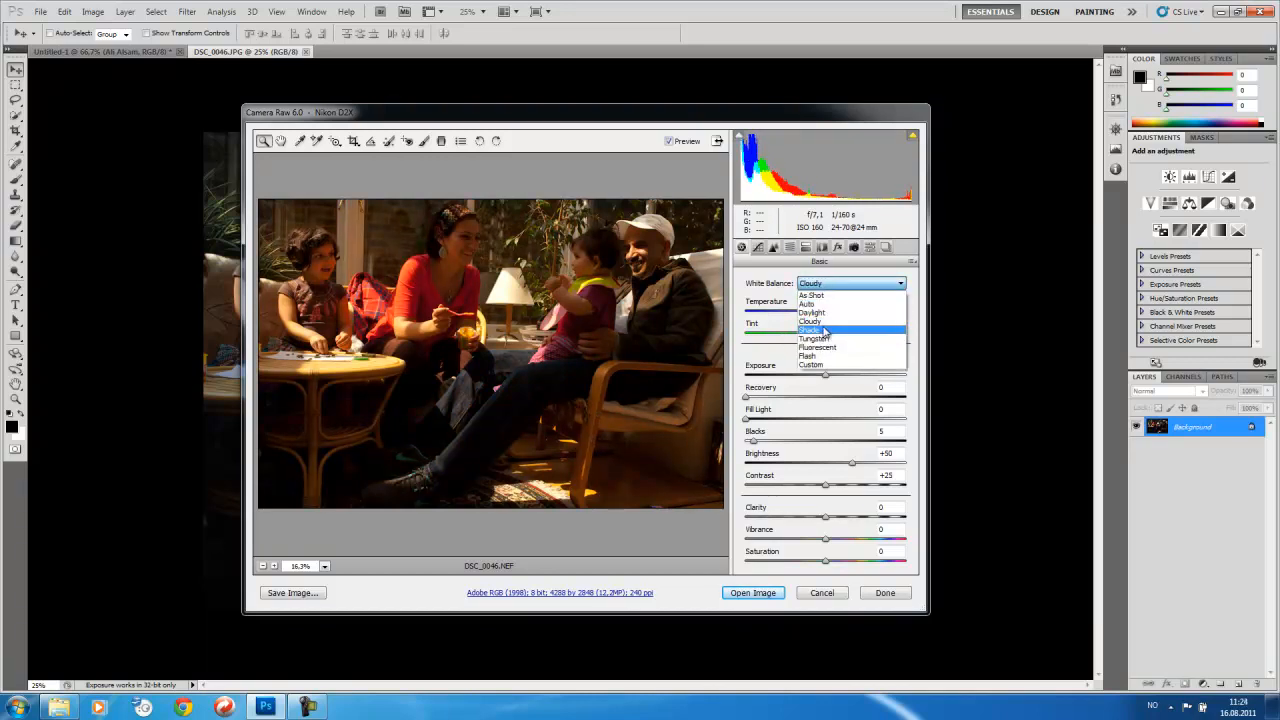
{"action": "left_click", "coordinate": [814, 338]}
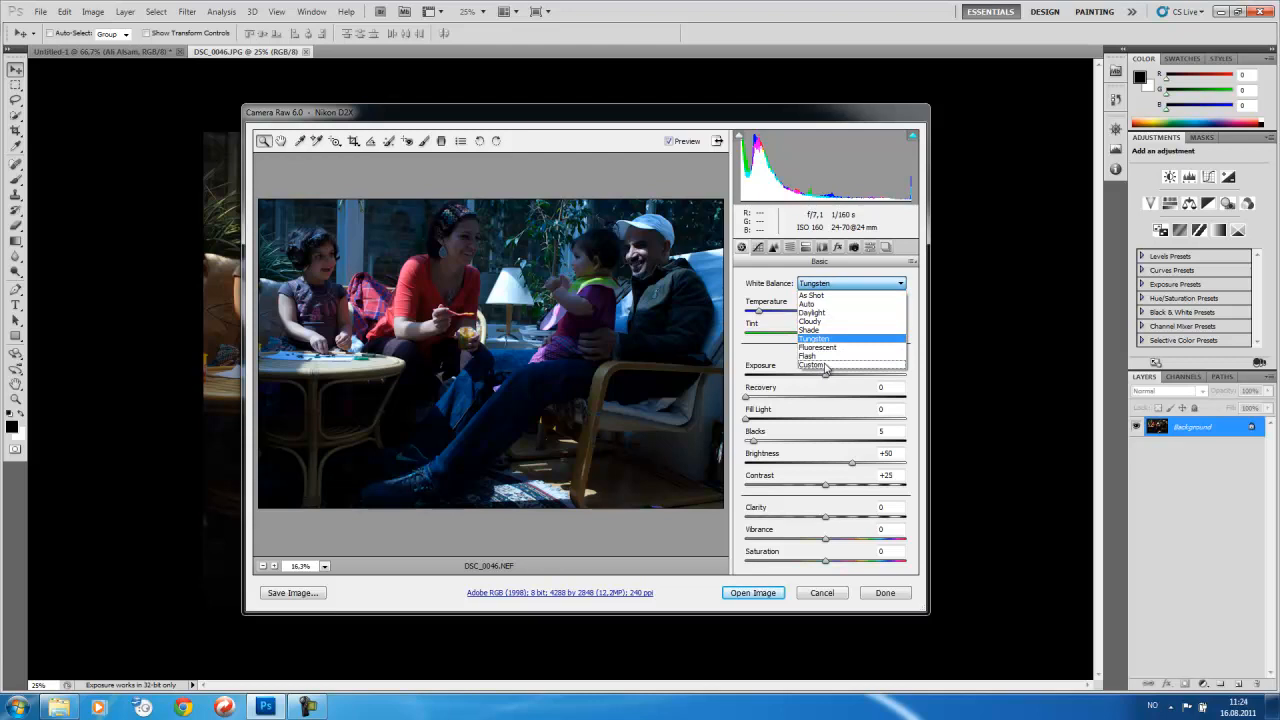
Step: Move the white balance off Tungsten to Custom near the original 4200 temperature
{"action": "left_click", "coordinate": [812, 364]}
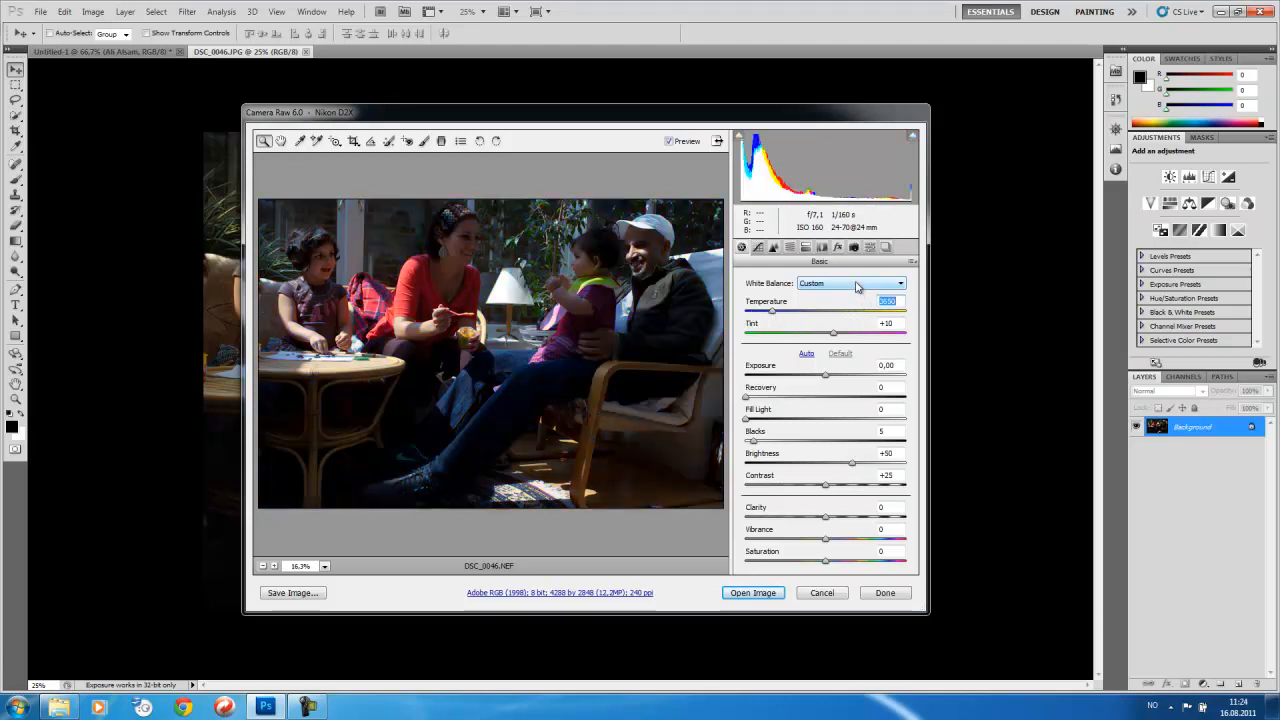
{"action": "left_click", "coordinate": [848, 284]}
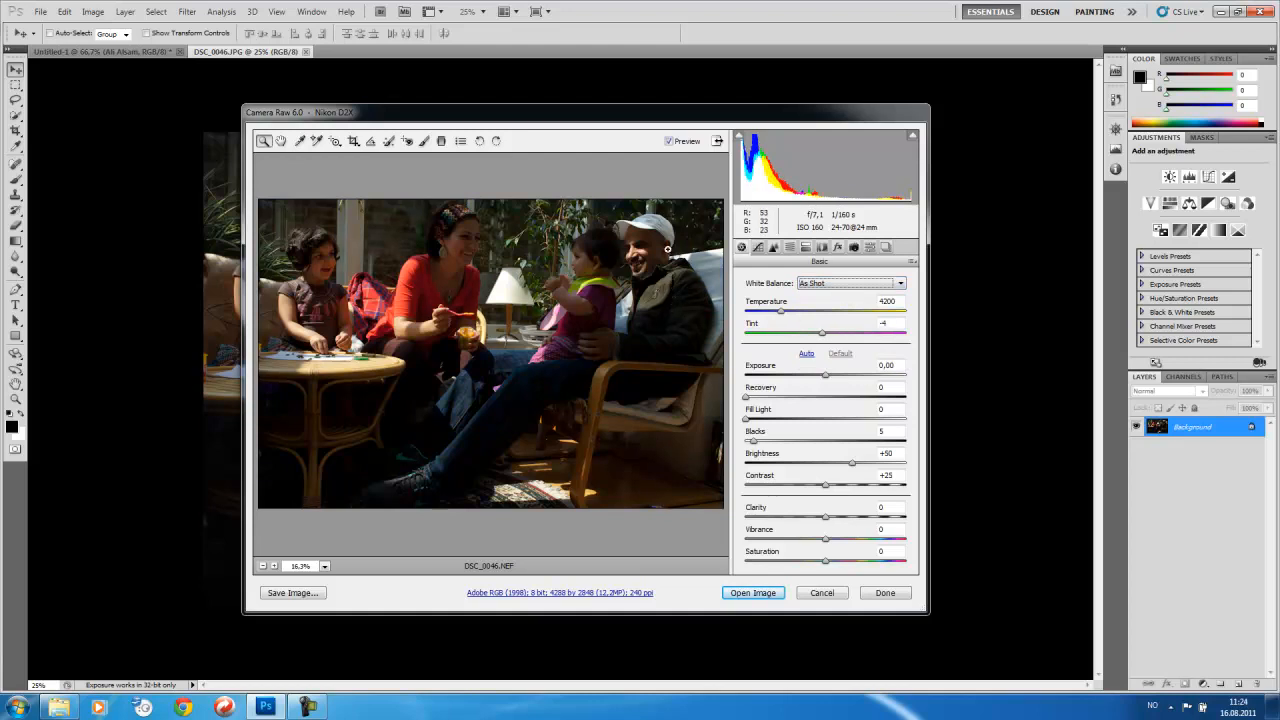
{"action": "mouse_move", "coordinate": [804, 328]}
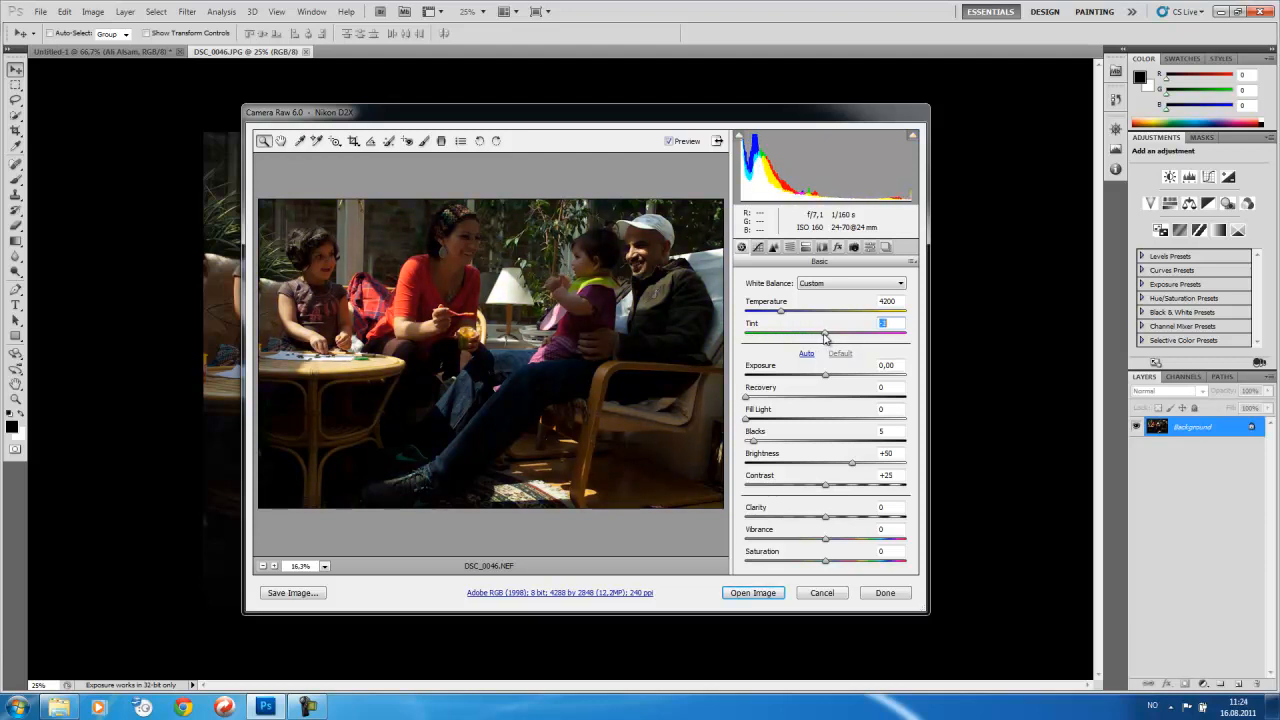
{"action": "left_click", "coordinate": [850, 284]}
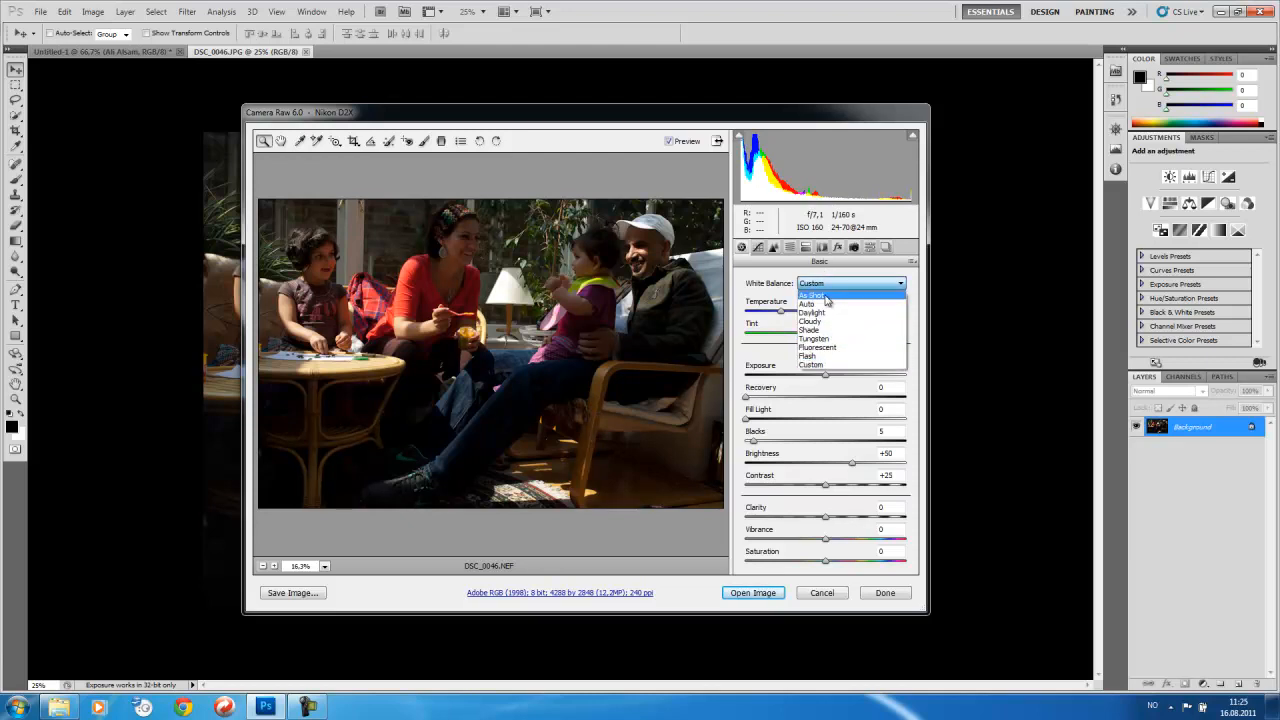
Step: Return the white balance to As Shot at 4200 with the original tint
{"action": "left_click", "coordinate": [812, 294]}
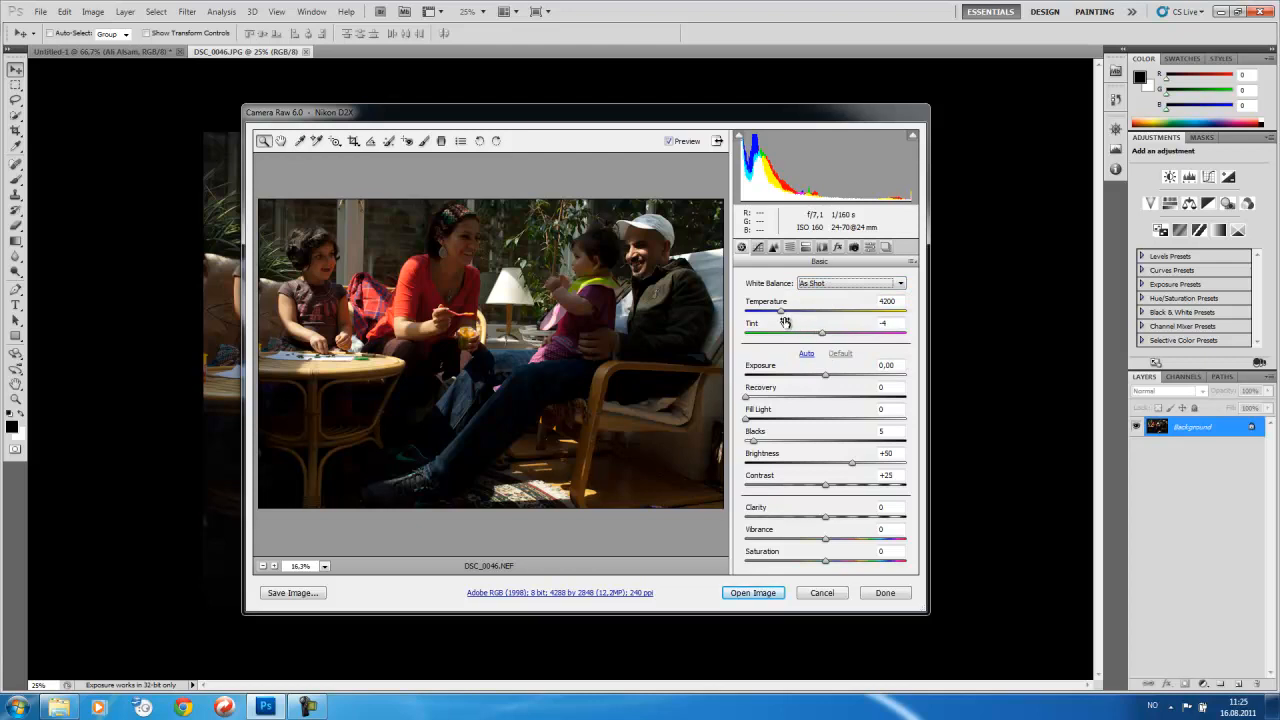
{"action": "mouse_move", "coordinate": [820, 378]}
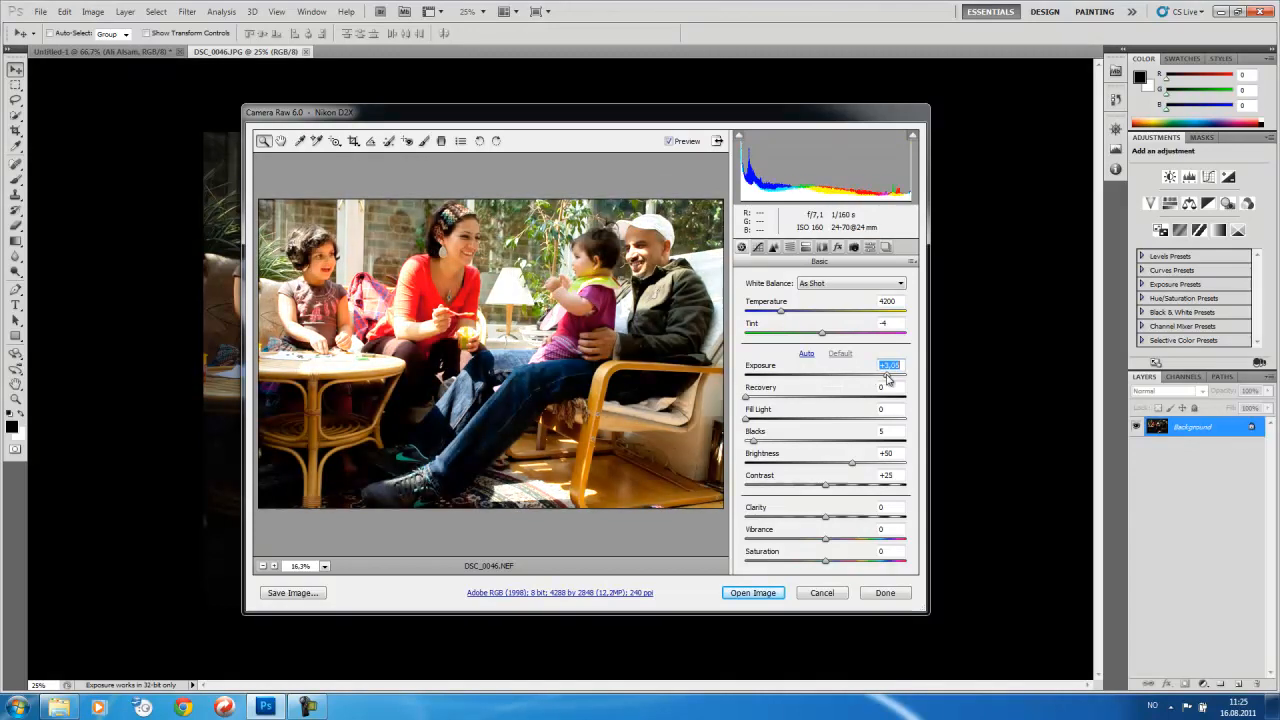
Step: Push the Exposure slider brighter and darker, settling near the original brightness
{"action": "left_click_drag", "start_coordinate": [884, 376], "coordinate": [904, 376]}
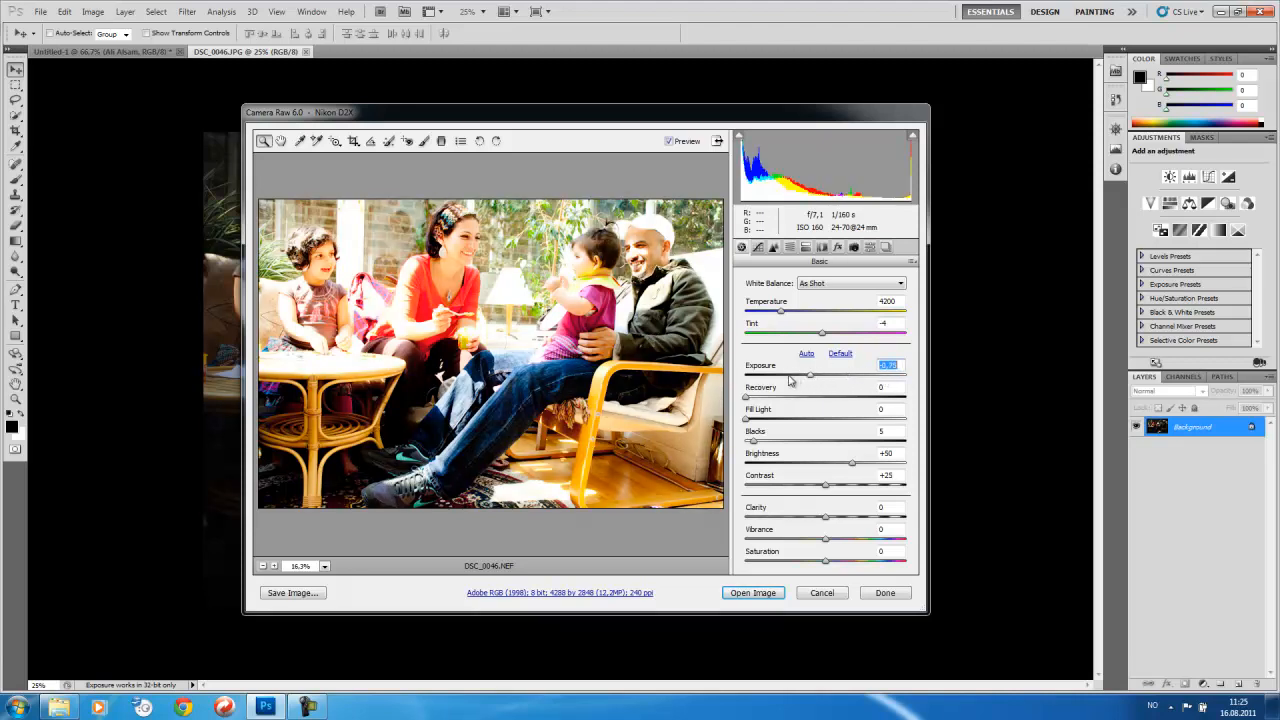
{"action": "left_click_drag", "start_coordinate": [810, 376], "coordinate": [744, 376]}
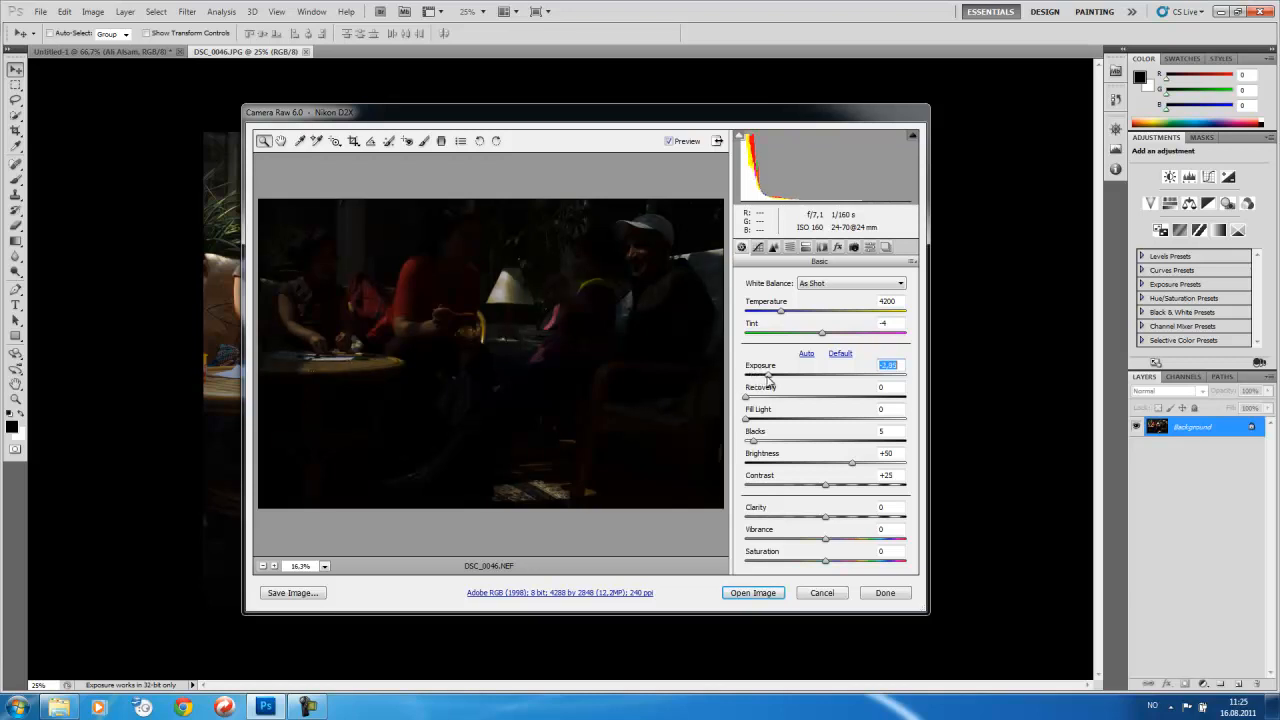
{"action": "left_click_drag", "start_coordinate": [768, 376], "coordinate": [796, 376]}
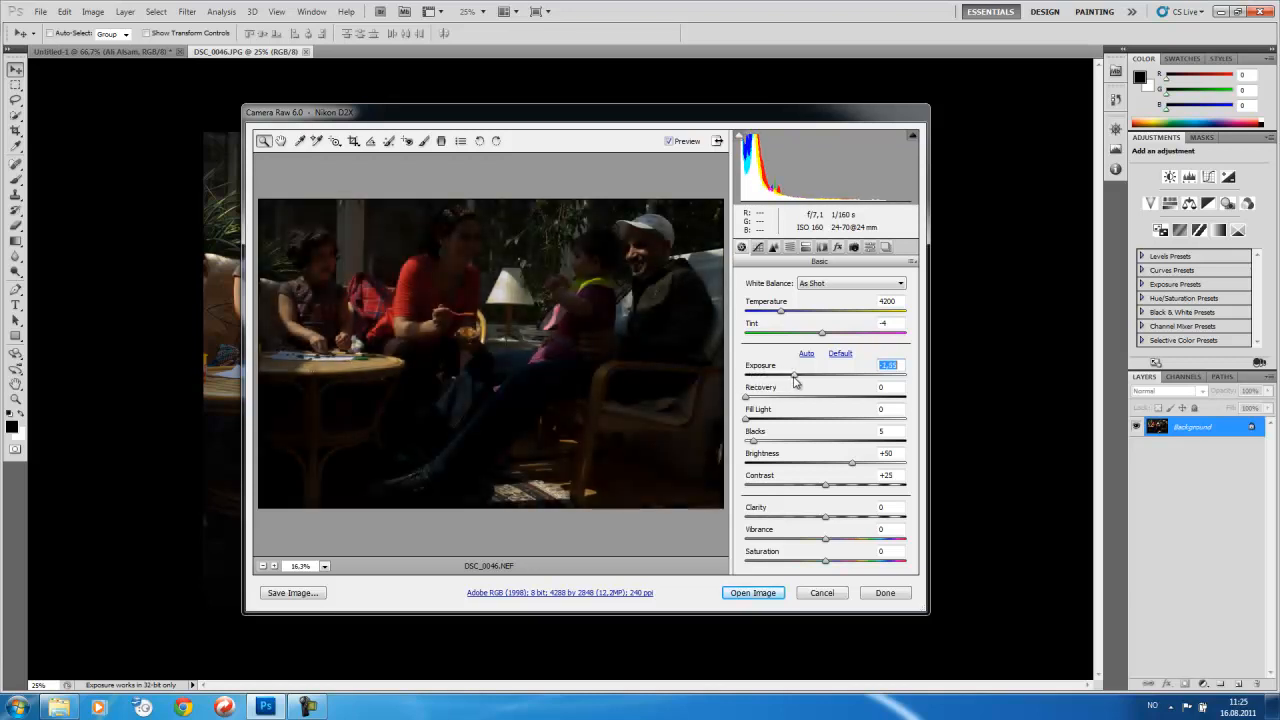
{"action": "left_click_drag", "start_coordinate": [796, 378], "coordinate": [804, 378]}
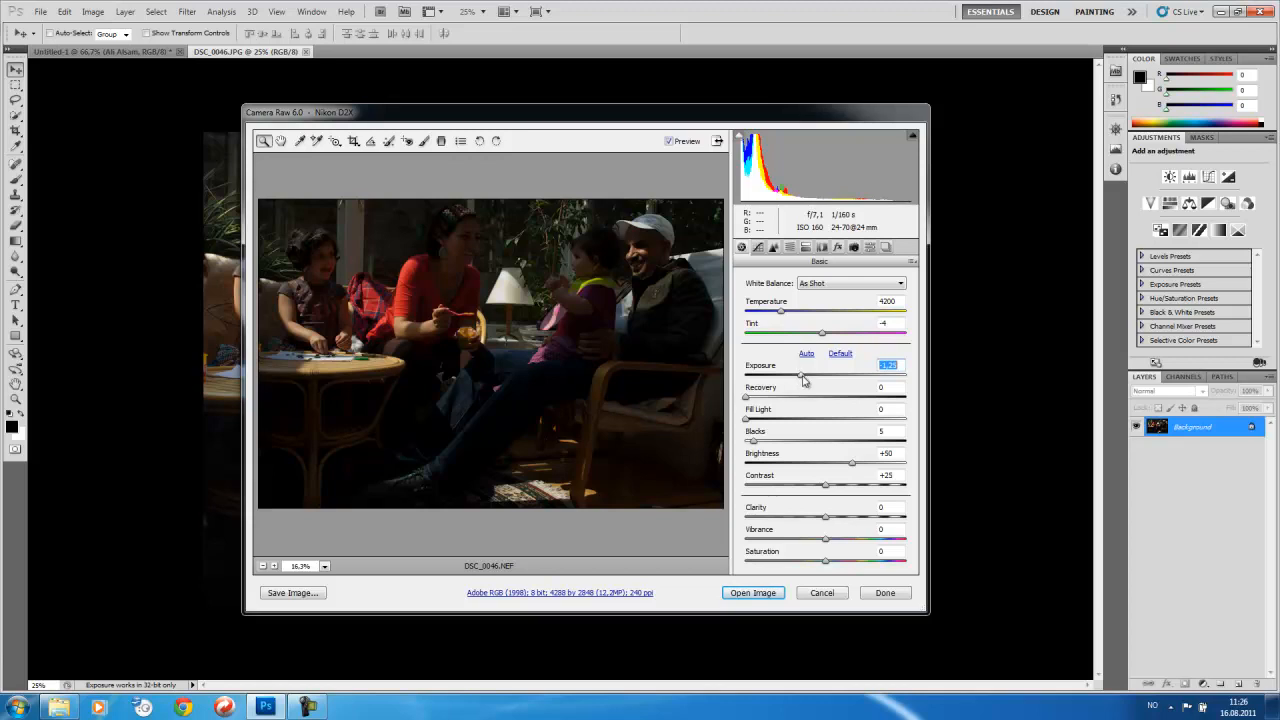
{"action": "left_click_drag", "start_coordinate": [800, 376], "coordinate": [838, 376]}
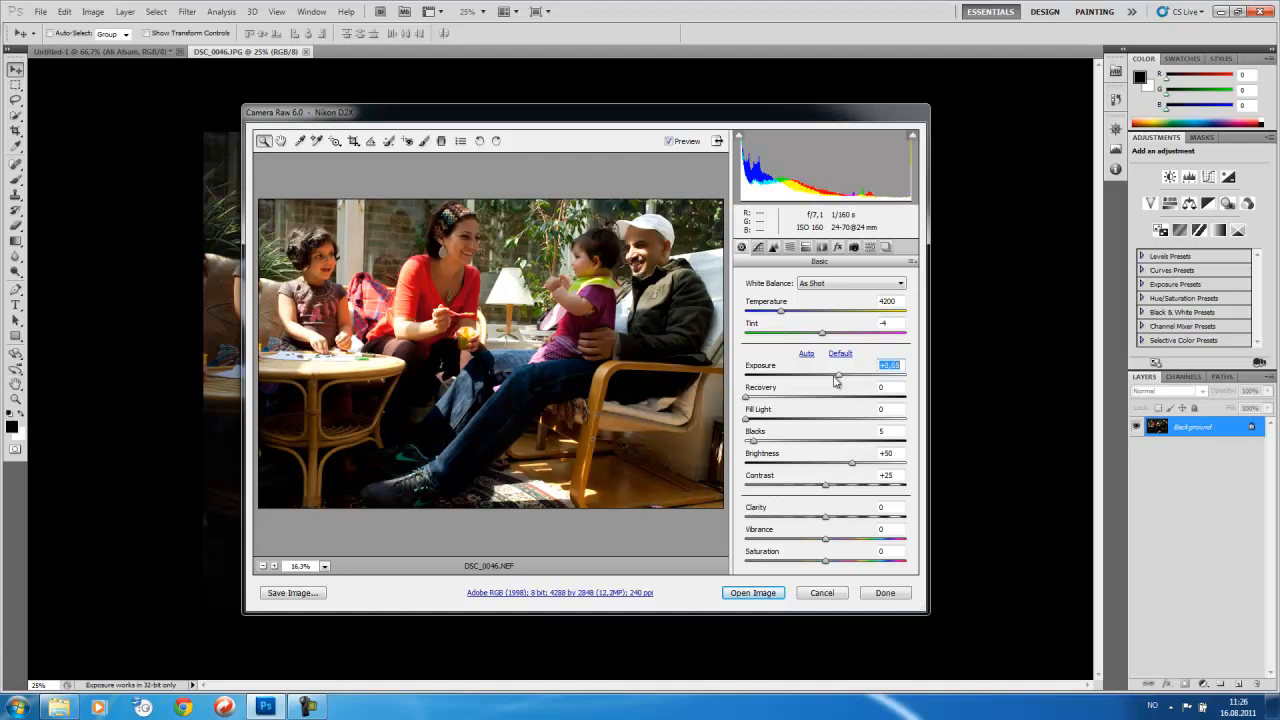
{"action": "left_click_drag", "start_coordinate": [838, 376], "coordinate": [804, 376]}
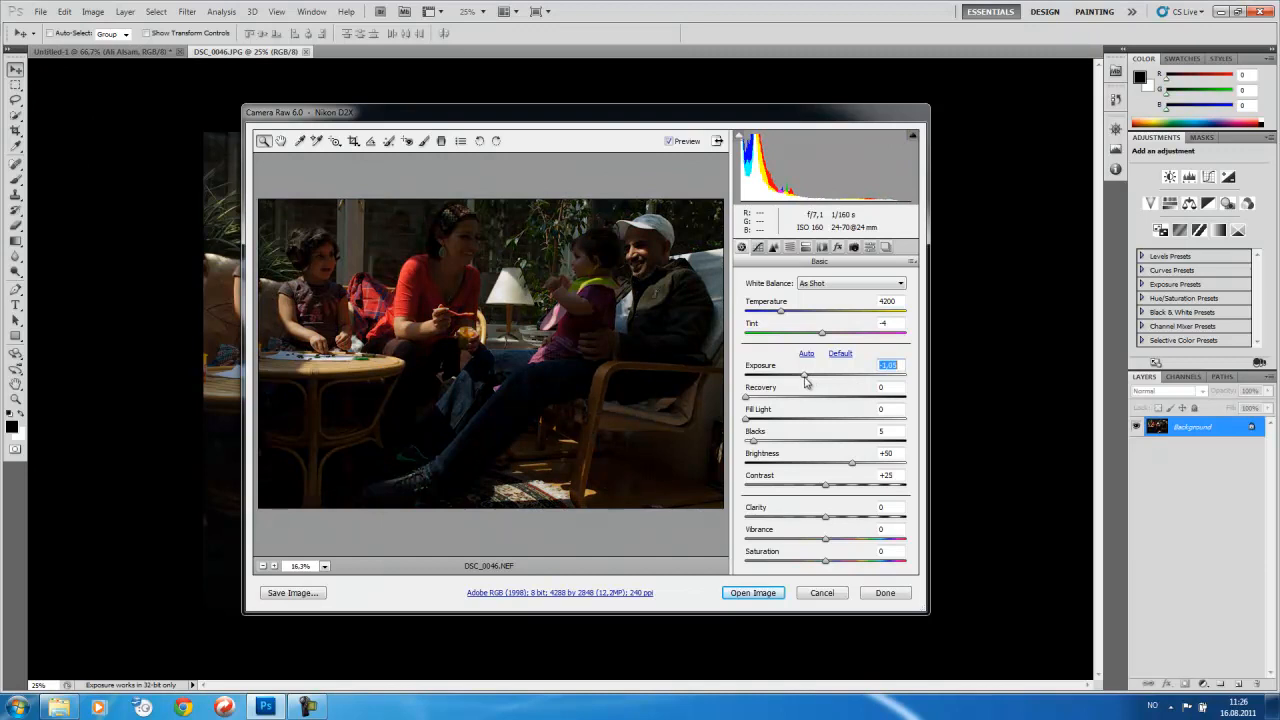
{"action": "left_click_drag", "start_coordinate": [804, 376], "coordinate": [792, 376]}
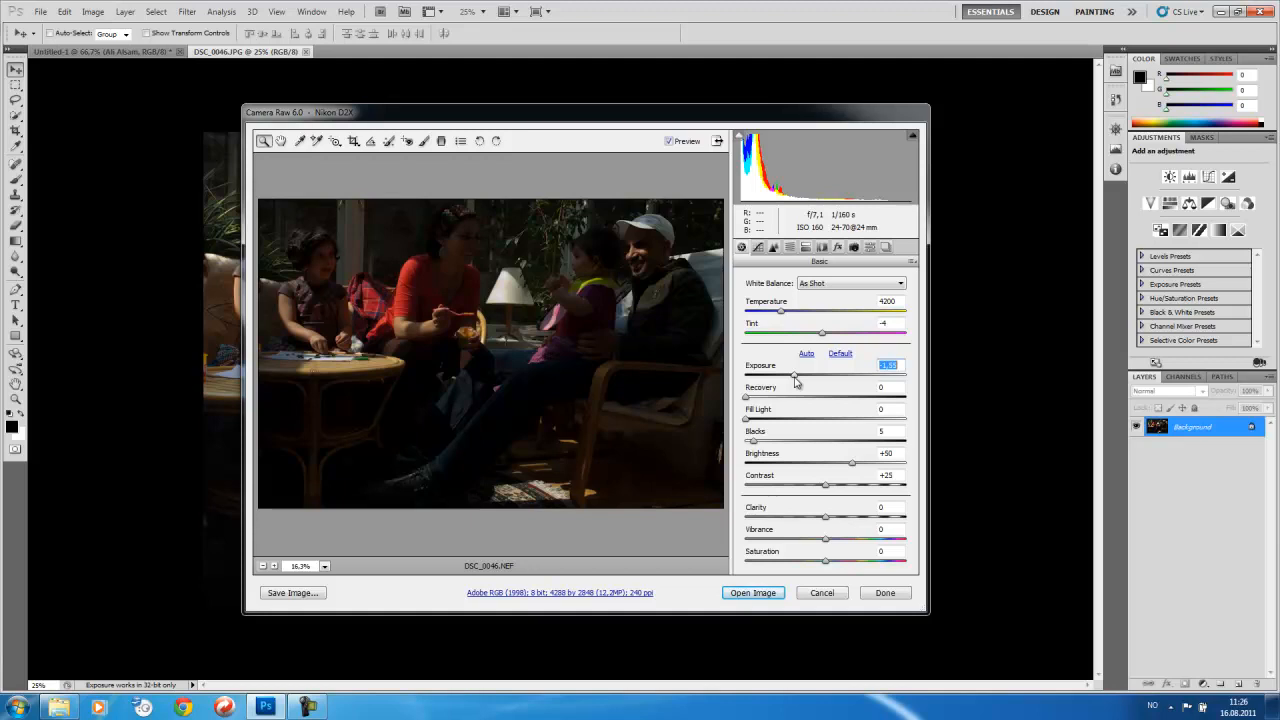
{"action": "left_click_drag", "start_coordinate": [796, 376], "coordinate": [824, 376]}
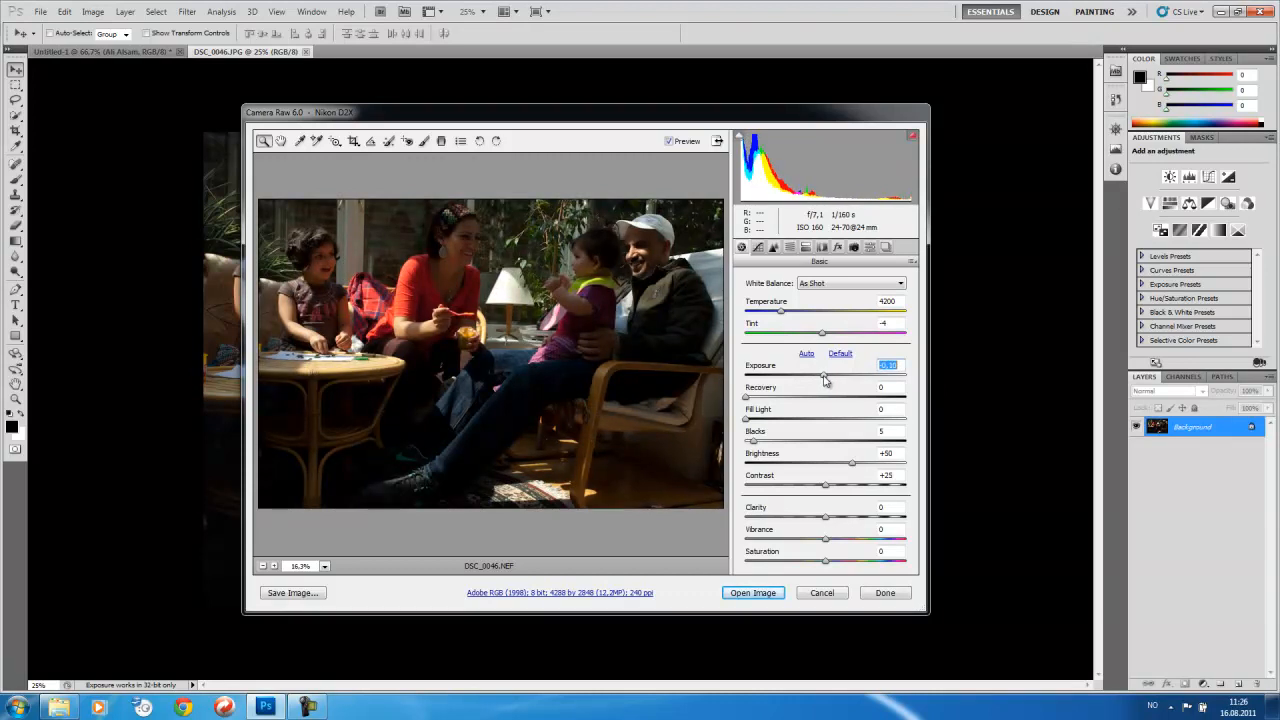
{"action": "mouse_move", "coordinate": [520, 300]}
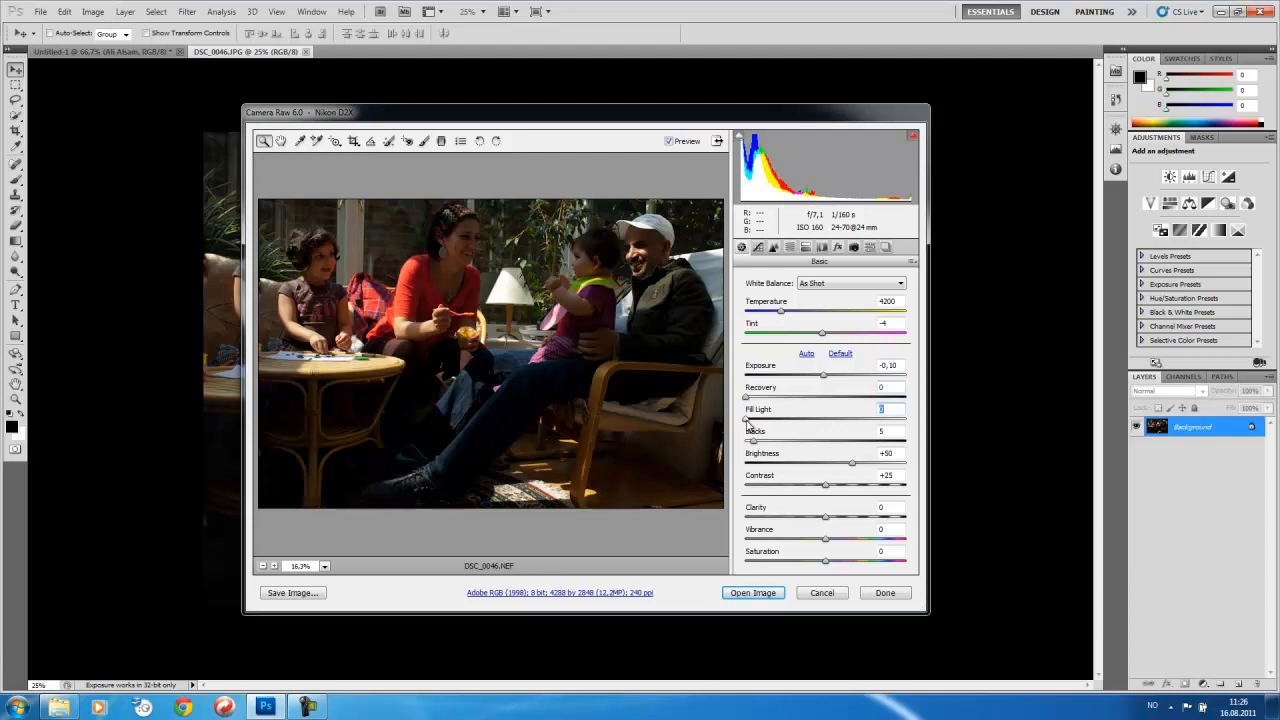
{"action": "mouse_move", "coordinate": [730, 168]}
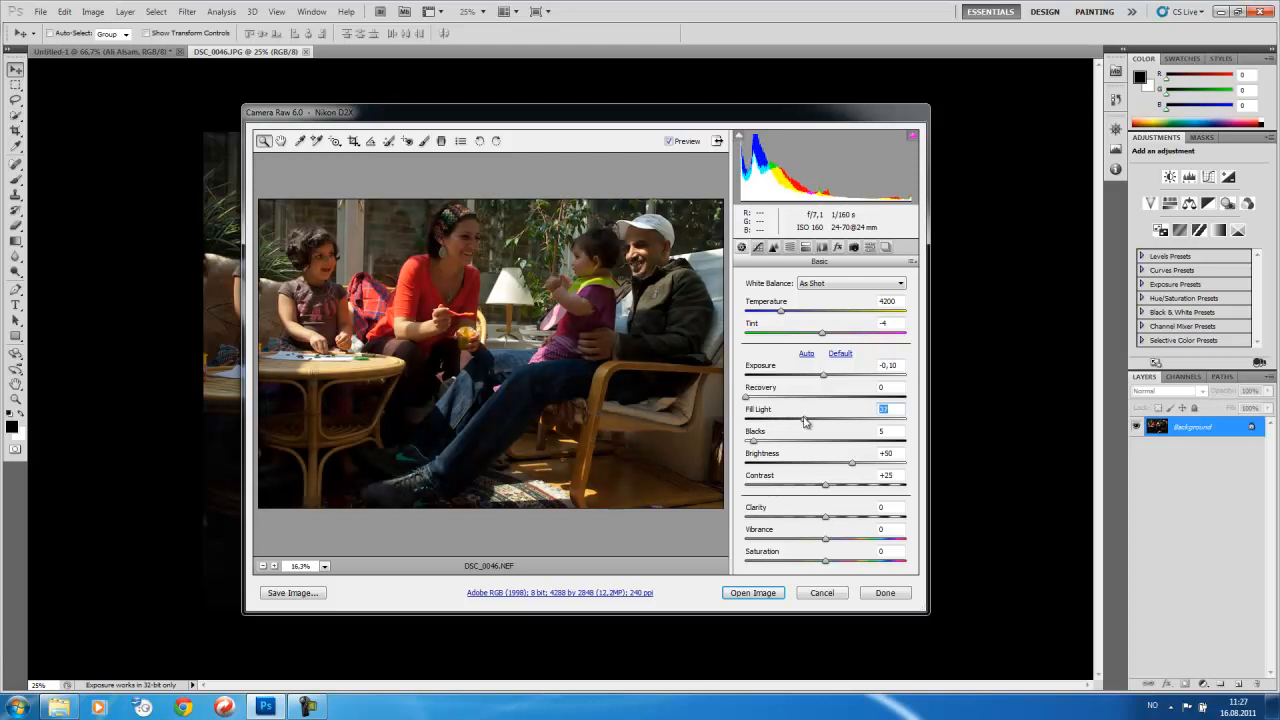
Step: Raise the Fill Light slider to lift the shadows in the family scene
{"action": "left_click_drag", "start_coordinate": [804, 418], "coordinate": [836, 418]}
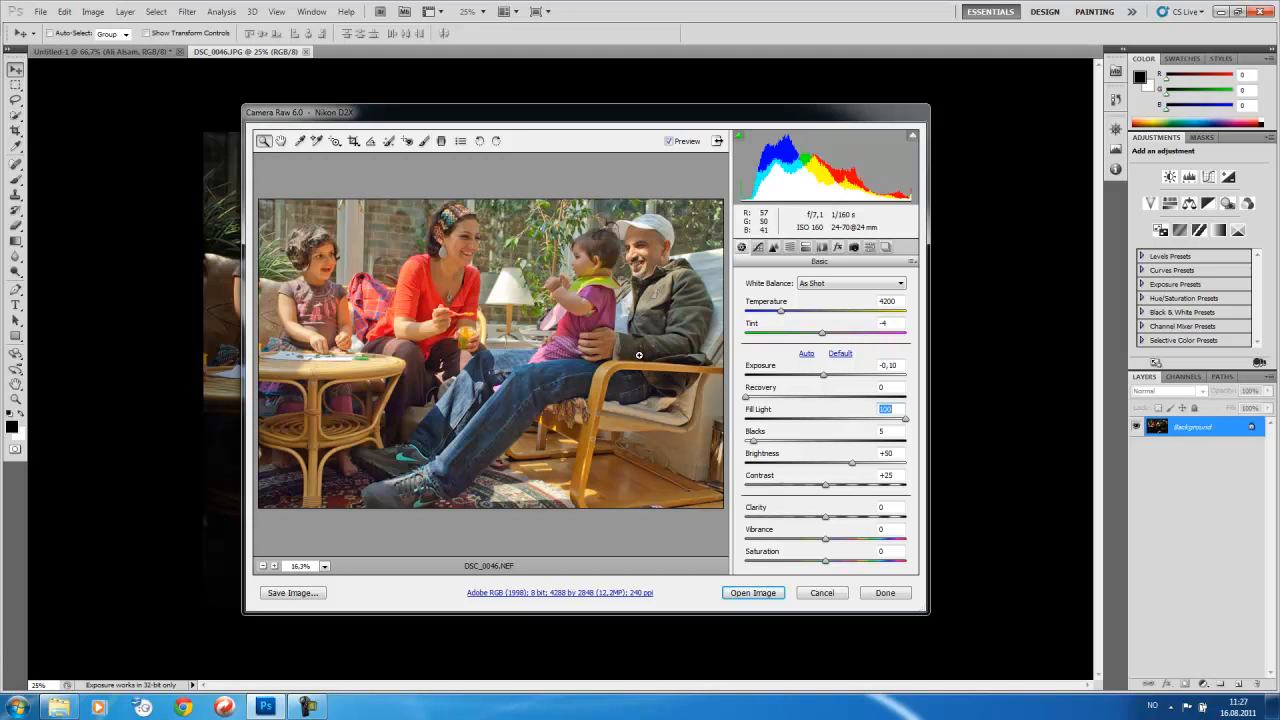
{"action": "mouse_move", "coordinate": [662, 344]}
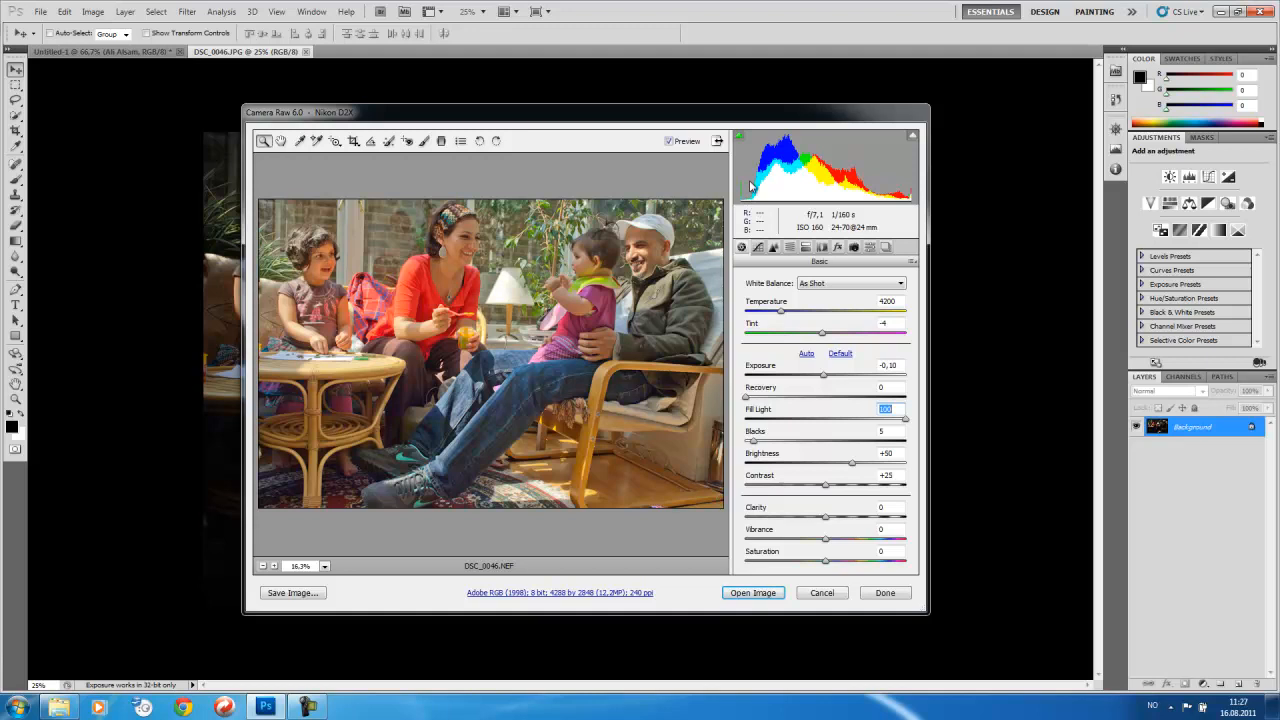
{"action": "mouse_move", "coordinate": [816, 388]}
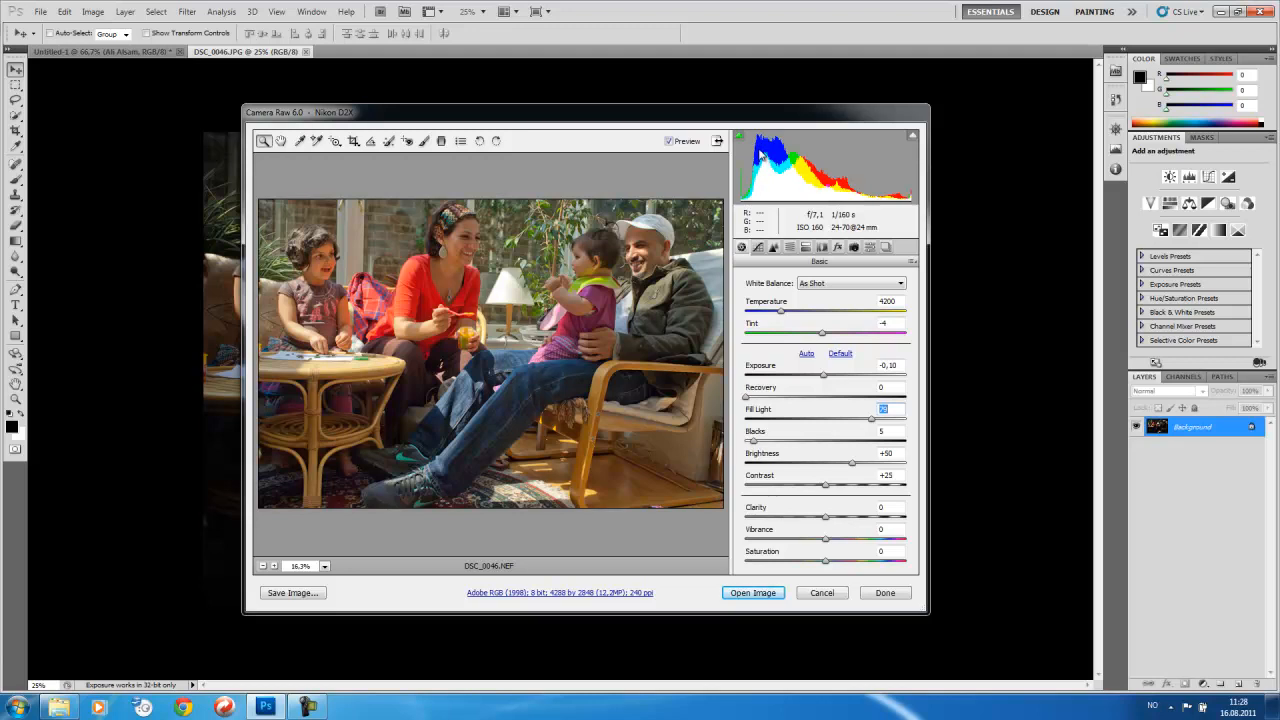
{"action": "mouse_move", "coordinate": [760, 214]}
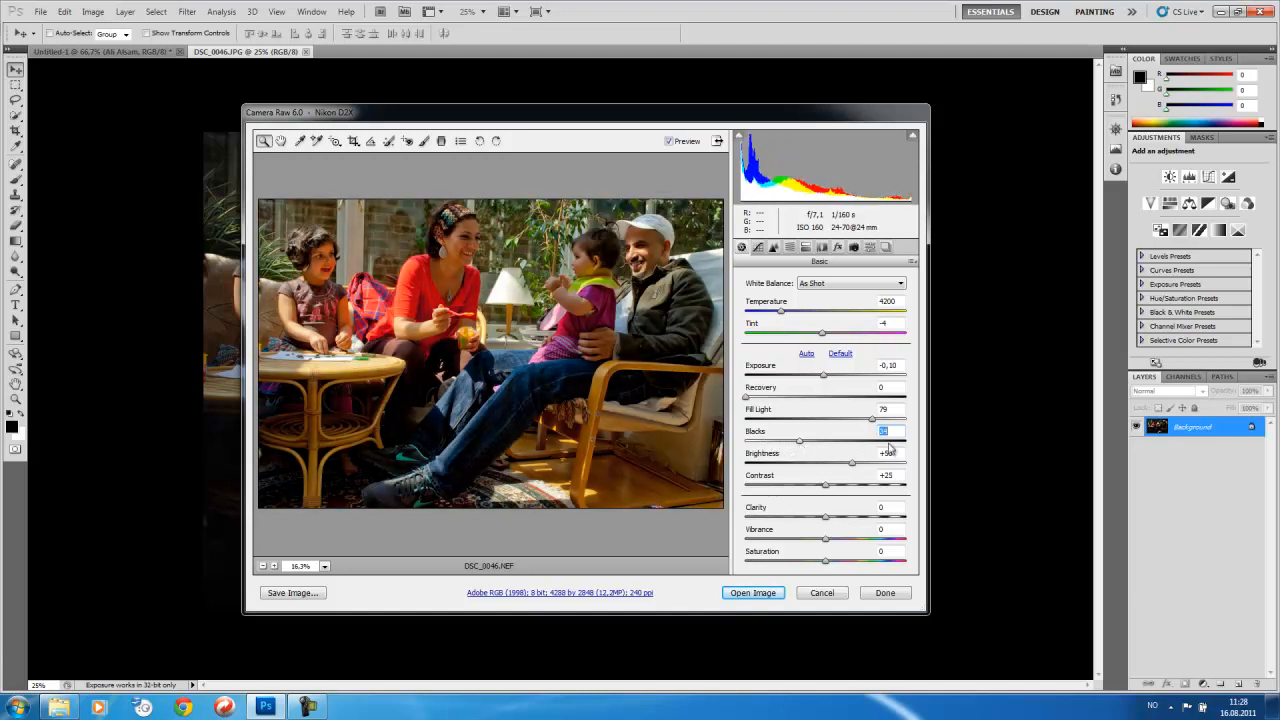
Step: Enter 34 in the Blacks field to deepen the photo's darkest tones
{"action": "type", "text": "34"}
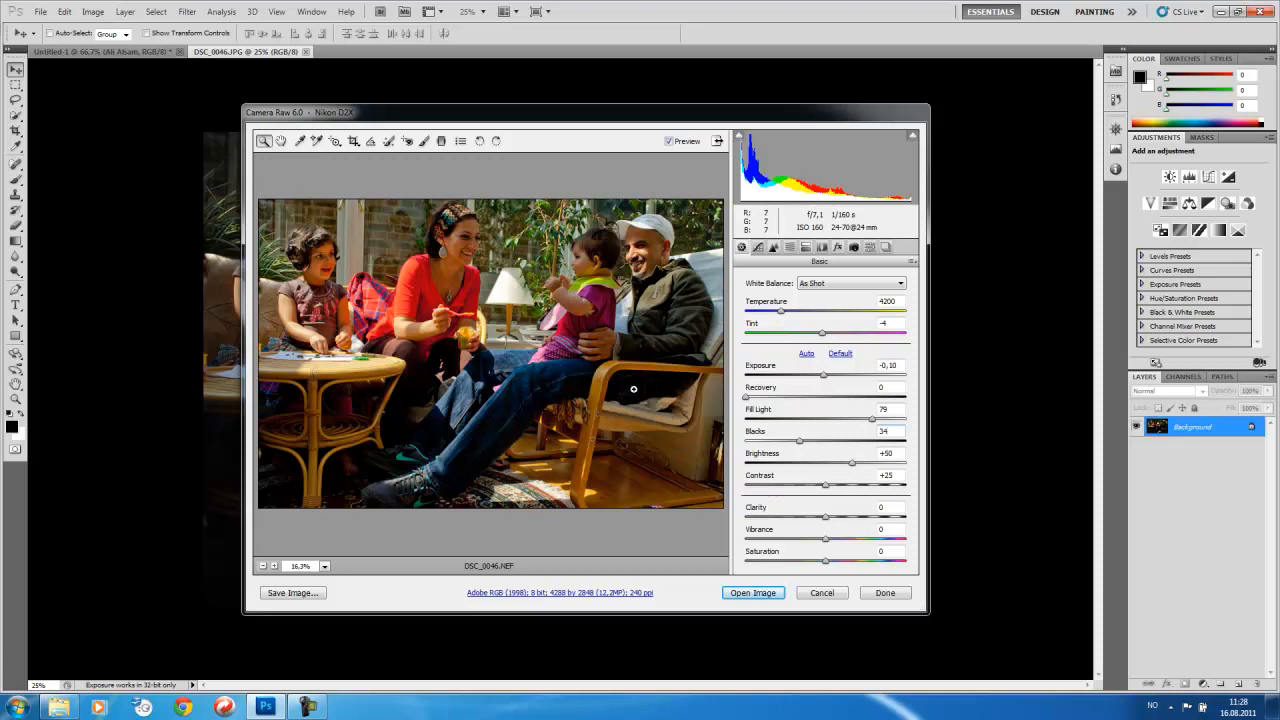
{"action": "mouse_move", "coordinate": [544, 404]}
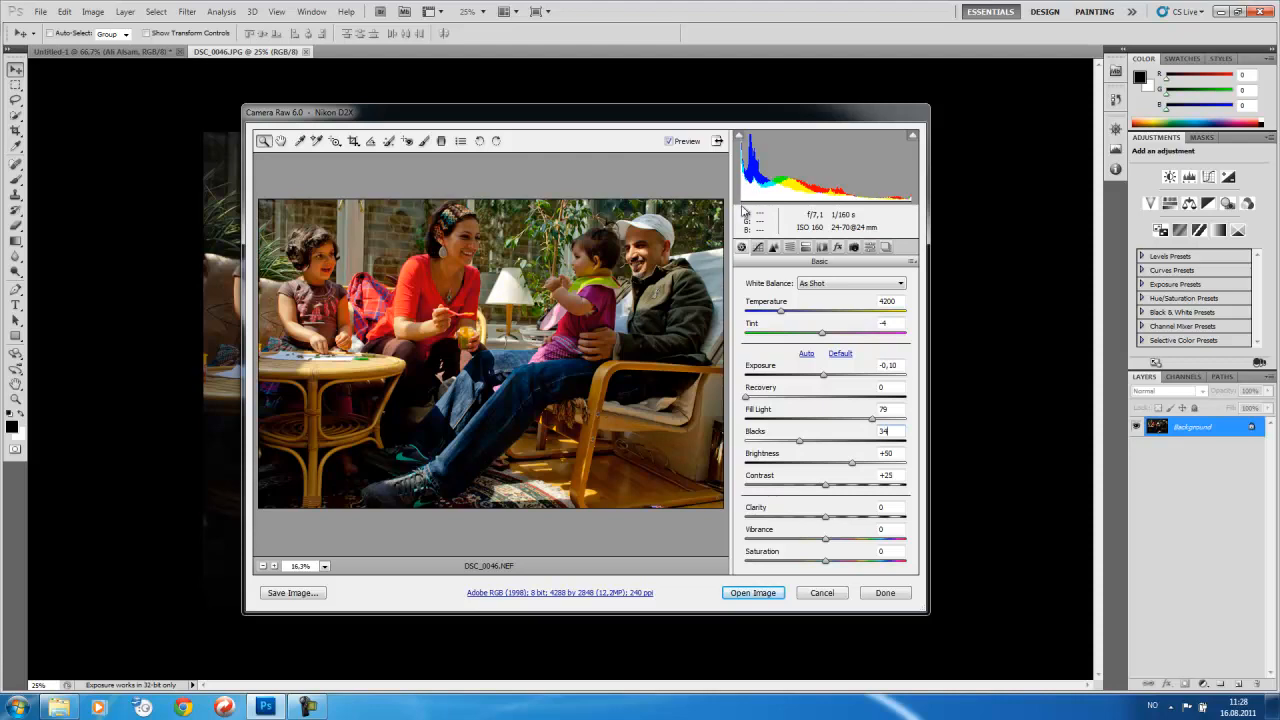
{"action": "mouse_move", "coordinate": [856, 464]}
{"action": "type", "text": "7"}
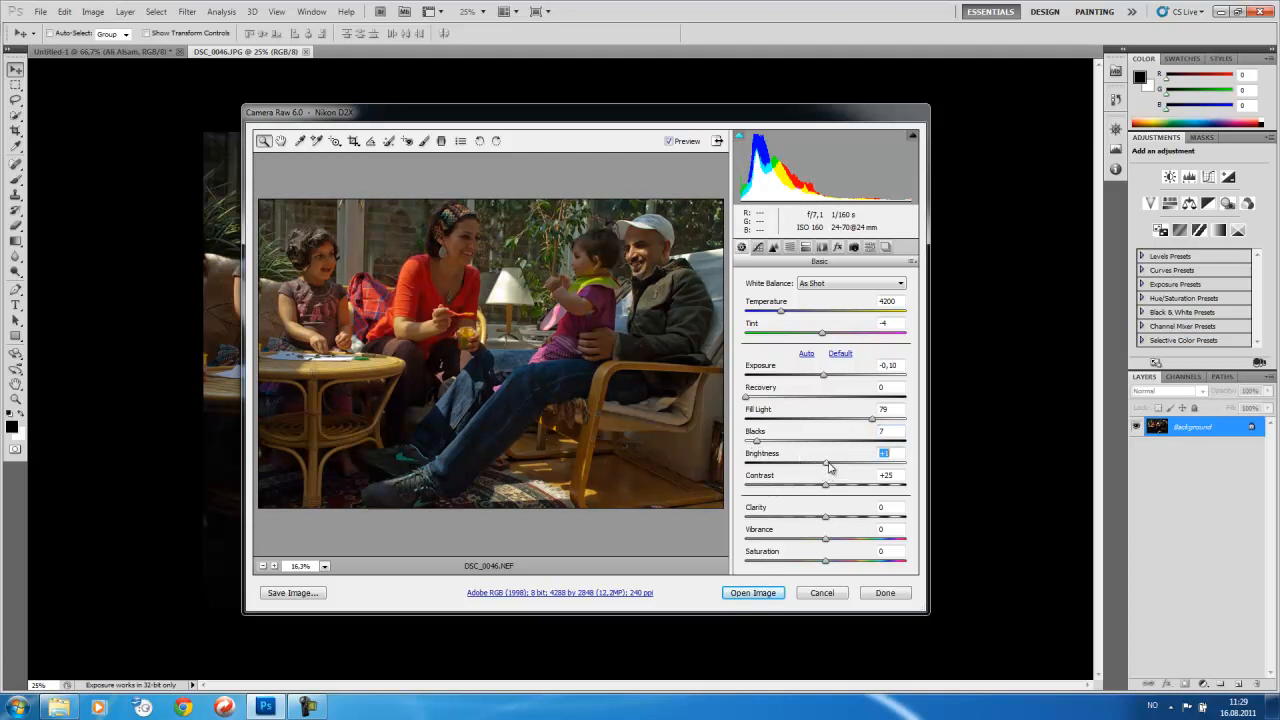
Step: Drag the Brightness slider up, then back to a moderate +11
{"action": "left_click_drag", "start_coordinate": [828, 464], "coordinate": [864, 464]}
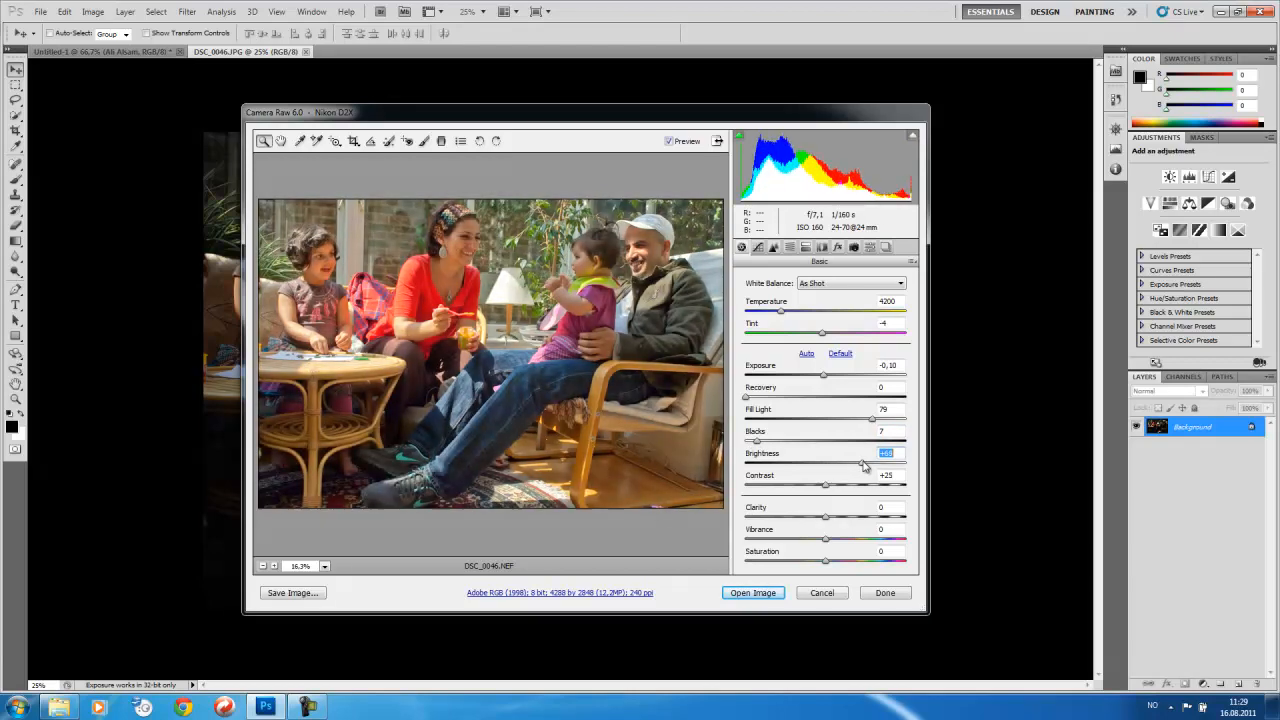
{"action": "left_click_drag", "start_coordinate": [864, 464], "coordinate": [896, 464]}
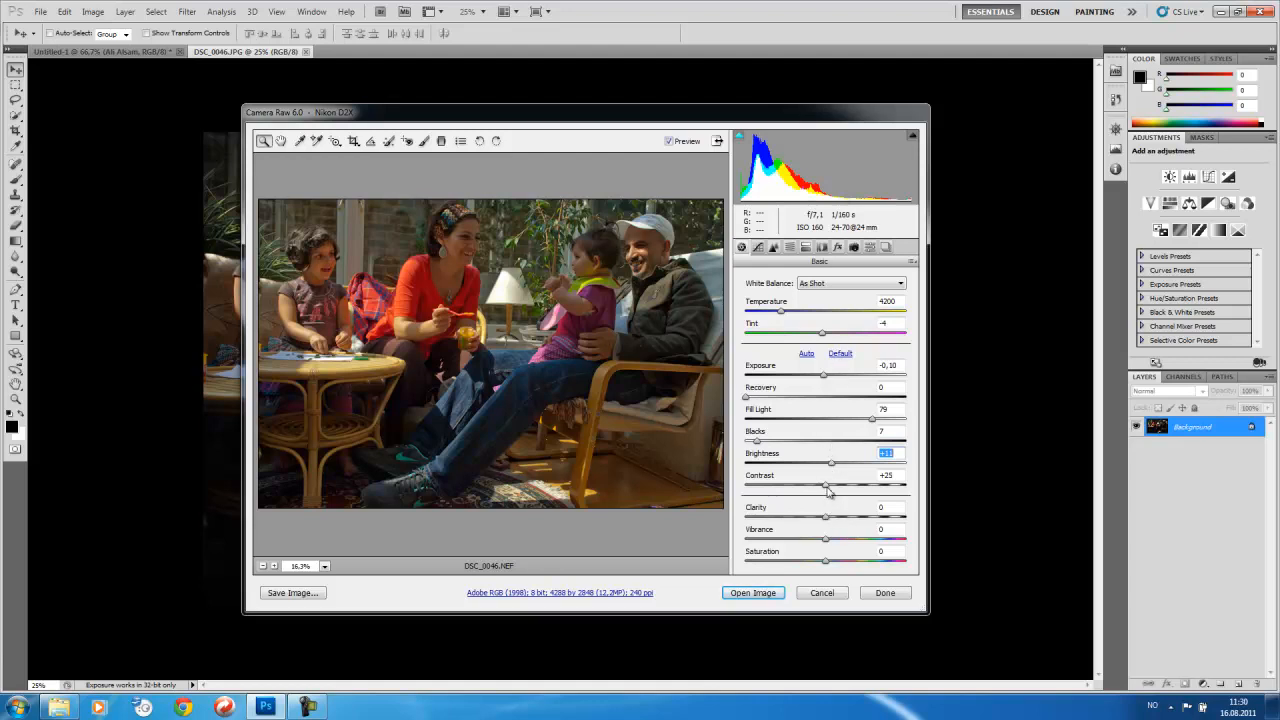
{"action": "mouse_move", "coordinate": [862, 184]}
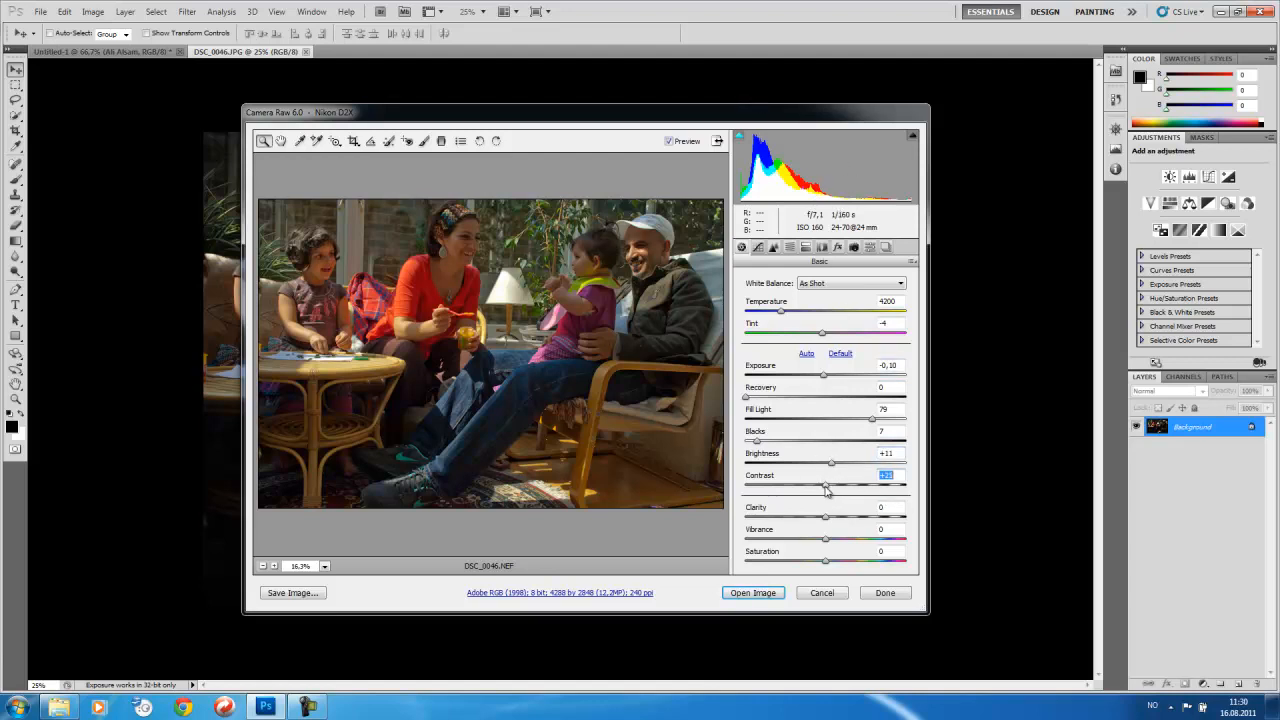
Step: View the photo at 100% and push Contrast higher, then ease it back to a moderate boost
{"action": "left_click", "coordinate": [324, 566]}
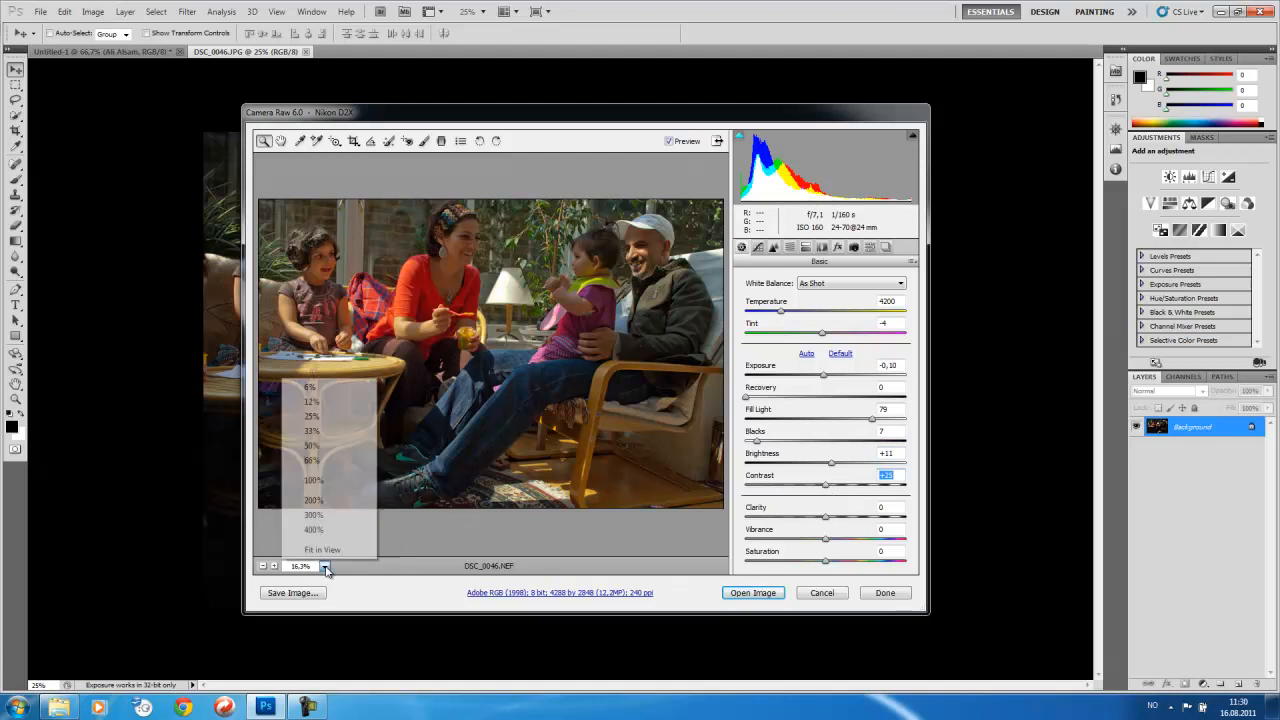
{"action": "left_click", "coordinate": [312, 480]}
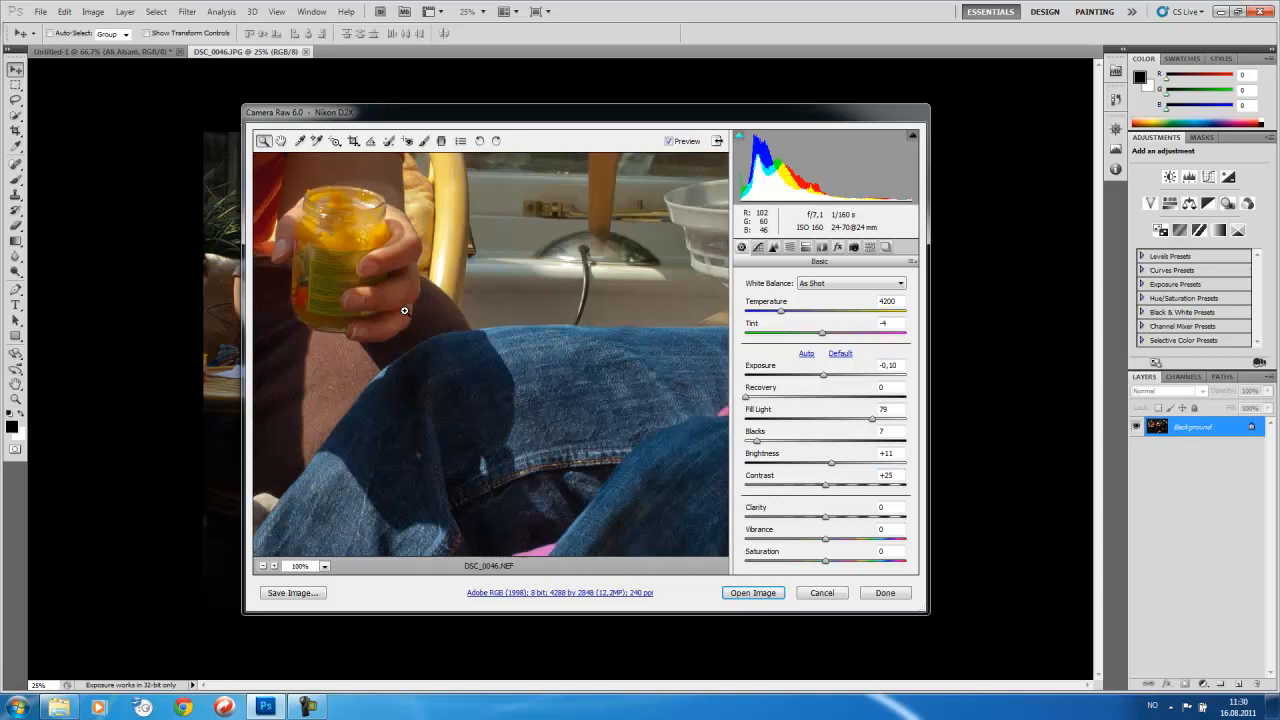
{"action": "mouse_move", "coordinate": [824, 488]}
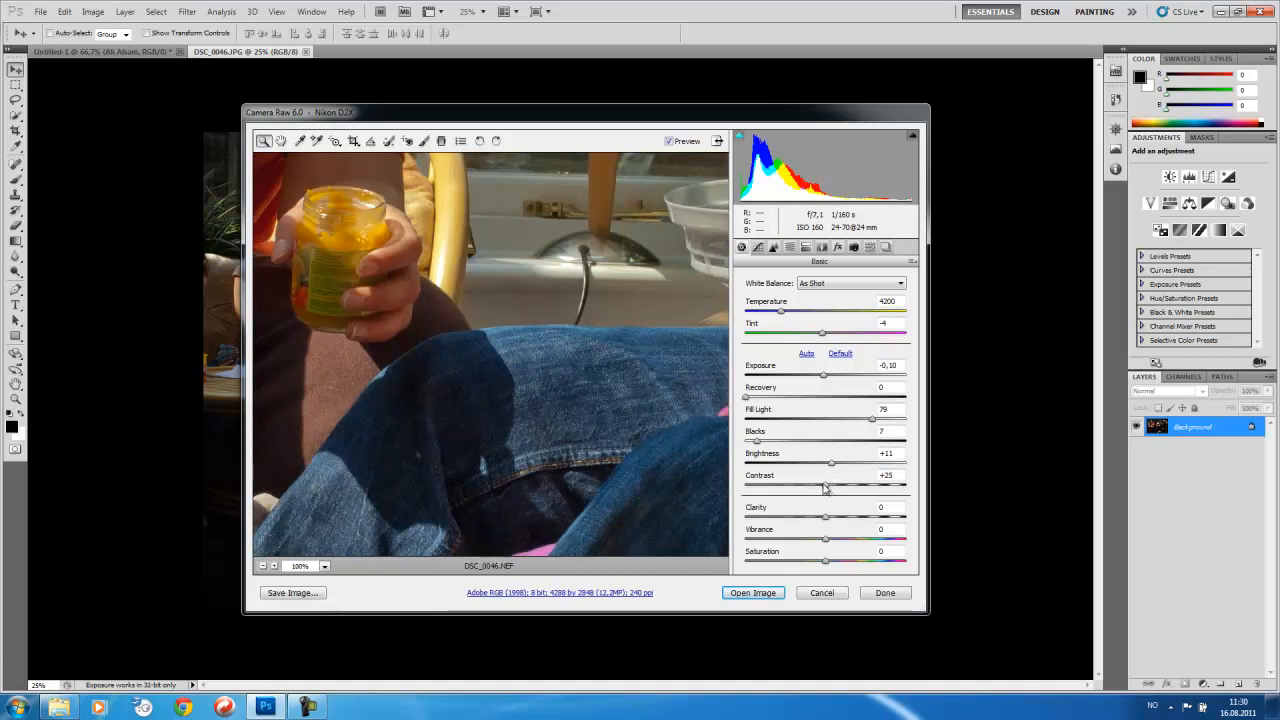
{"action": "left_click_drag", "start_coordinate": [824, 486], "coordinate": [884, 486]}
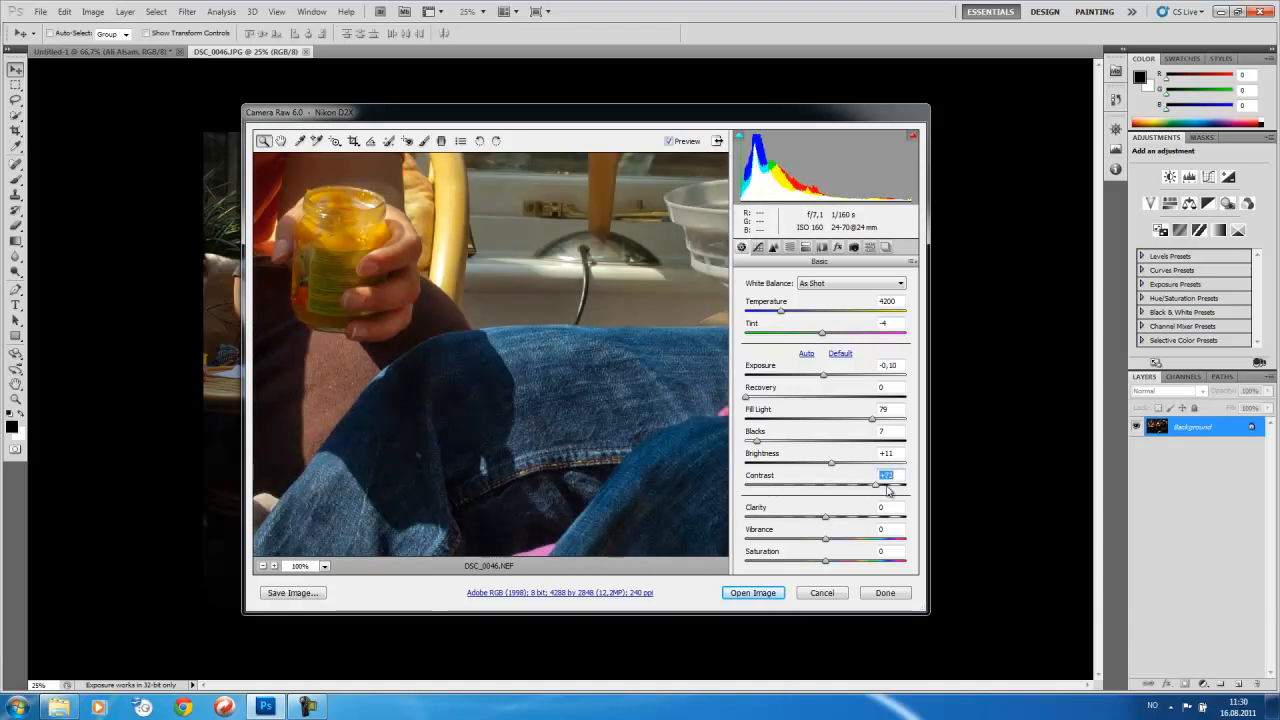
{"action": "left_click_drag", "start_coordinate": [872, 486], "coordinate": [904, 486]}
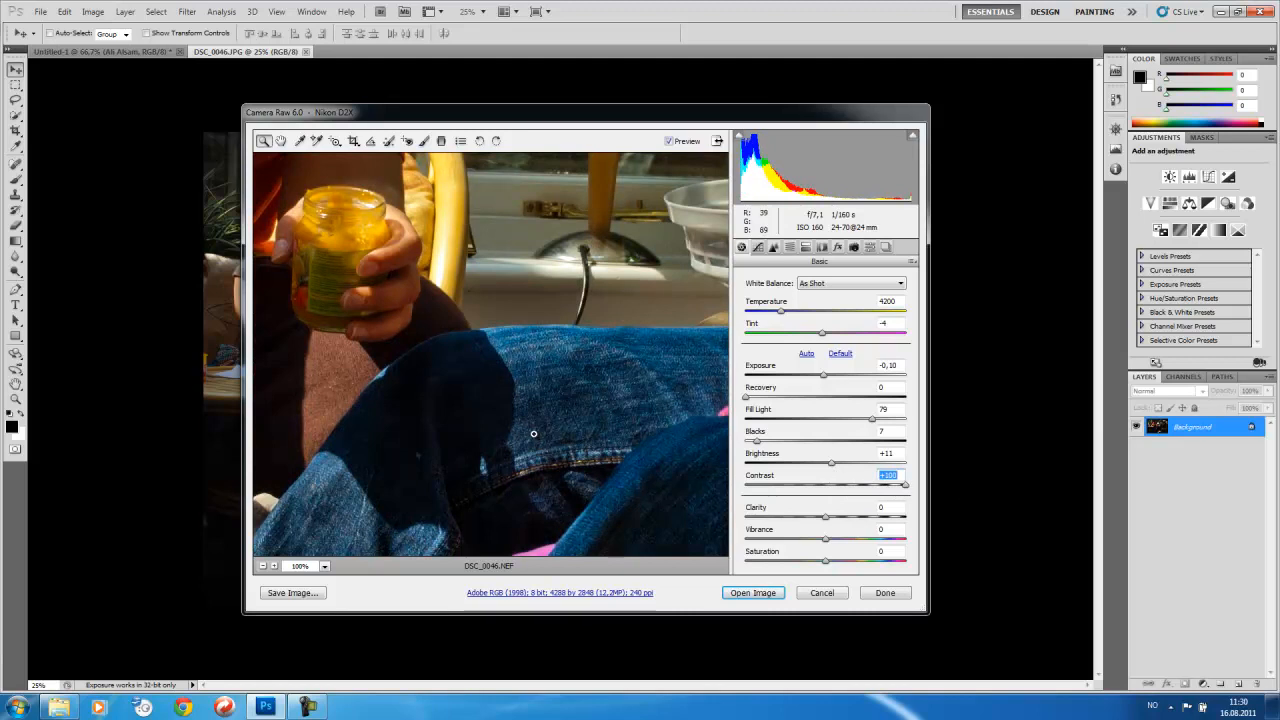
{"action": "mouse_move", "coordinate": [528, 364]}
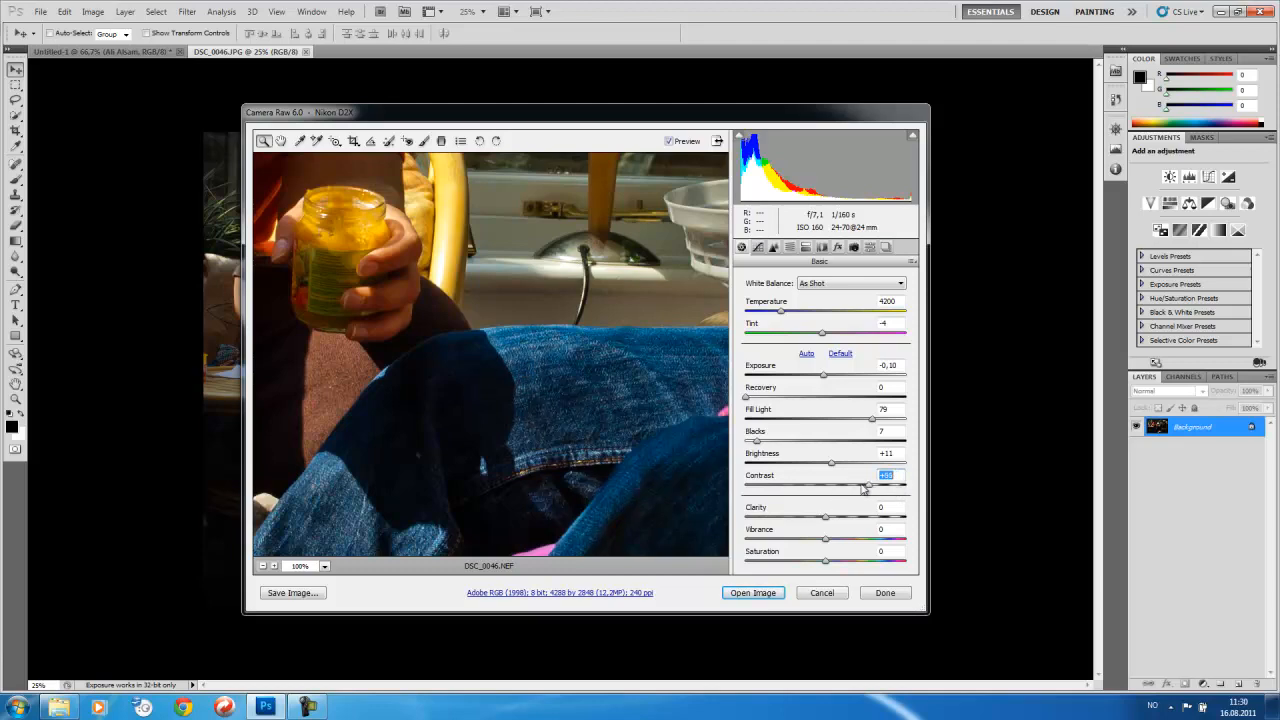
{"action": "left_click_drag", "start_coordinate": [868, 488], "coordinate": [820, 488]}
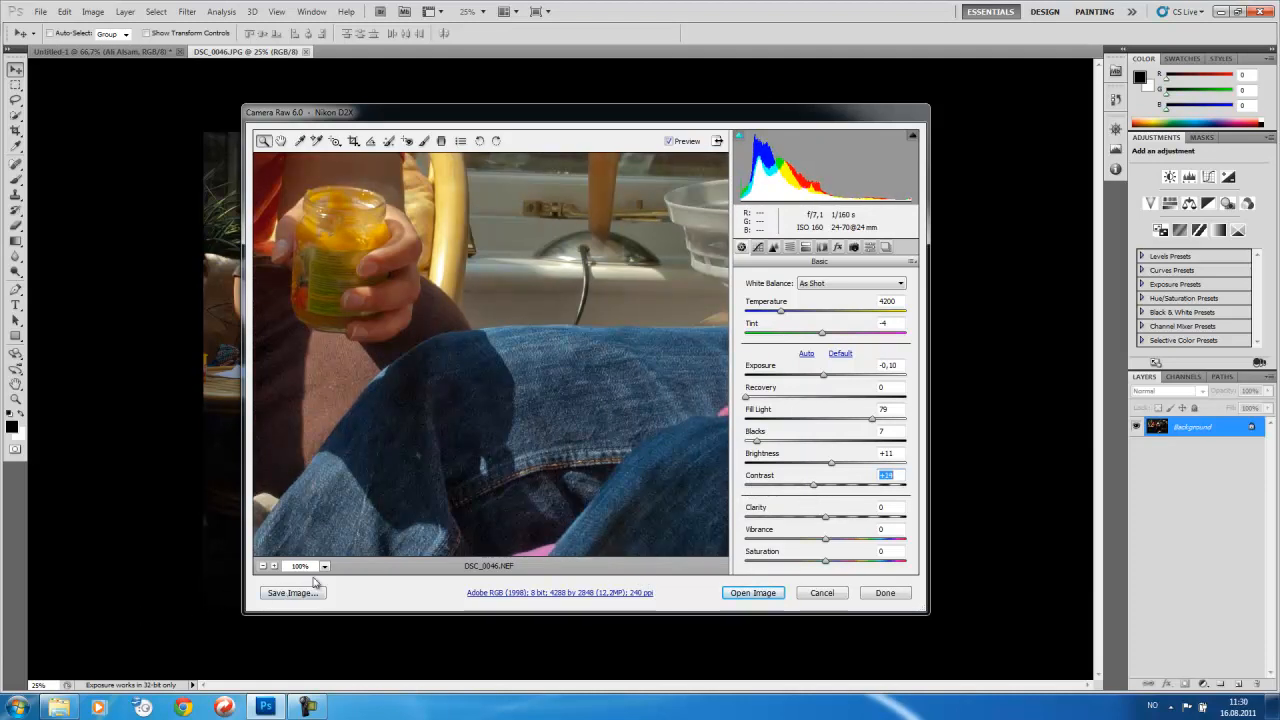
{"action": "left_click", "coordinate": [324, 566]}
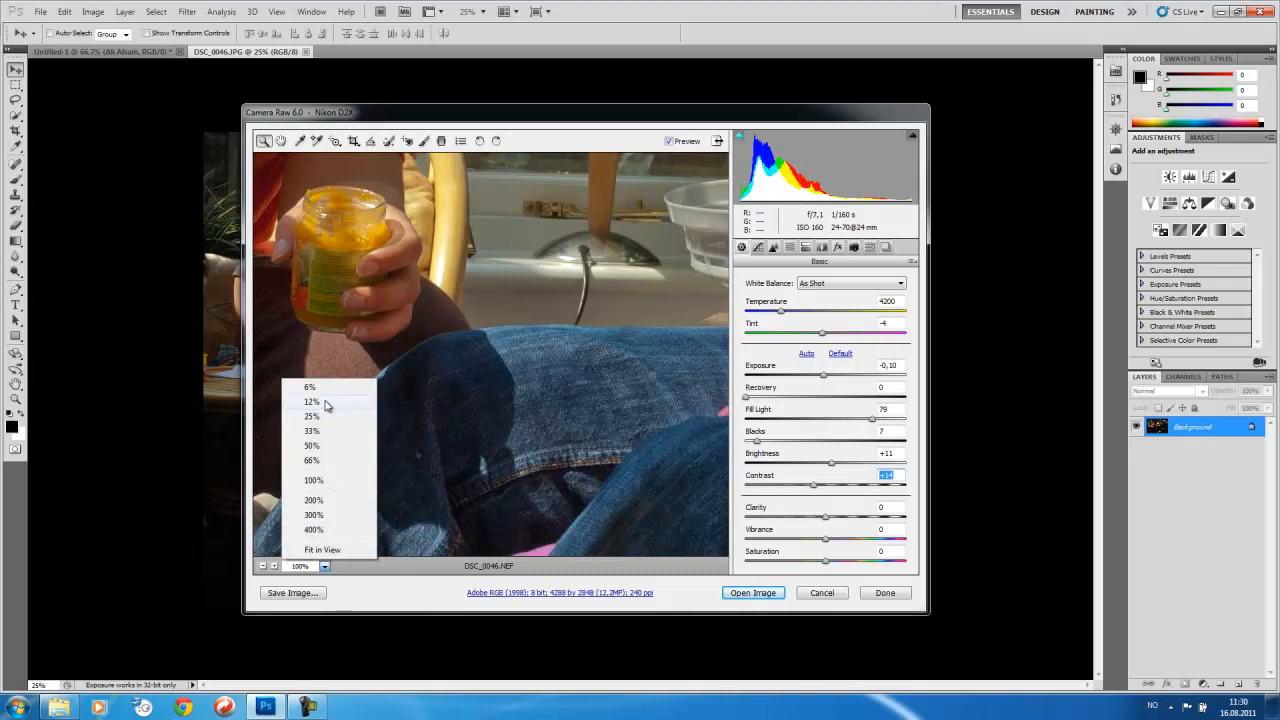
Step: Show the whole photo again, nudge Clarity and bring up the preview magnification list
{"action": "left_click", "coordinate": [312, 400]}
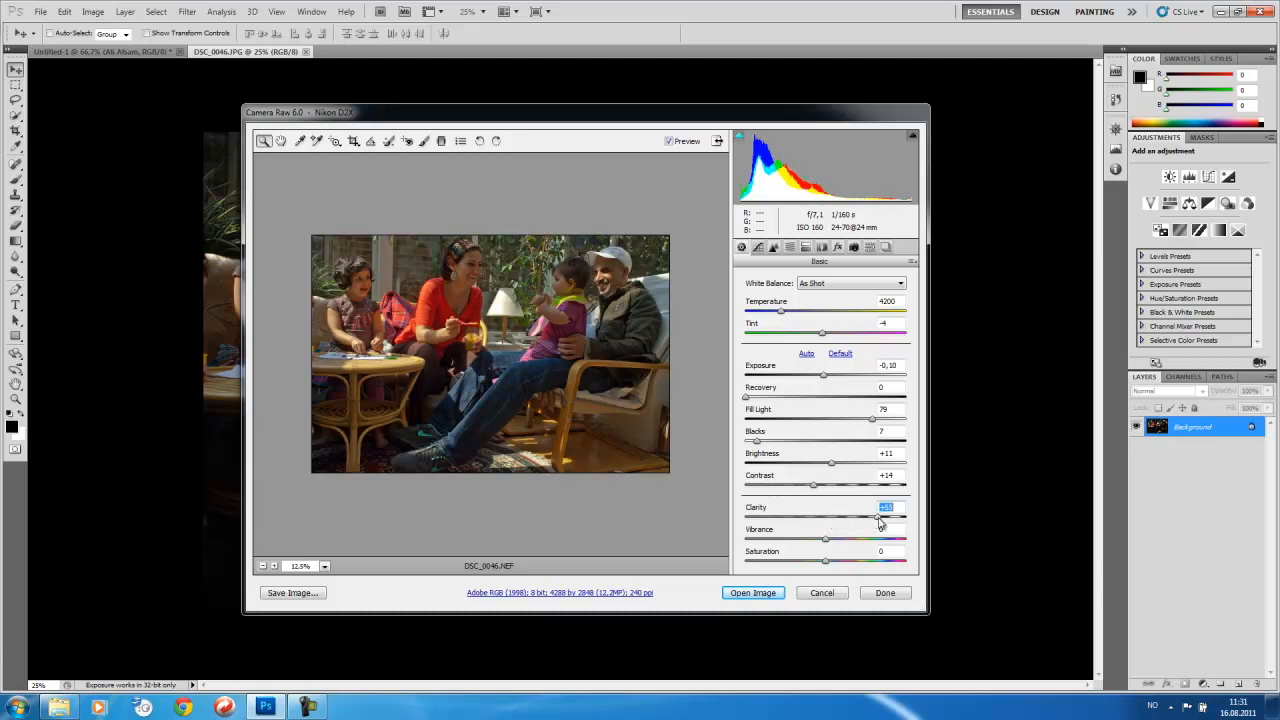
{"action": "left_click_drag", "start_coordinate": [880, 516], "coordinate": [904, 516]}
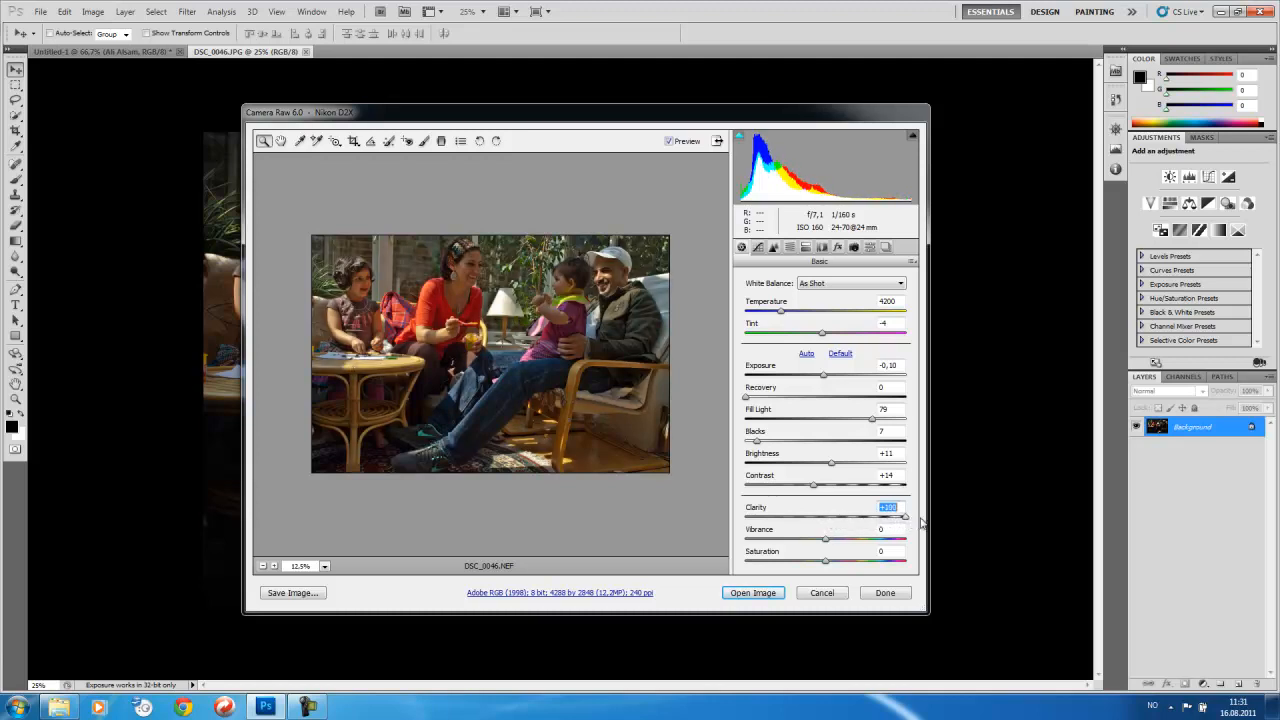
{"action": "left_click_drag", "start_coordinate": [898, 516], "coordinate": [850, 516]}
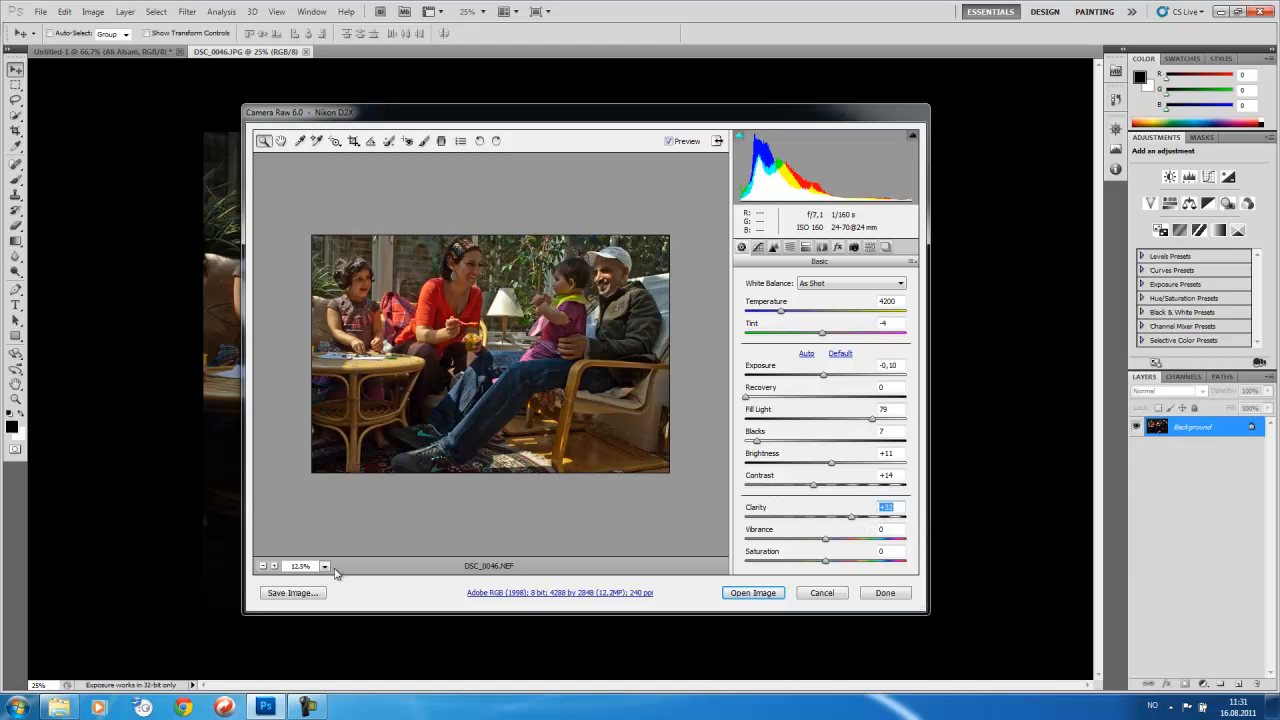
{"action": "left_click", "coordinate": [324, 566]}
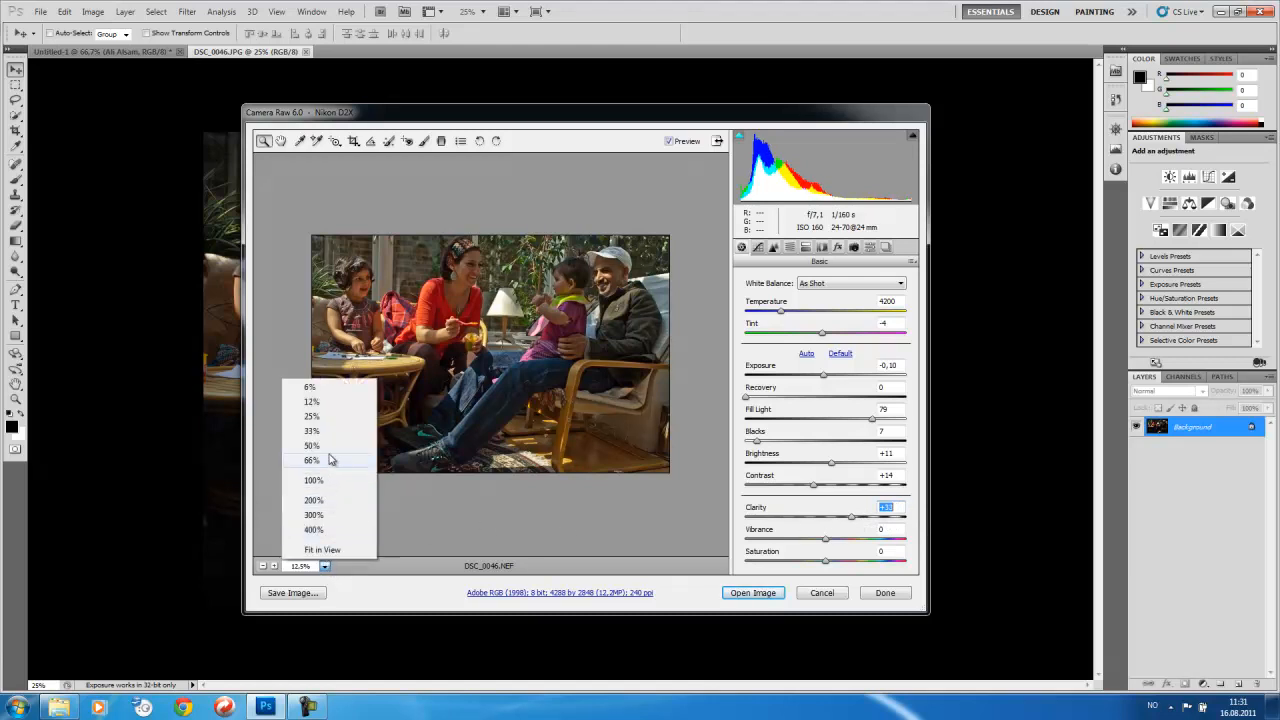
Step: Inspect the jeans at 100%, try Clarity values and leave it at 0 with the photo back in Fit in View
{"action": "left_click", "coordinate": [314, 480]}
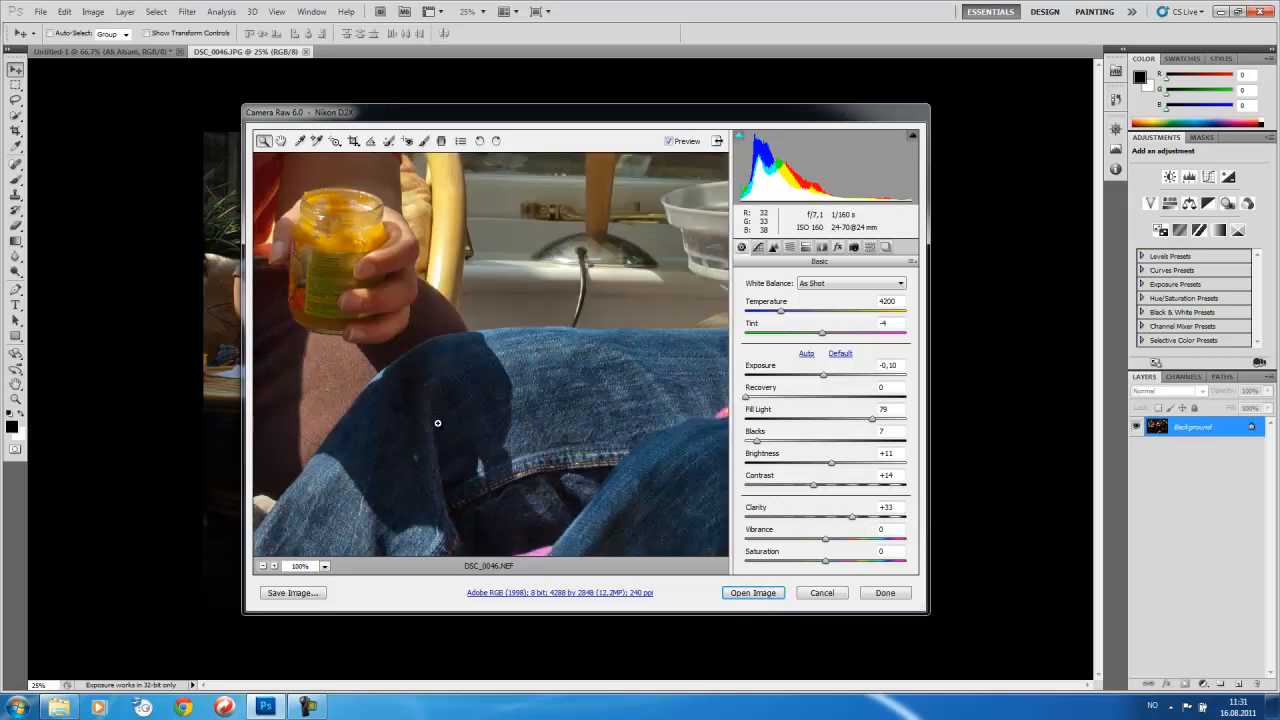
{"action": "double_click", "coordinate": [886, 508]}
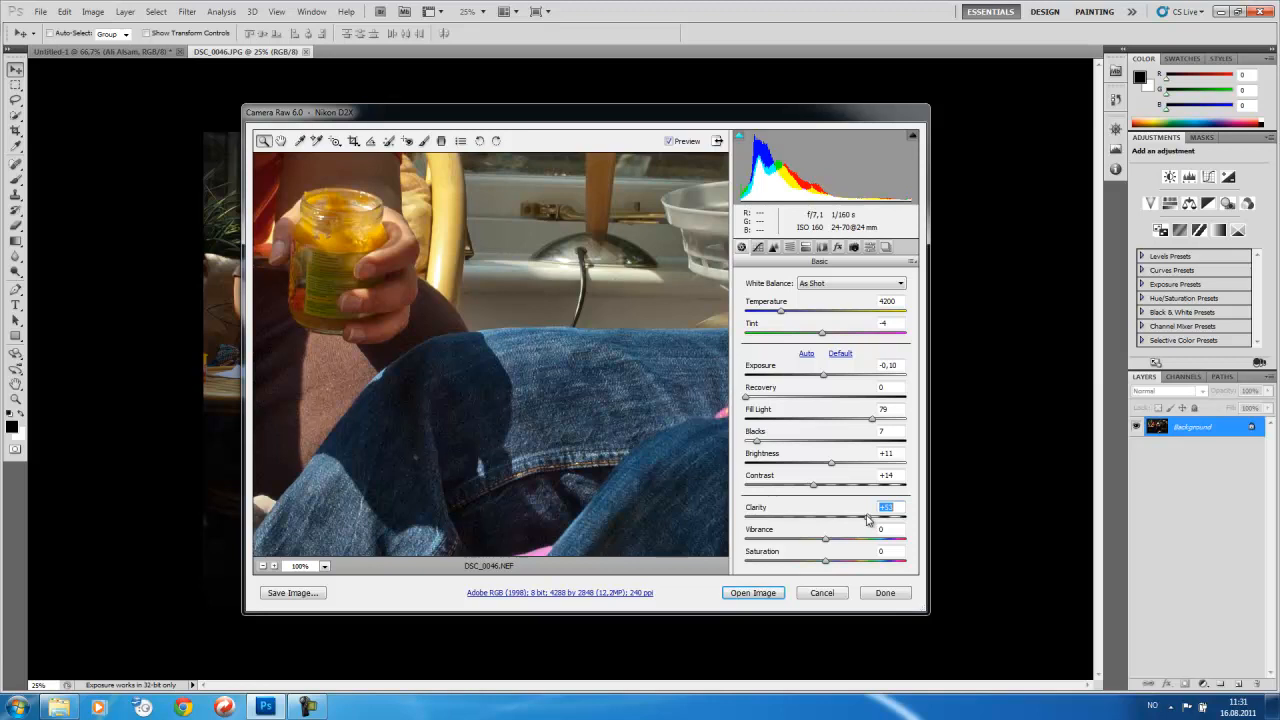
{"action": "mouse_move", "coordinate": [868, 520]}
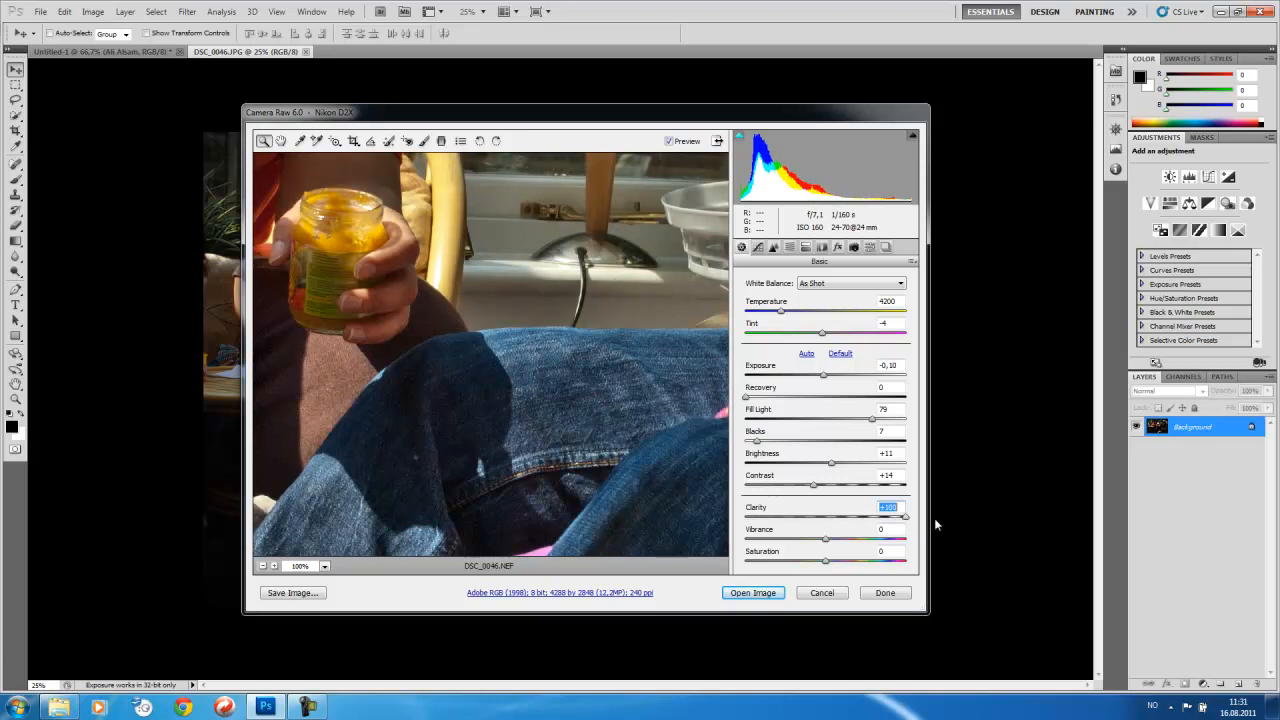
{"action": "mouse_move", "coordinate": [558, 376]}
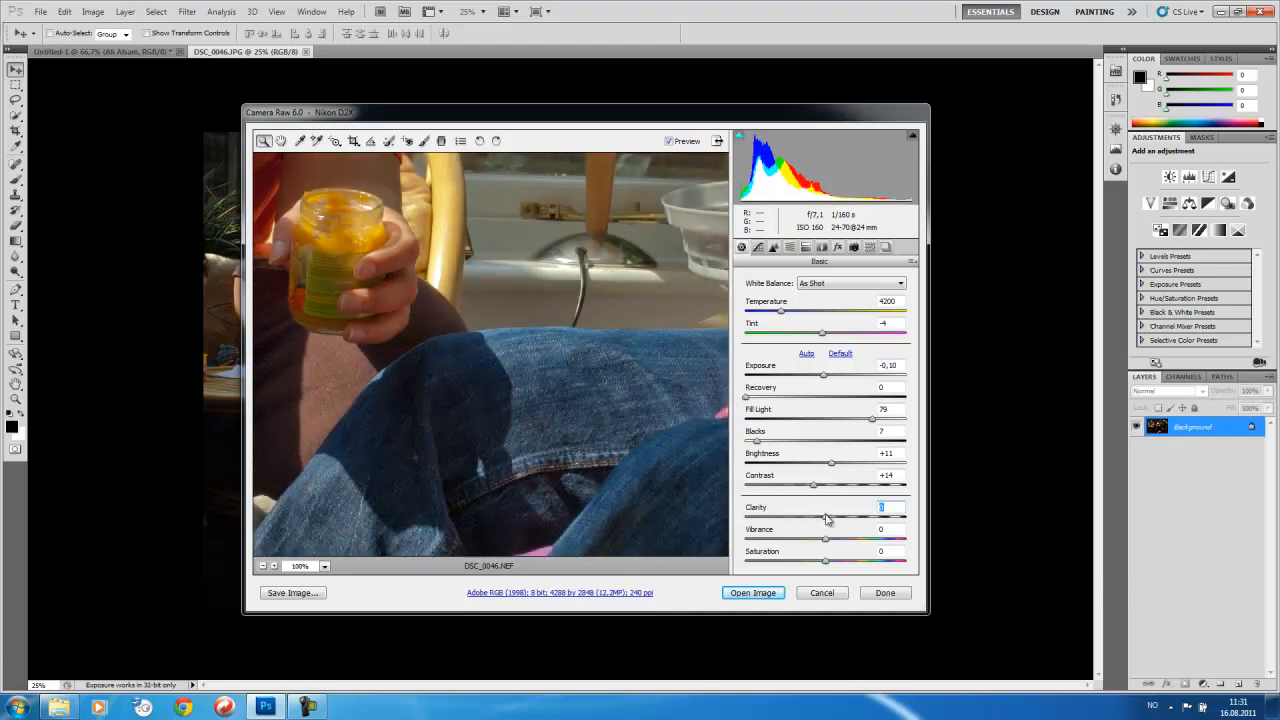
{"action": "left_click", "coordinate": [324, 566]}
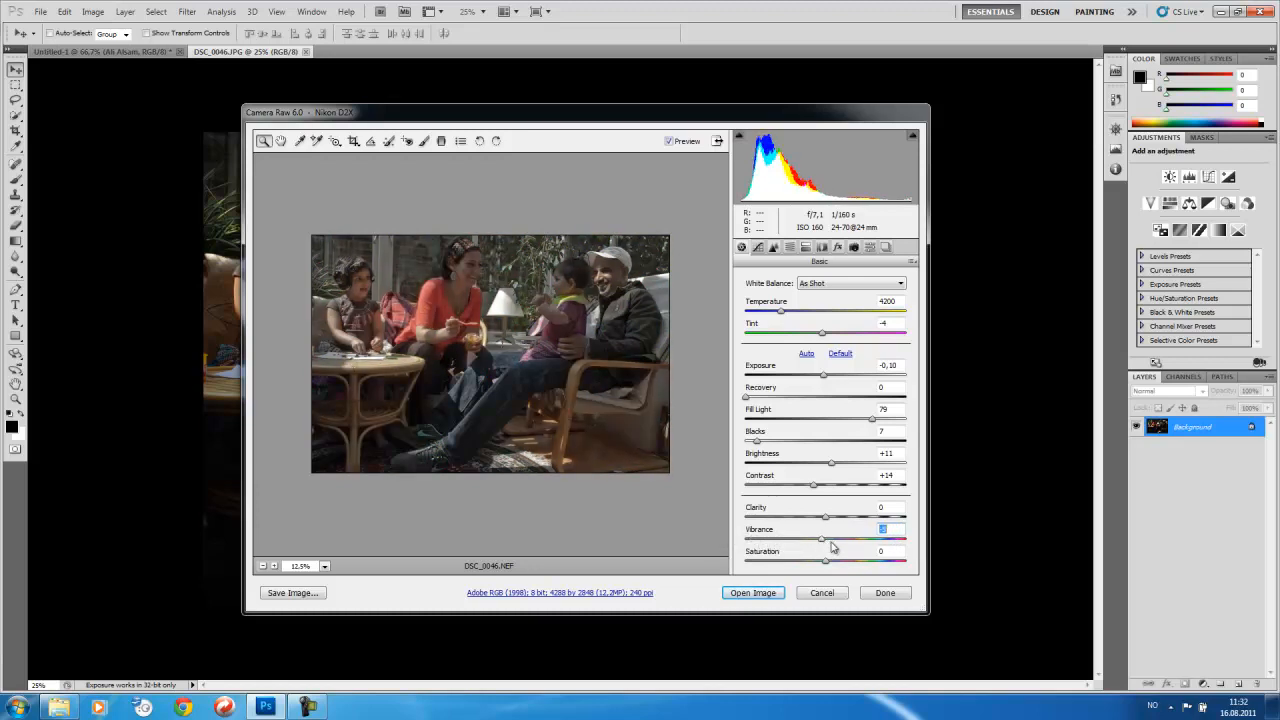
Step: Preview a strong Saturation boost on the family photo, then settle it at +11
{"action": "left_click_drag", "start_coordinate": [820, 540], "coordinate": [830, 540]}
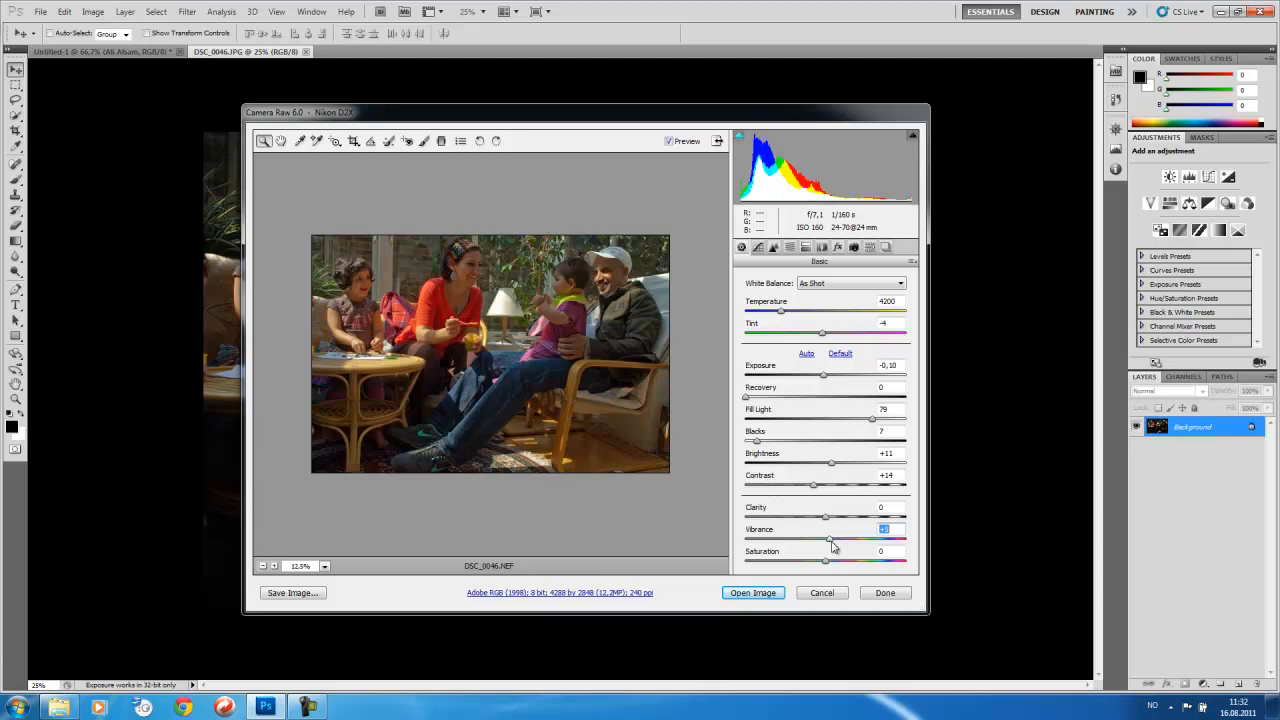
{"action": "mouse_move", "coordinate": [824, 564]}
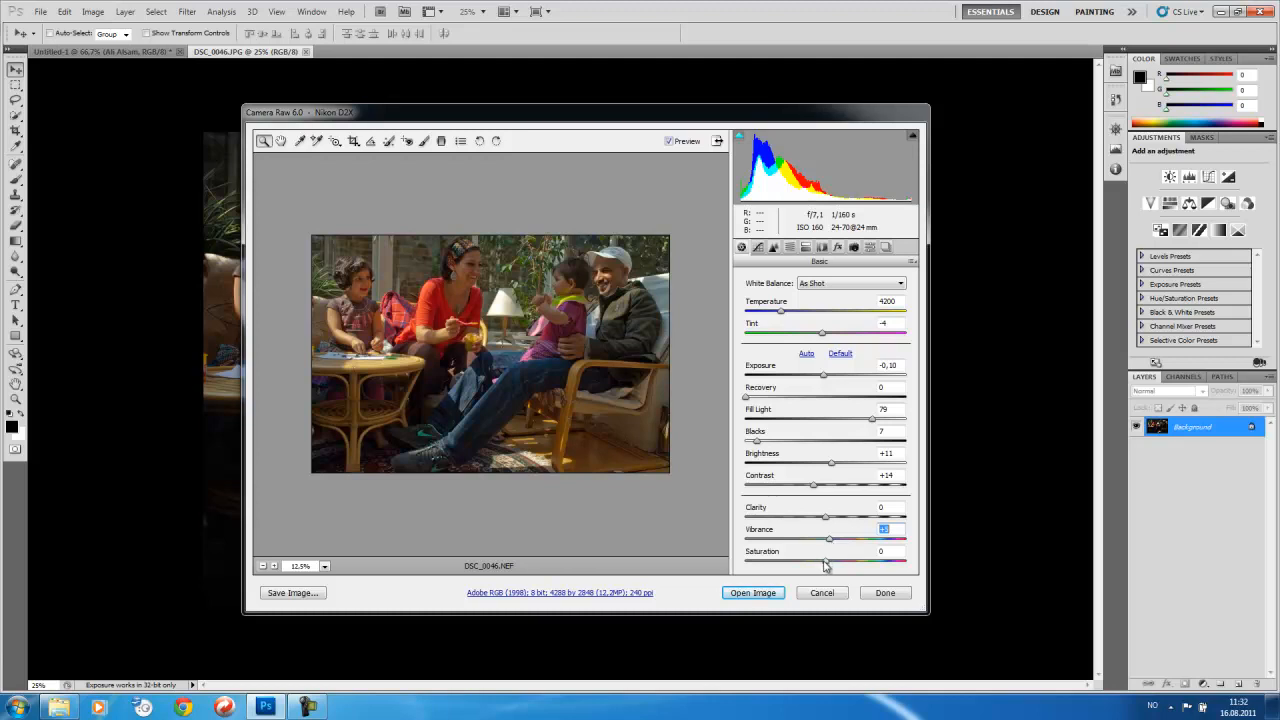
{"action": "left_click_drag", "start_coordinate": [824, 540], "coordinate": [856, 540]}
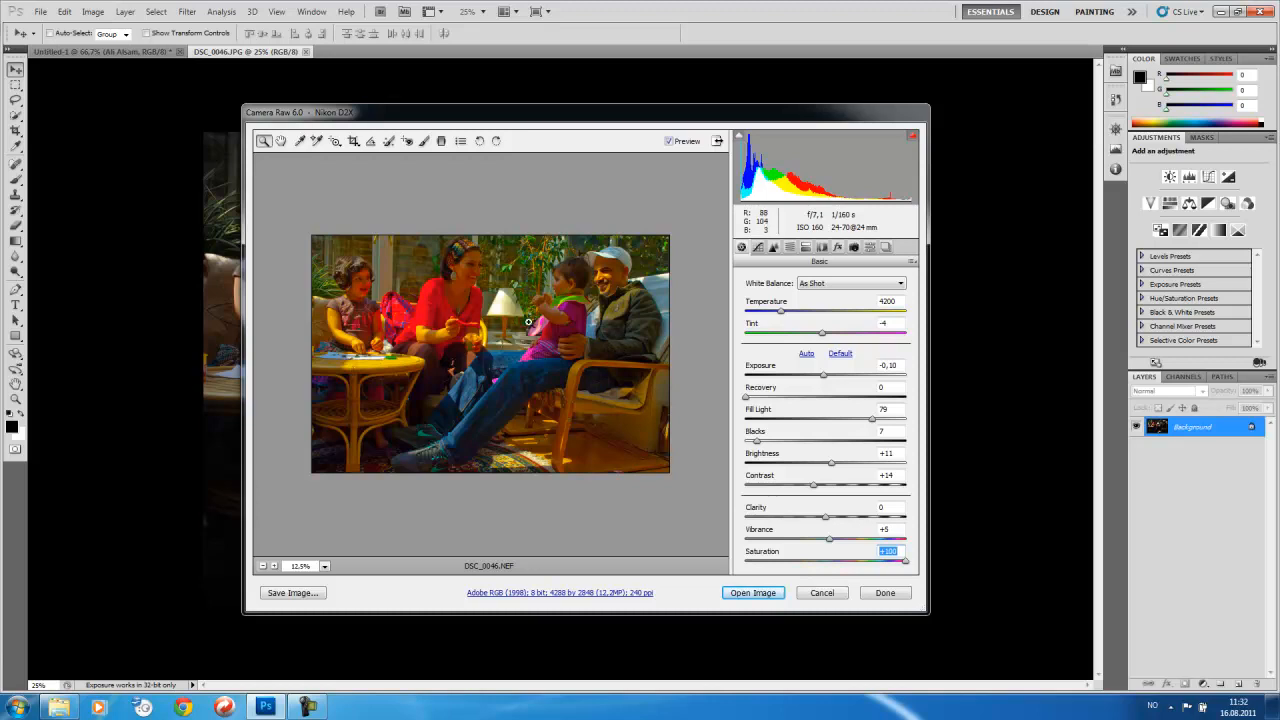
{"action": "mouse_move", "coordinate": [576, 396]}
{"action": "type", "text": "+11"}
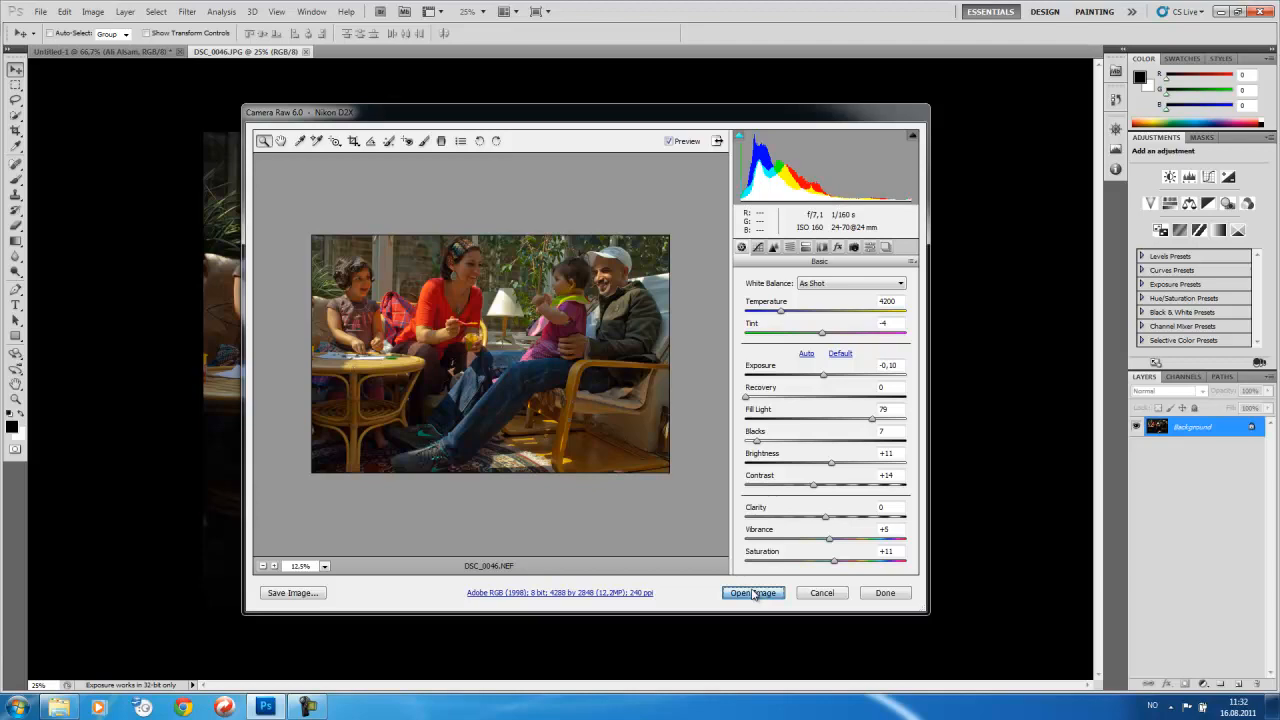
Step: Open the processed raw photo as a Photoshop document beside the original JPEG
{"action": "left_click", "coordinate": [752, 592]}
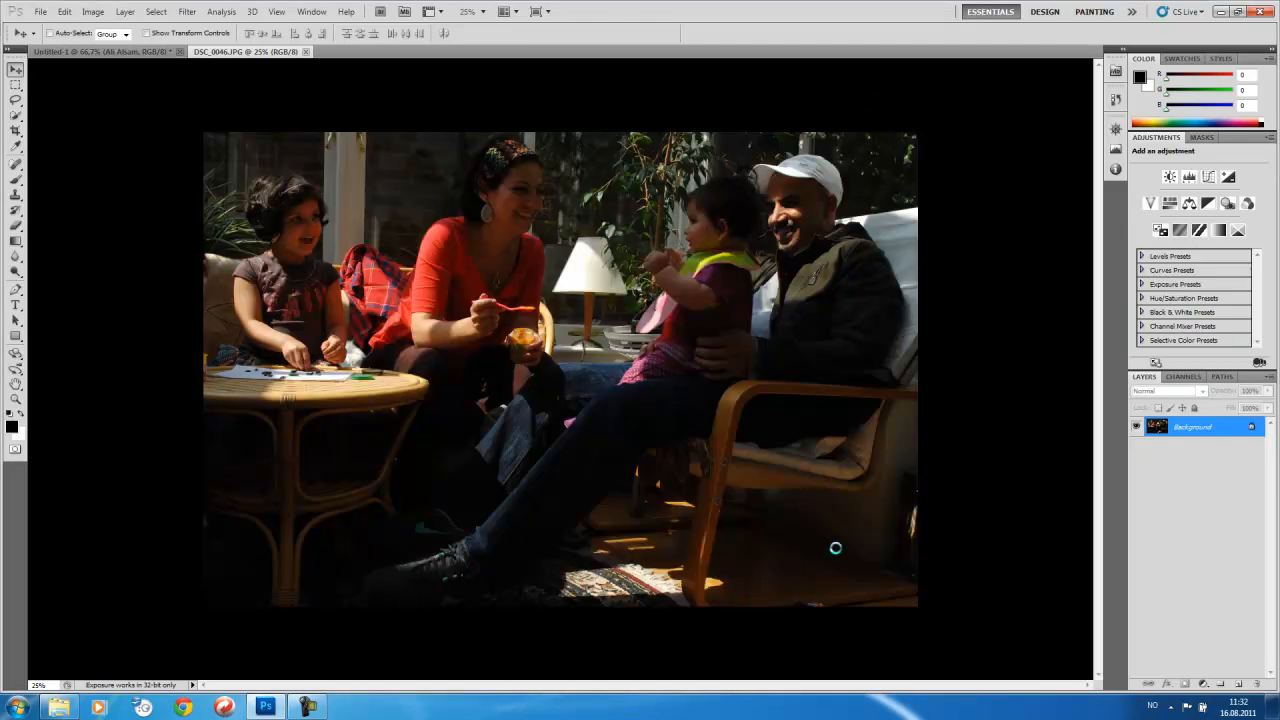
{"action": "mouse_move", "coordinate": [682, 474]}
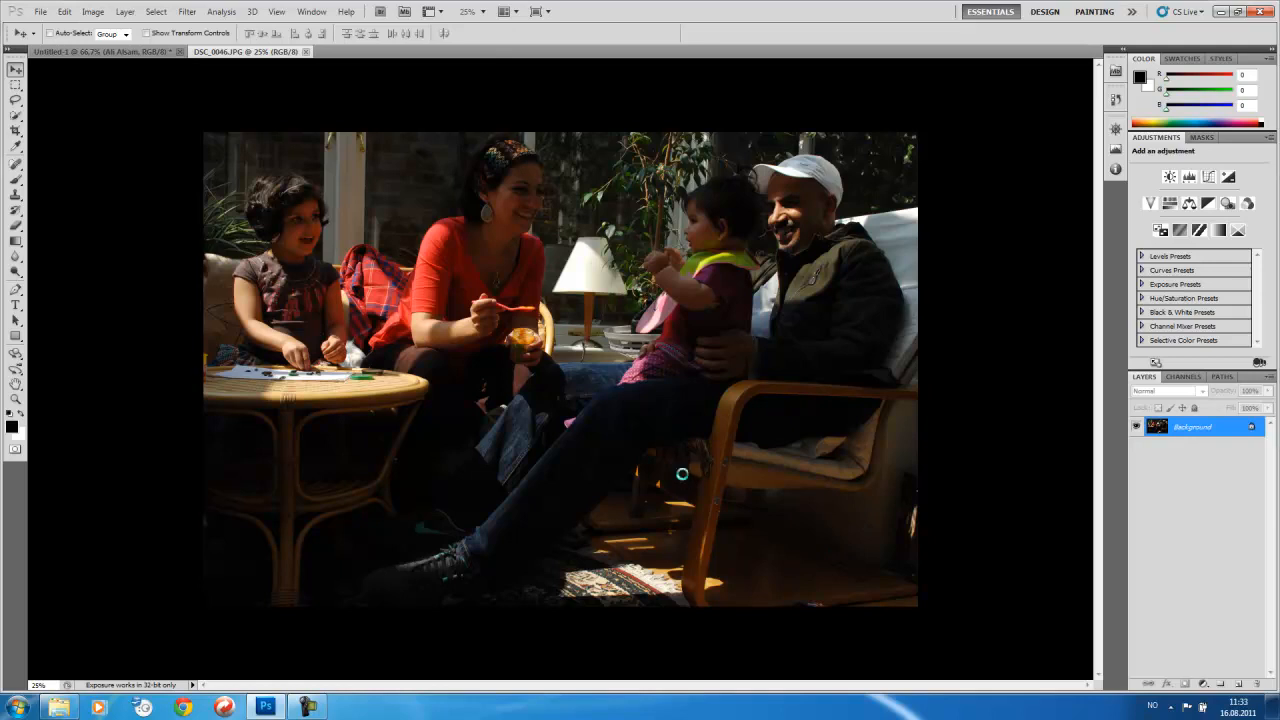
{"action": "mouse_move", "coordinate": [948, 456]}
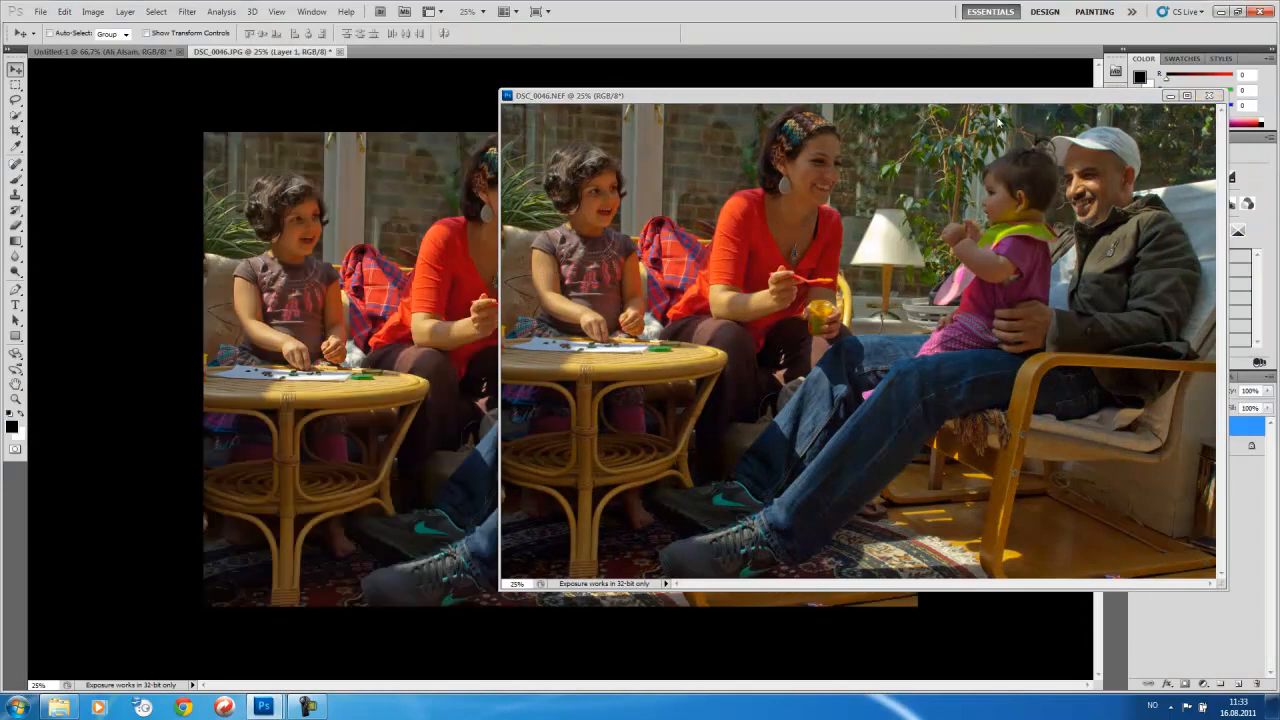
Step: Close the NEF document without saving, keeping Layer 1 above Background in the JPEG
{"action": "left_click", "coordinate": [1210, 96]}
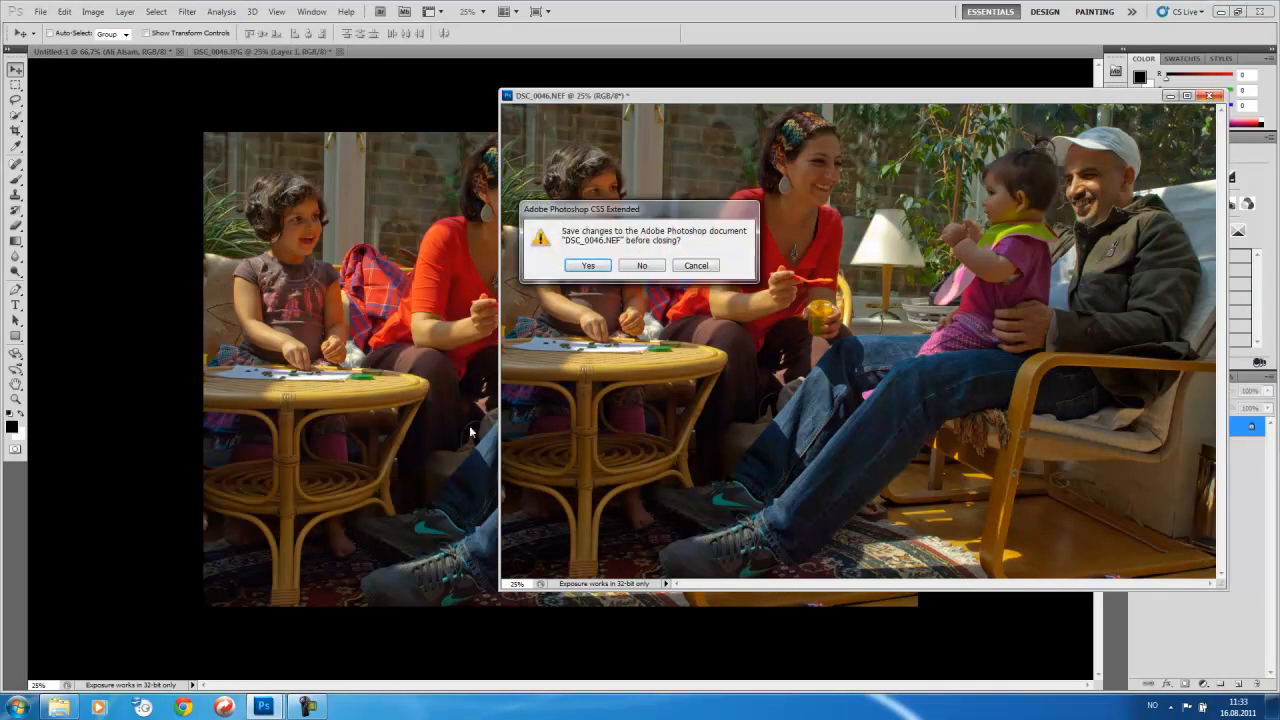
{"action": "left_click", "coordinate": [588, 264]}
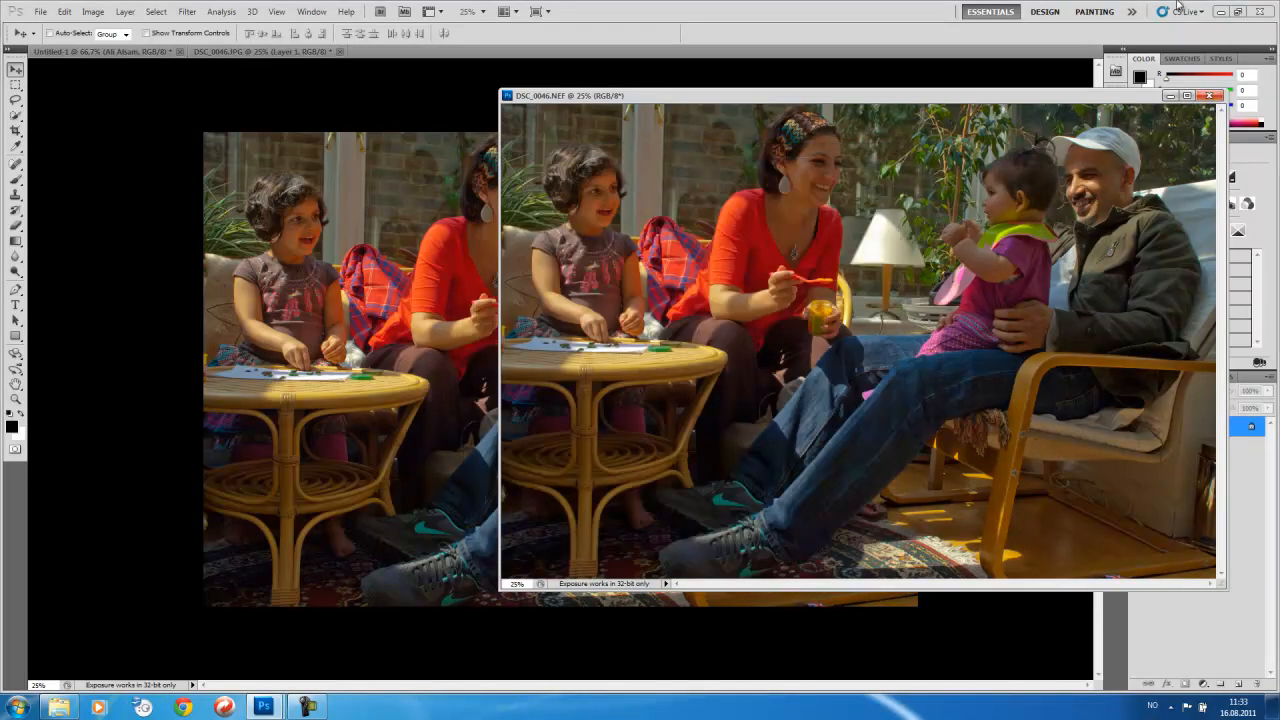
{"action": "left_click", "coordinate": [1208, 96]}
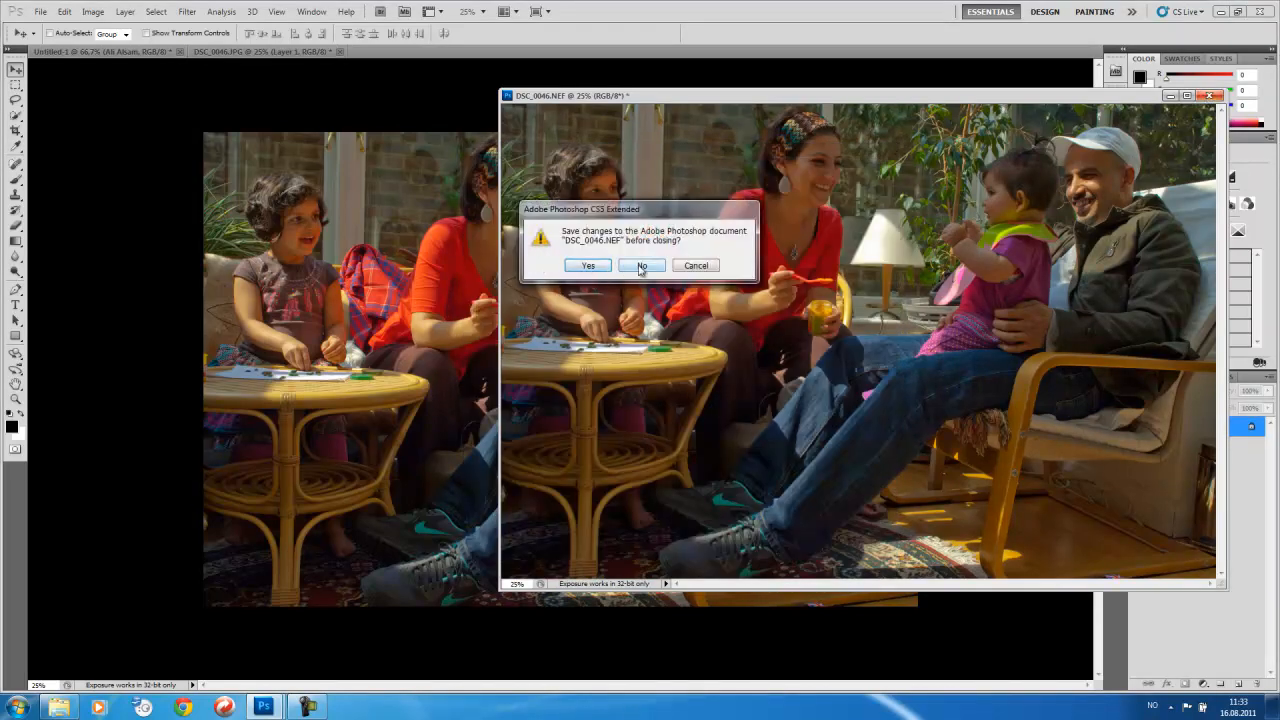
{"action": "left_click", "coordinate": [640, 264]}
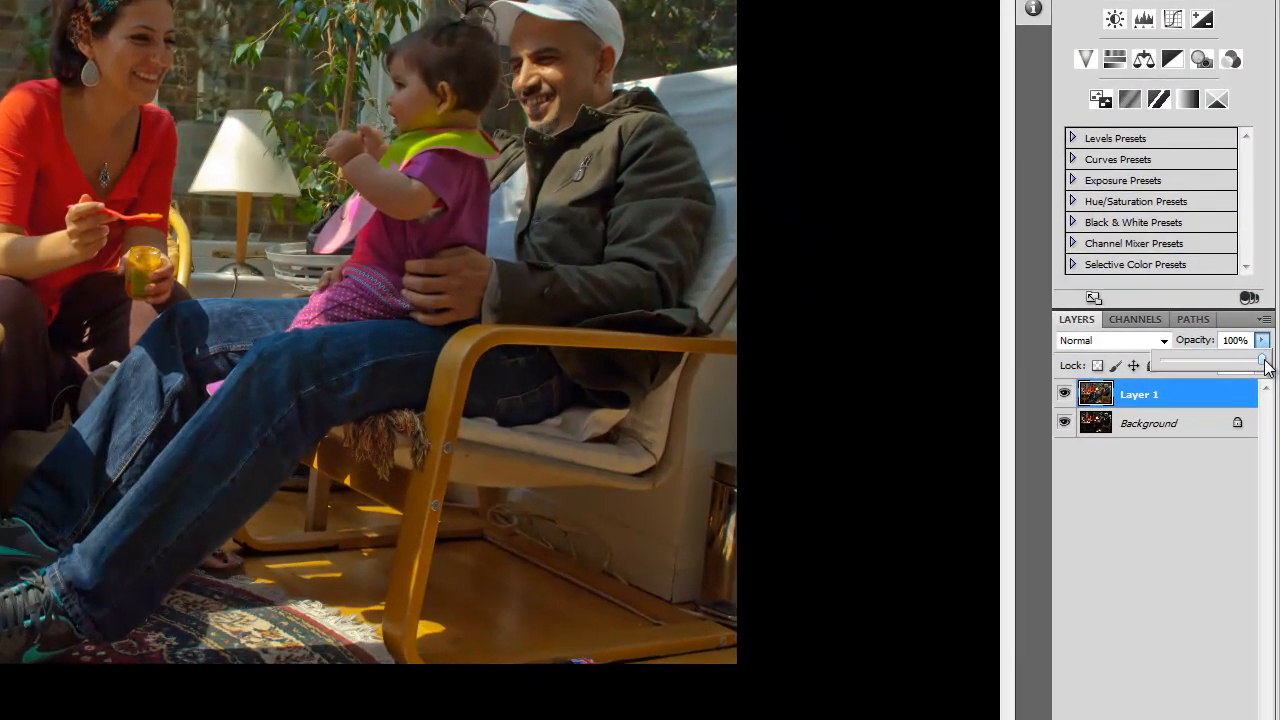
Step: Compare Layer 1 with the original at 0% and 51% opacity, finishing at 100%
{"action": "left_click_drag", "start_coordinate": [1258, 356], "coordinate": [1158, 356]}
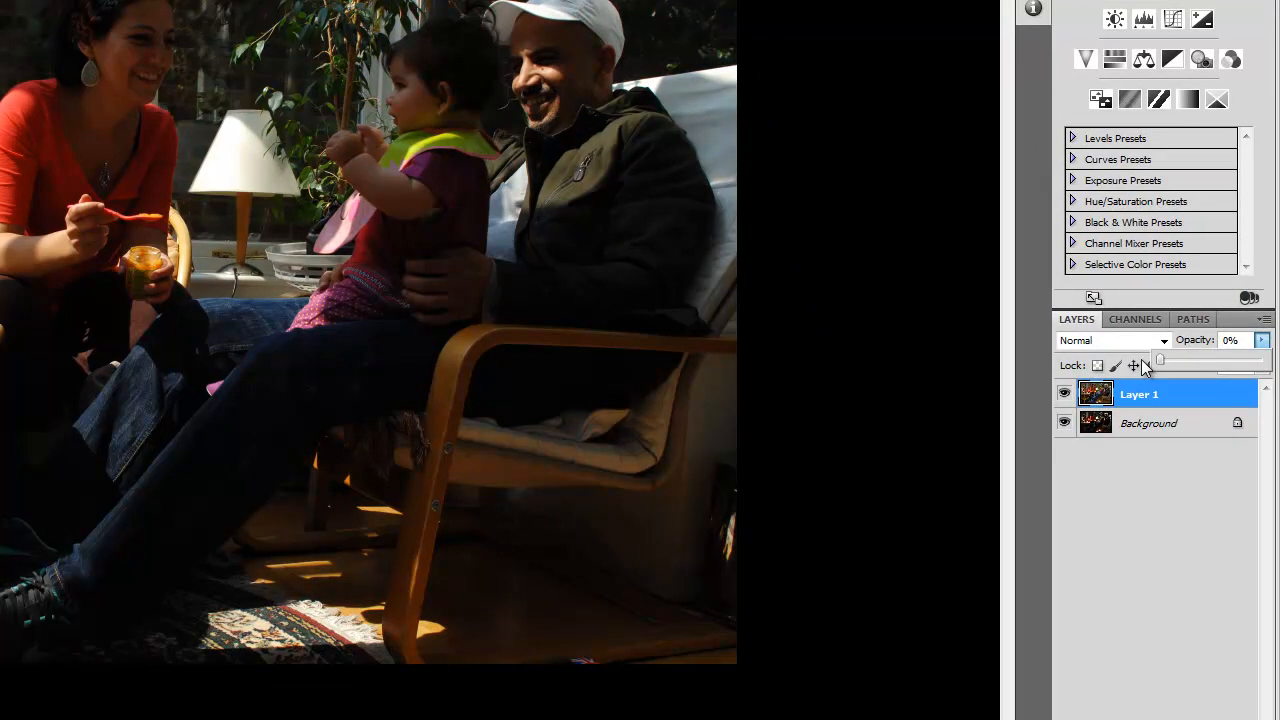
{"action": "left_click_drag", "start_coordinate": [1160, 358], "coordinate": [1216, 358]}
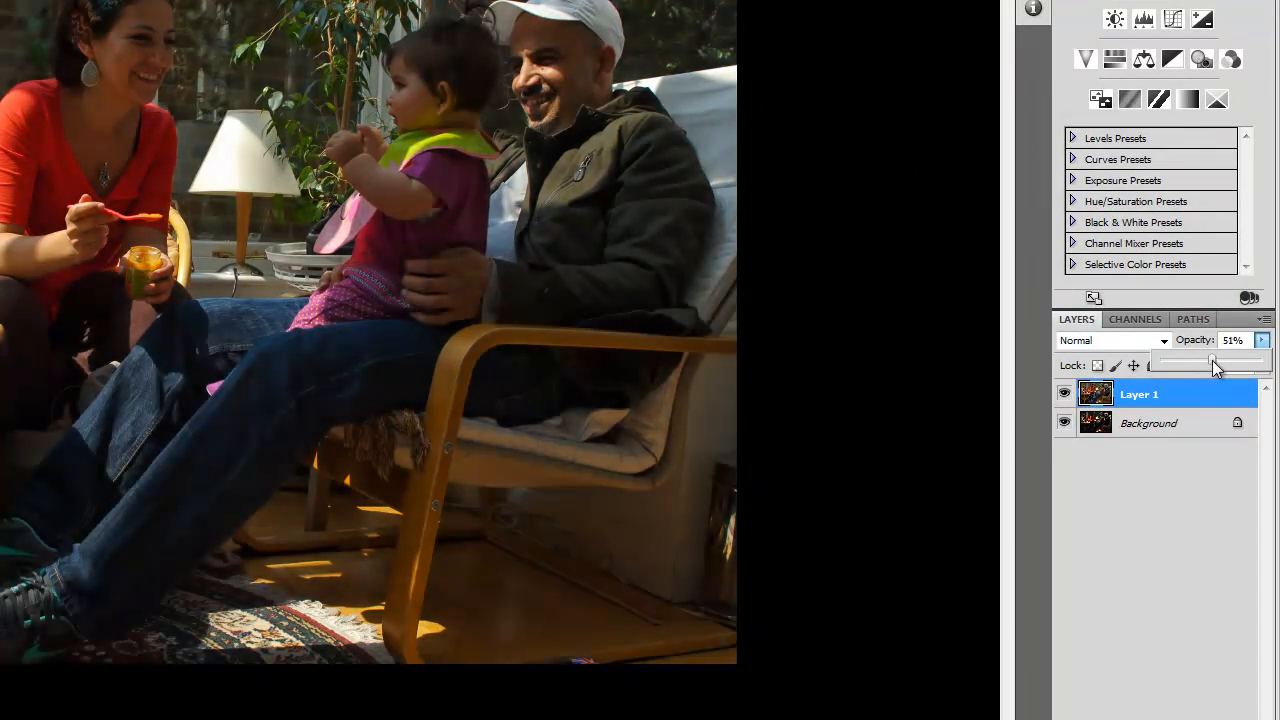
{"action": "left_click_drag", "start_coordinate": [1212, 362], "coordinate": [1264, 362]}
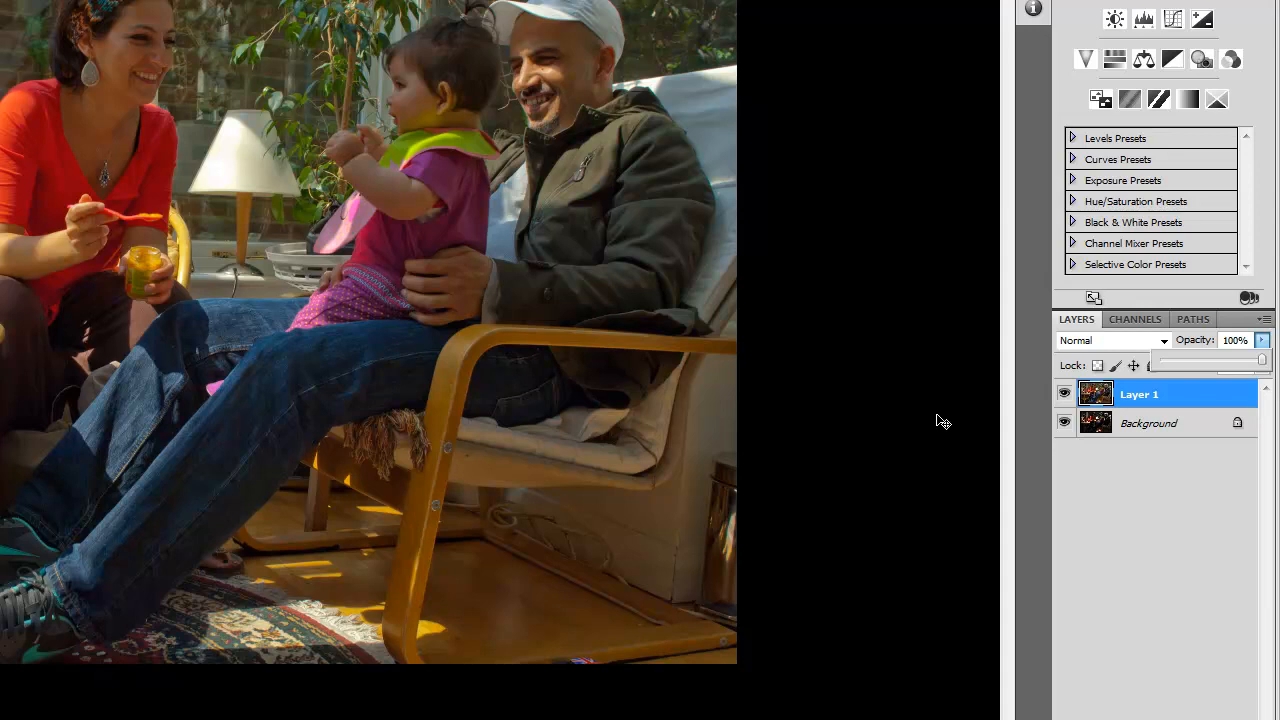
{"action": "mouse_move", "coordinate": [948, 428]}
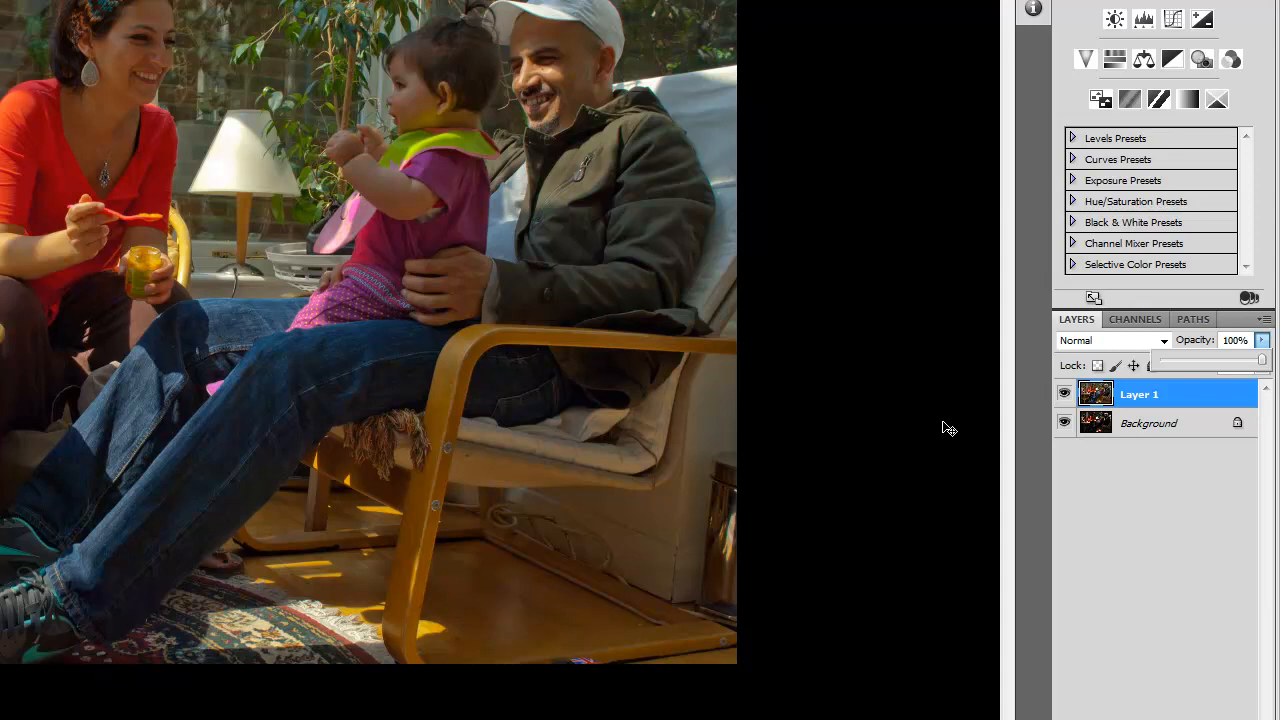